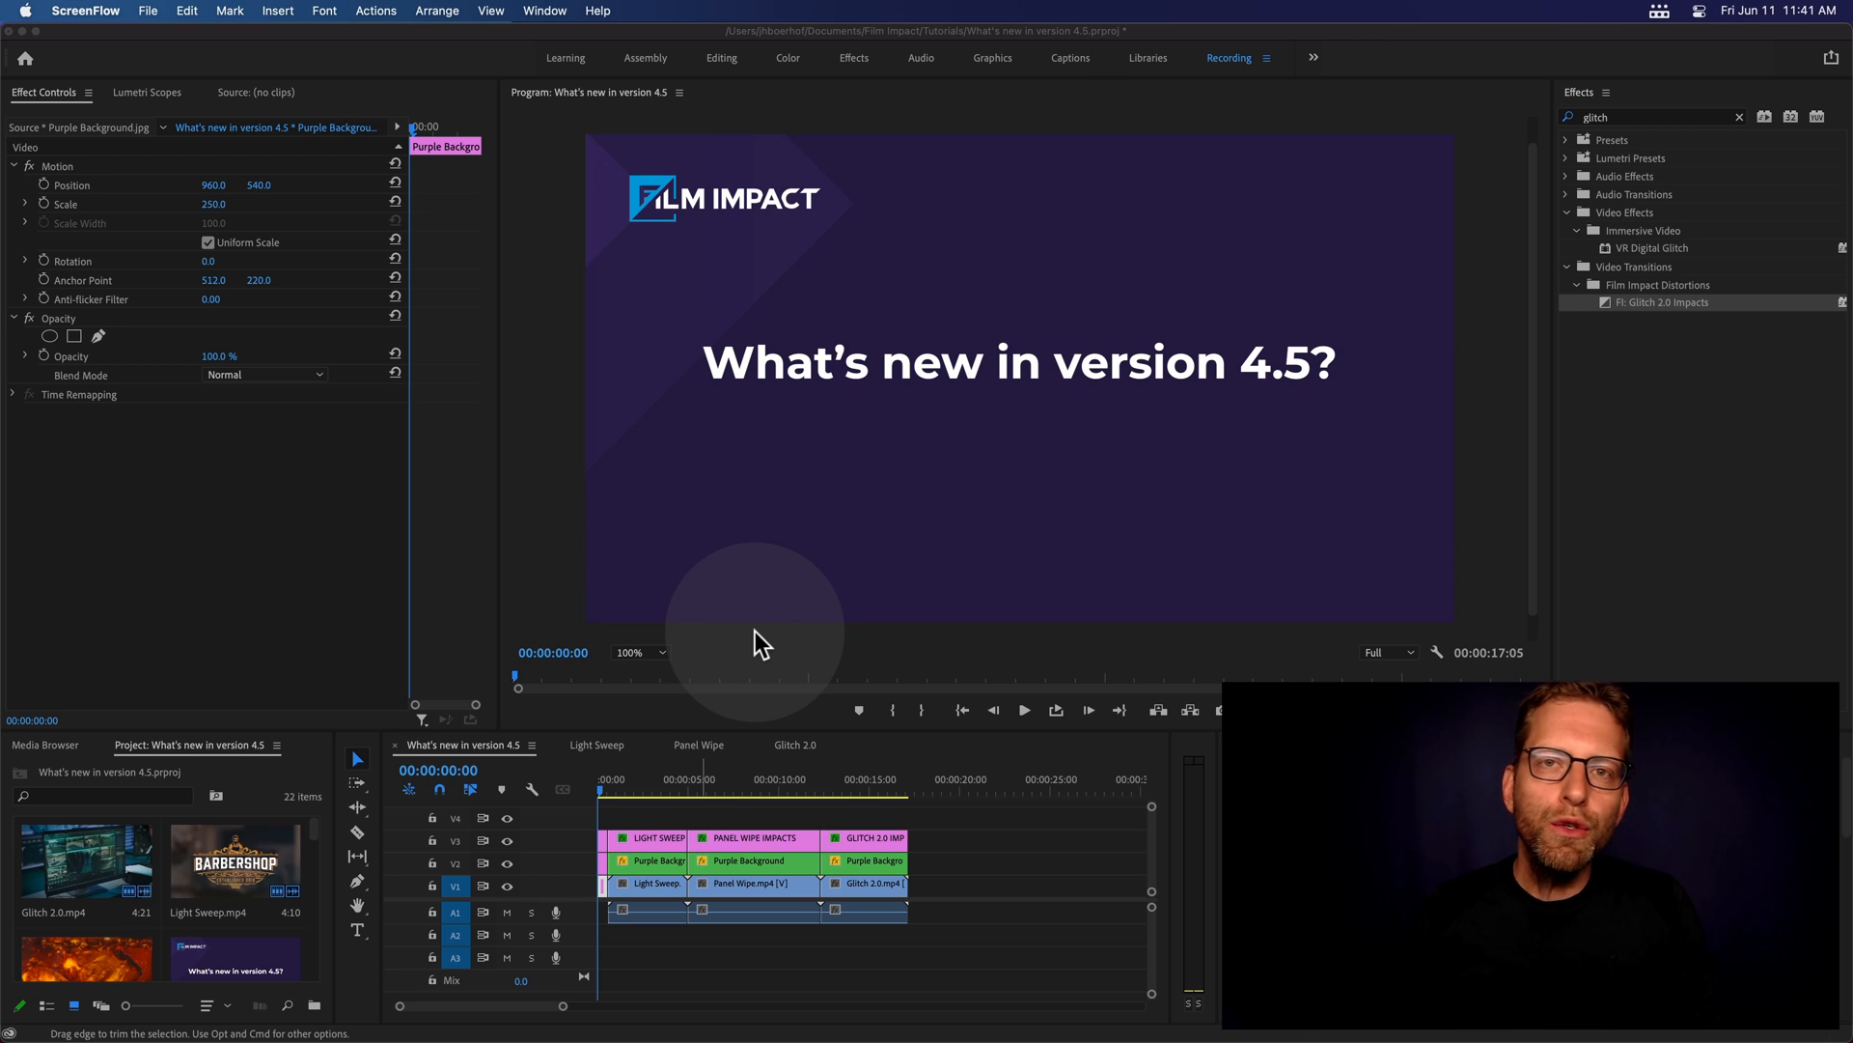
pyautogui.moveTo(685, 837)
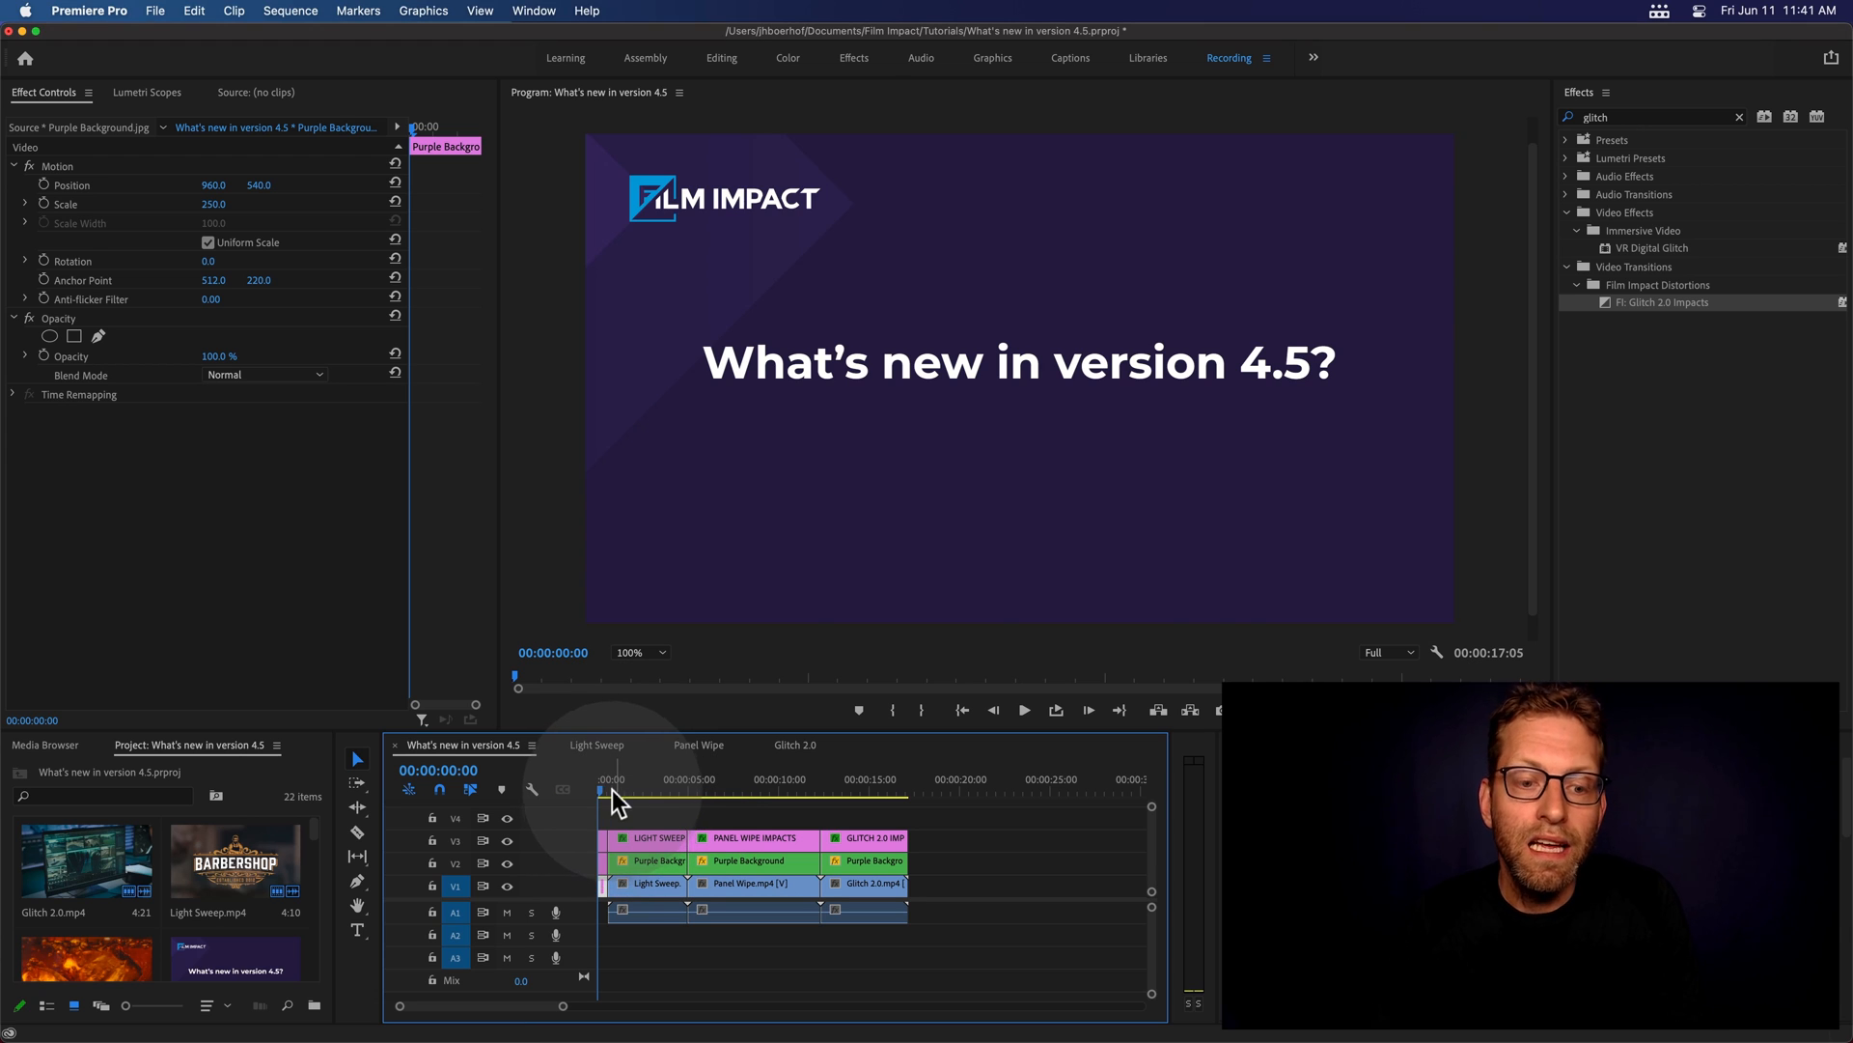
# Preview the Light Sweep, Panel Wipe and Glitch 2.0 demo clips in the overview timeline
pyautogui.click(612, 790)
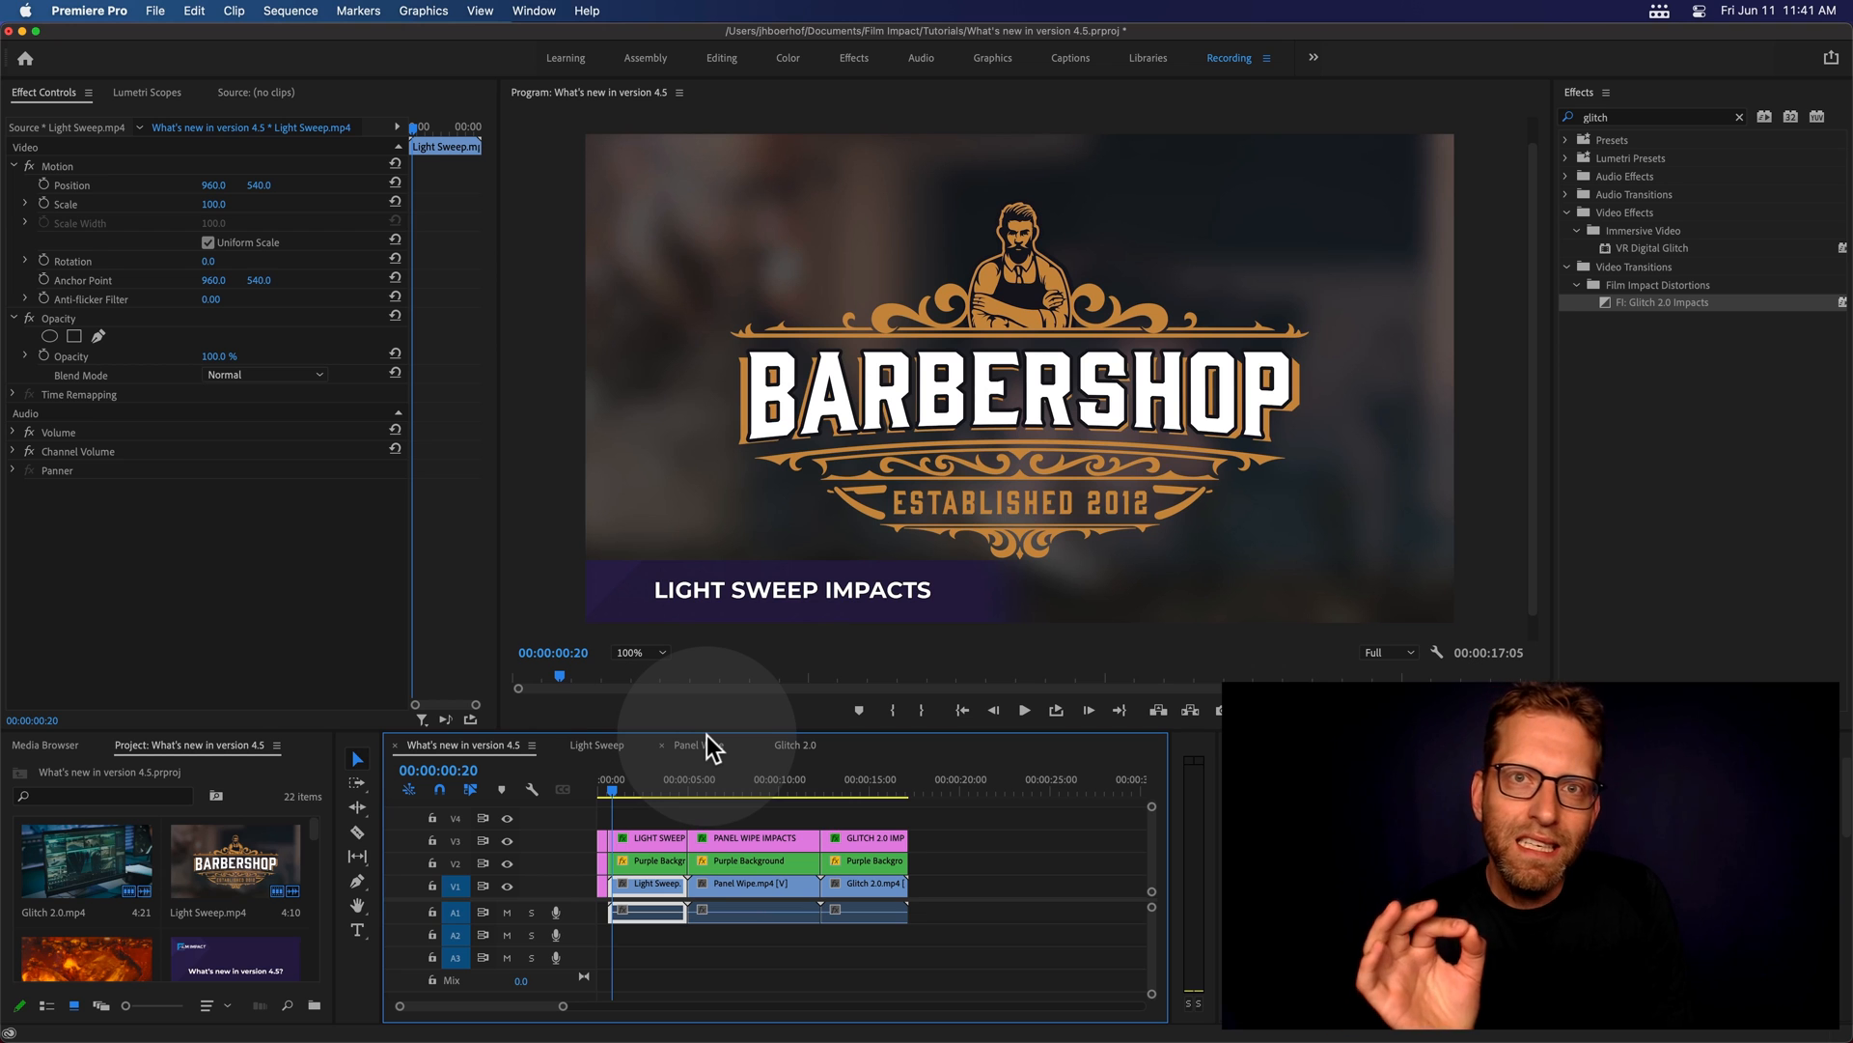
pyautogui.click(1022, 710)
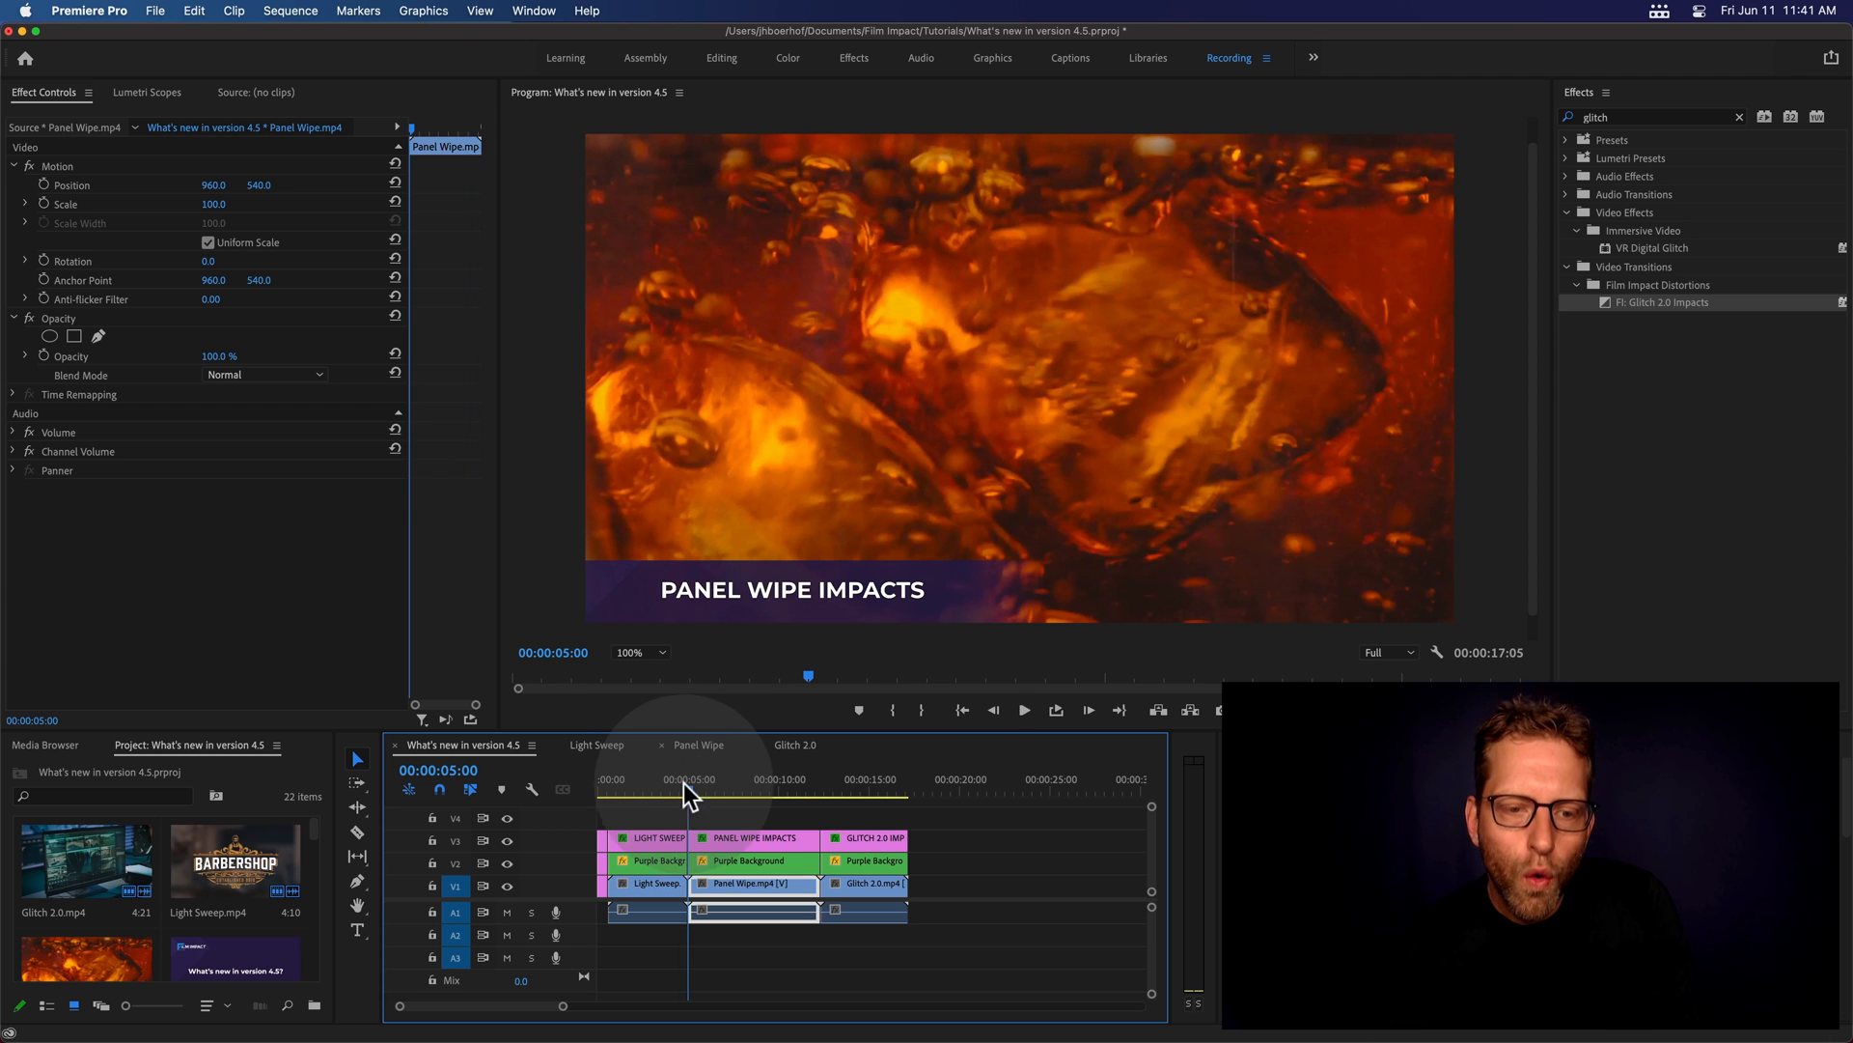
pyautogui.click(662, 779)
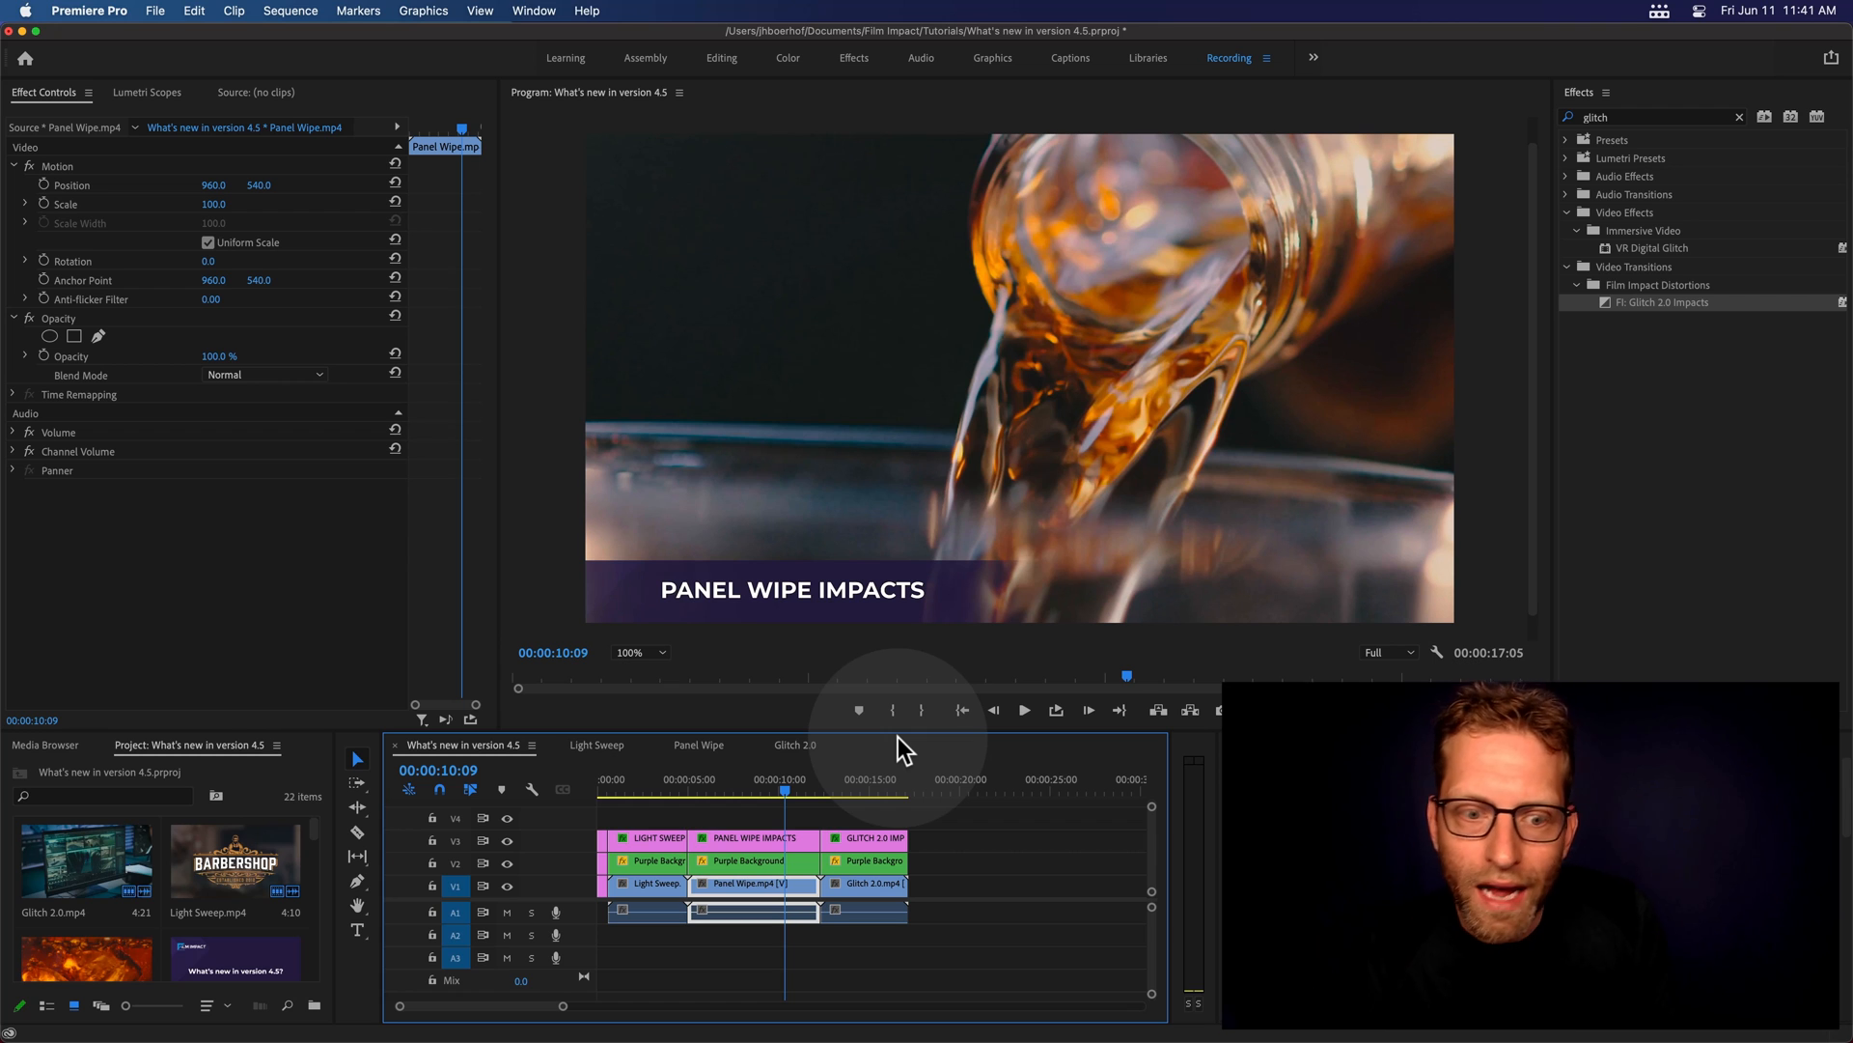
pyautogui.moveTo(827, 790)
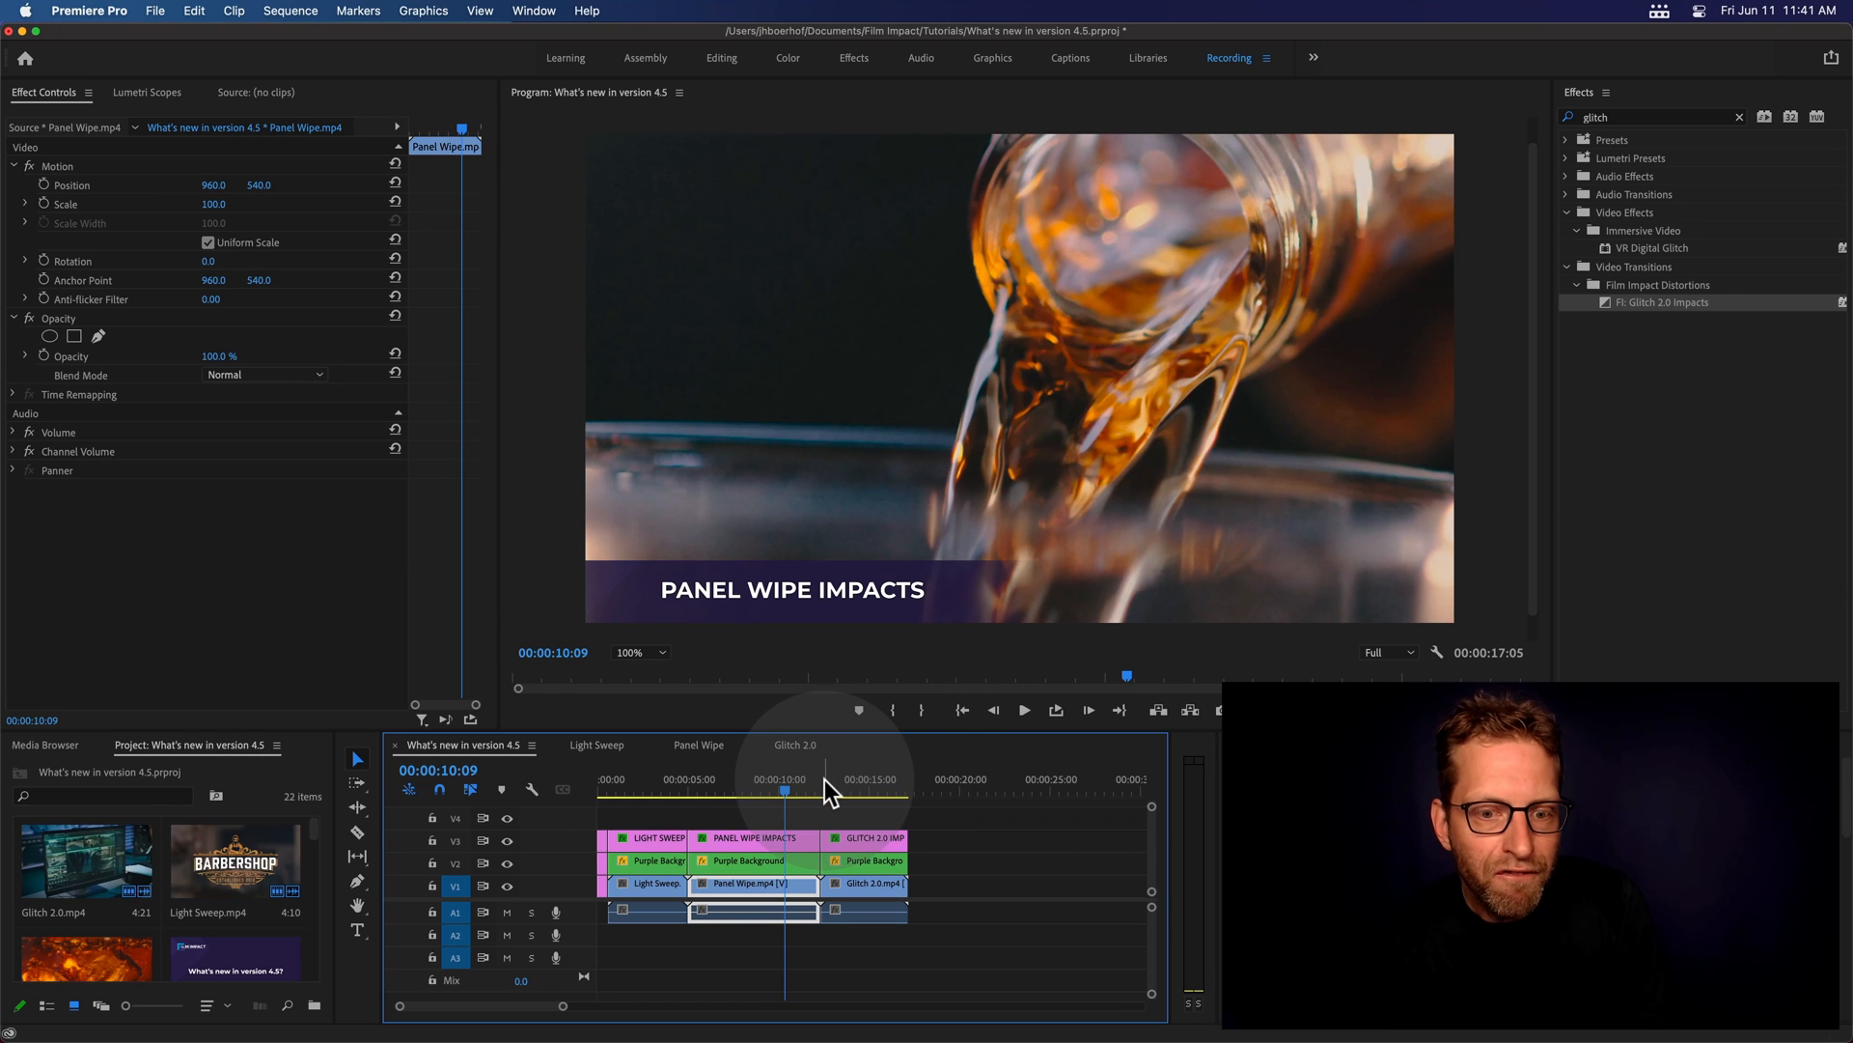
pyautogui.click(821, 789)
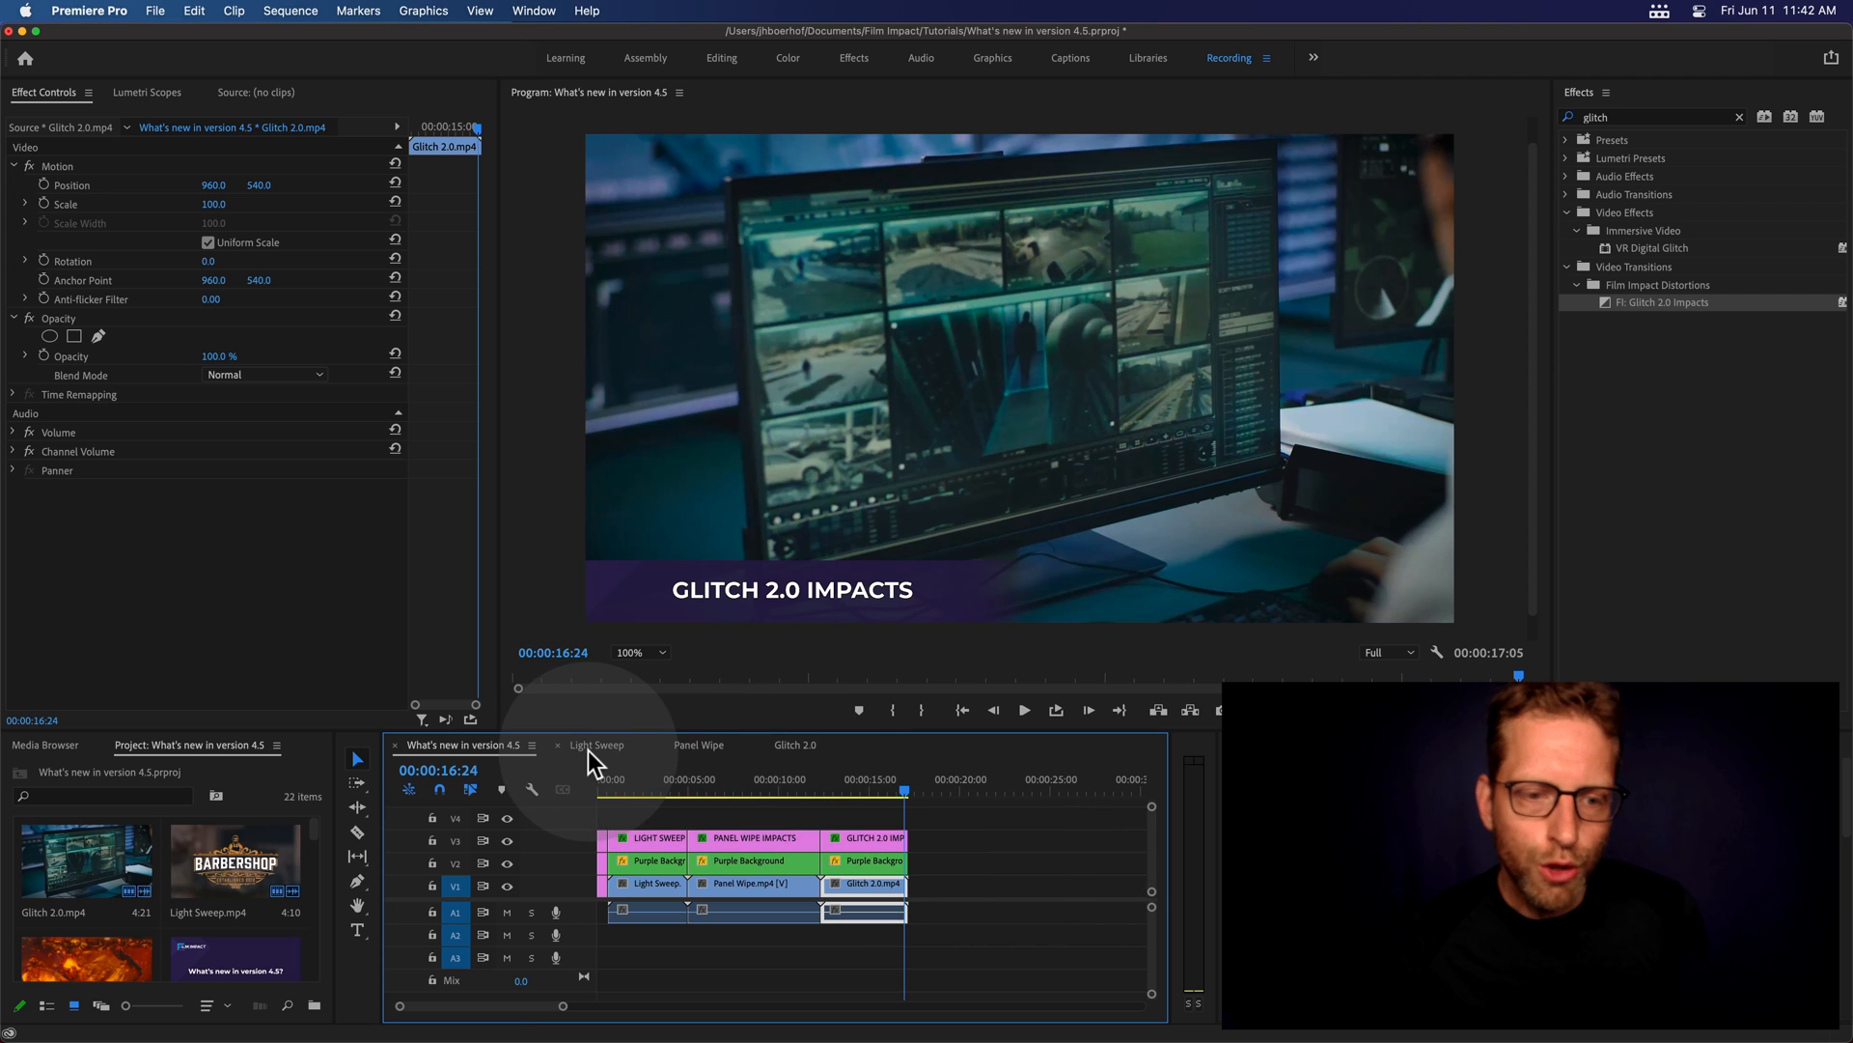
# In the Light Sweep sequence, apply FI: Light Sweep Impacts at the cut between the logo clips
pyautogui.click(597, 744)
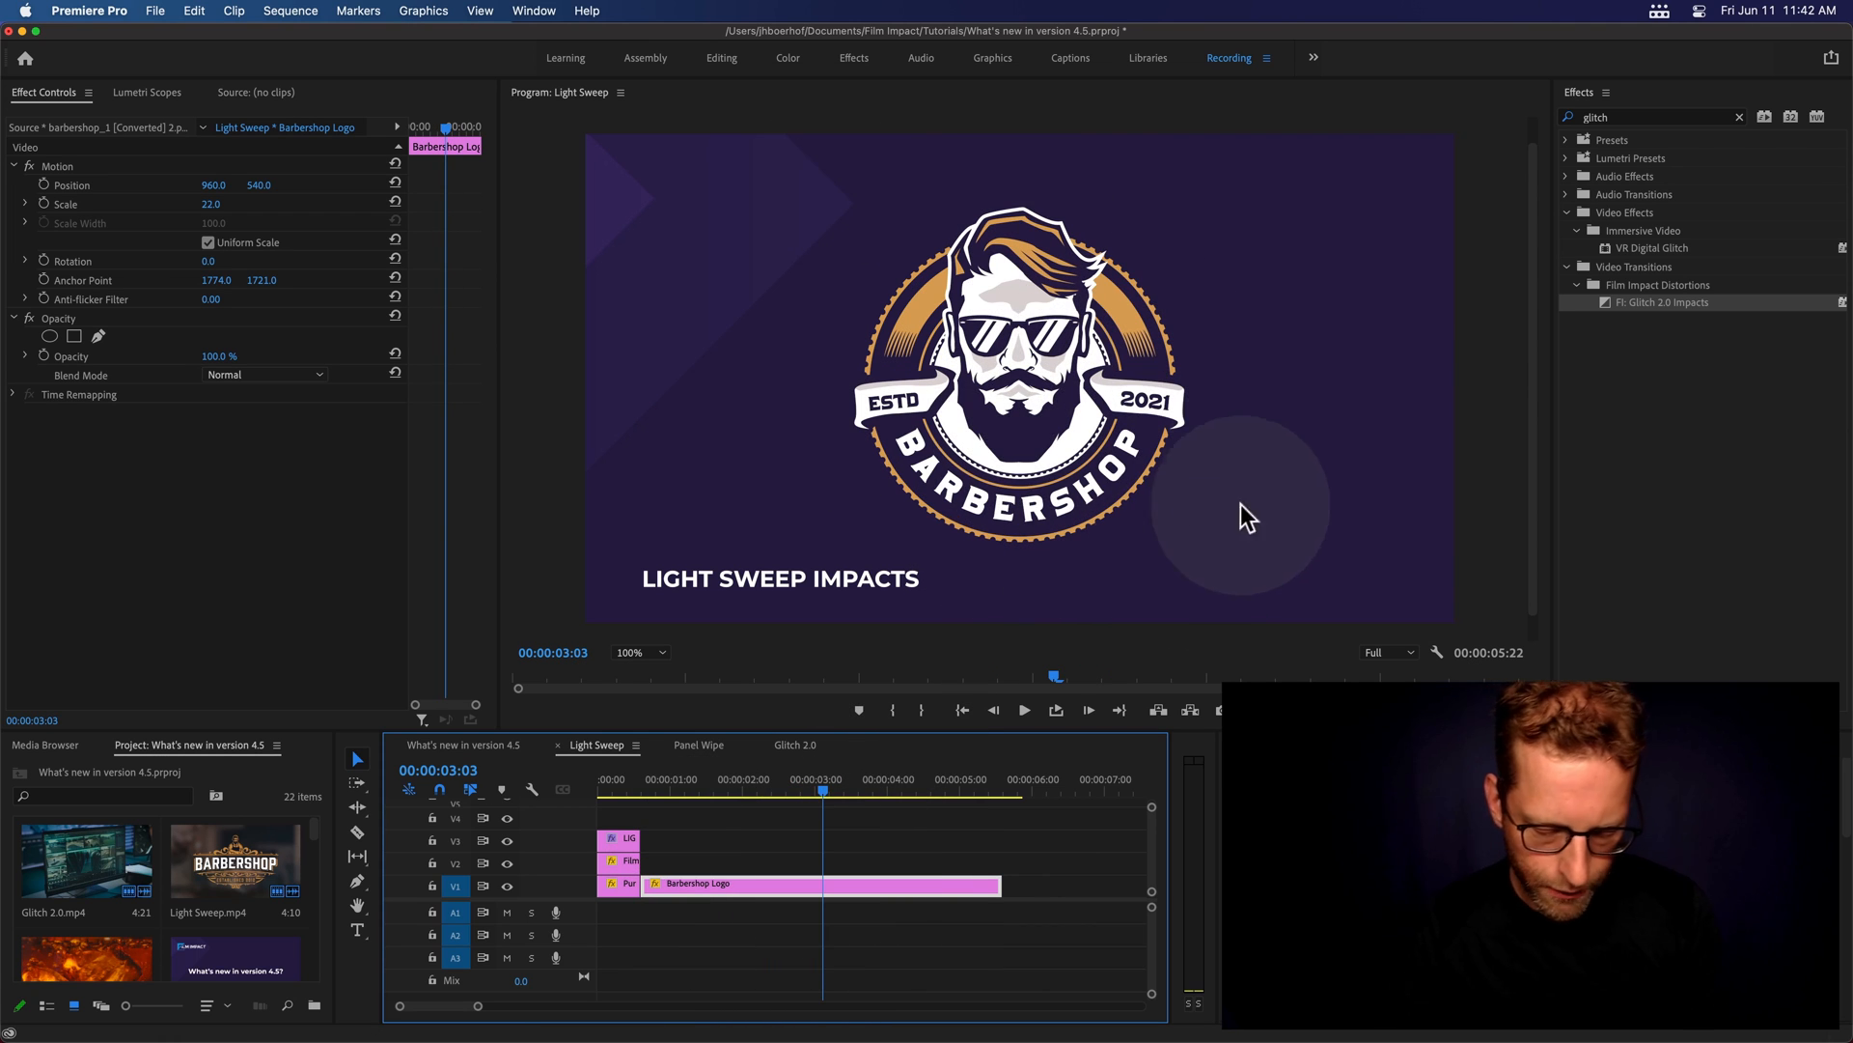
pyautogui.moveTo(1202, 497)
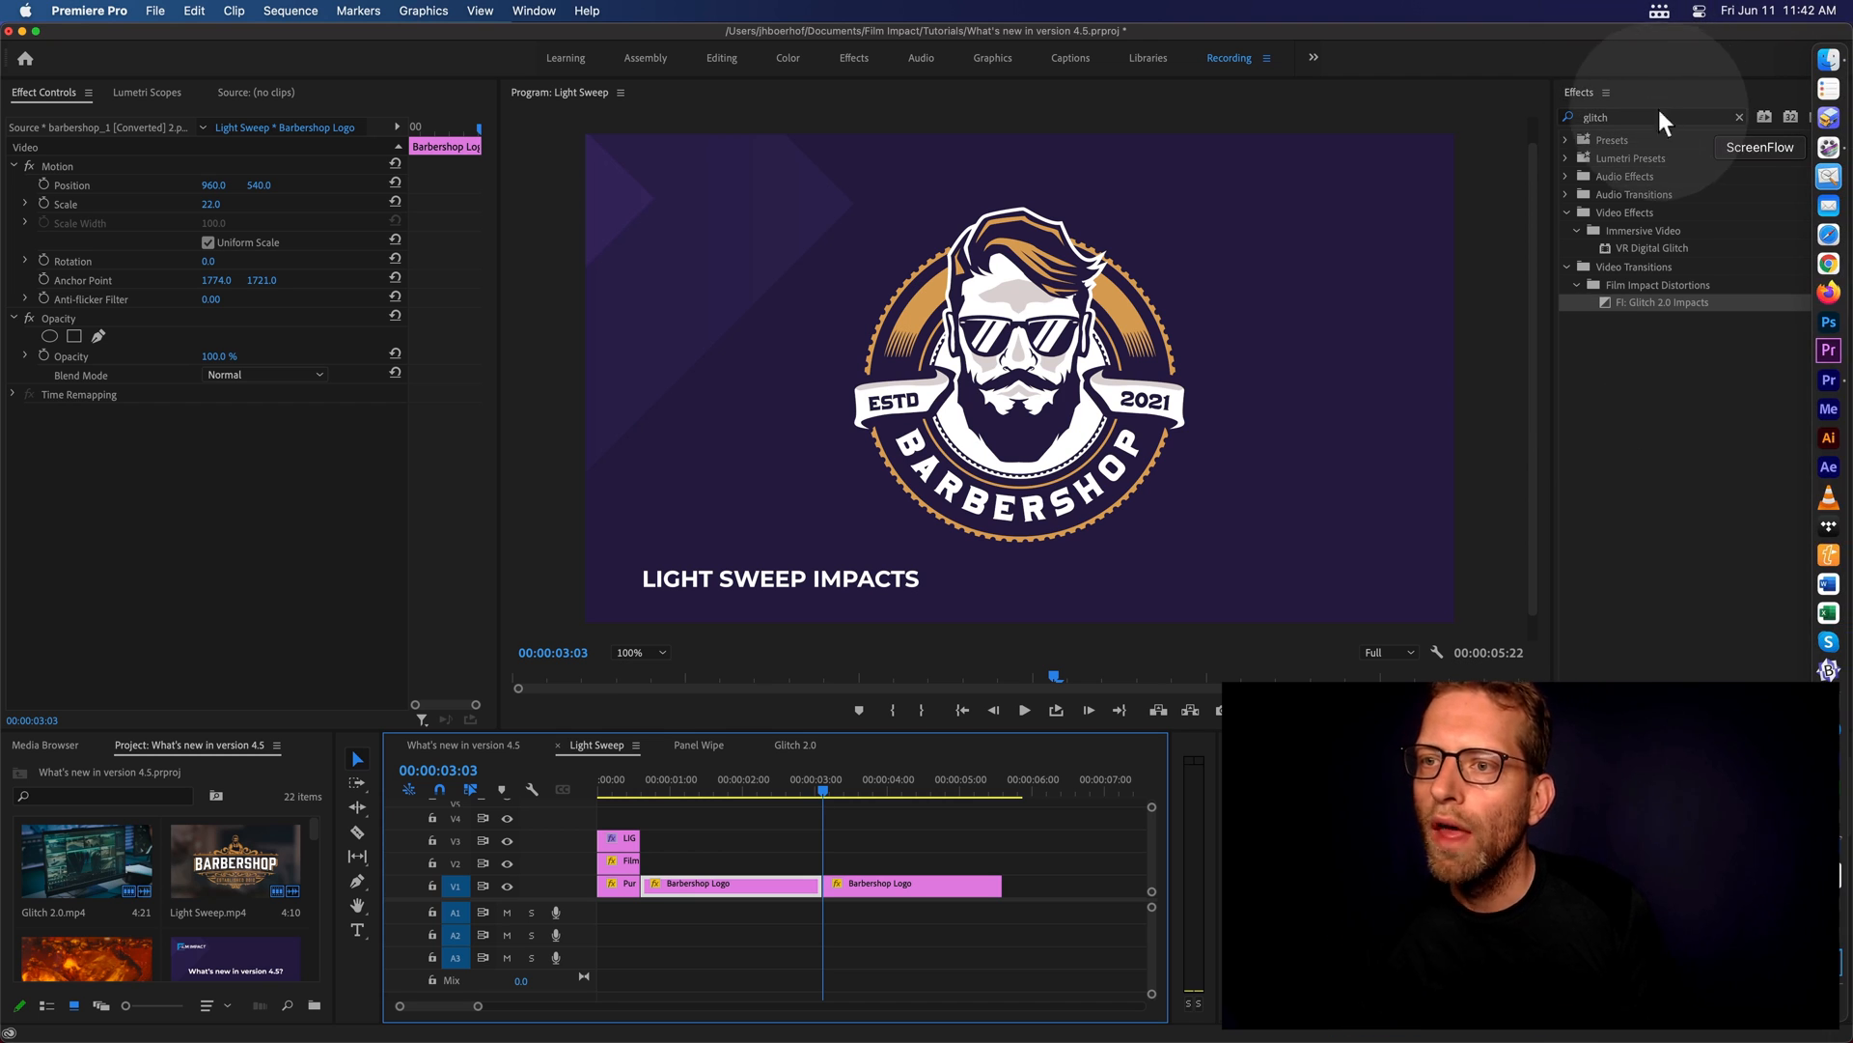
pyautogui.click(1738, 117)
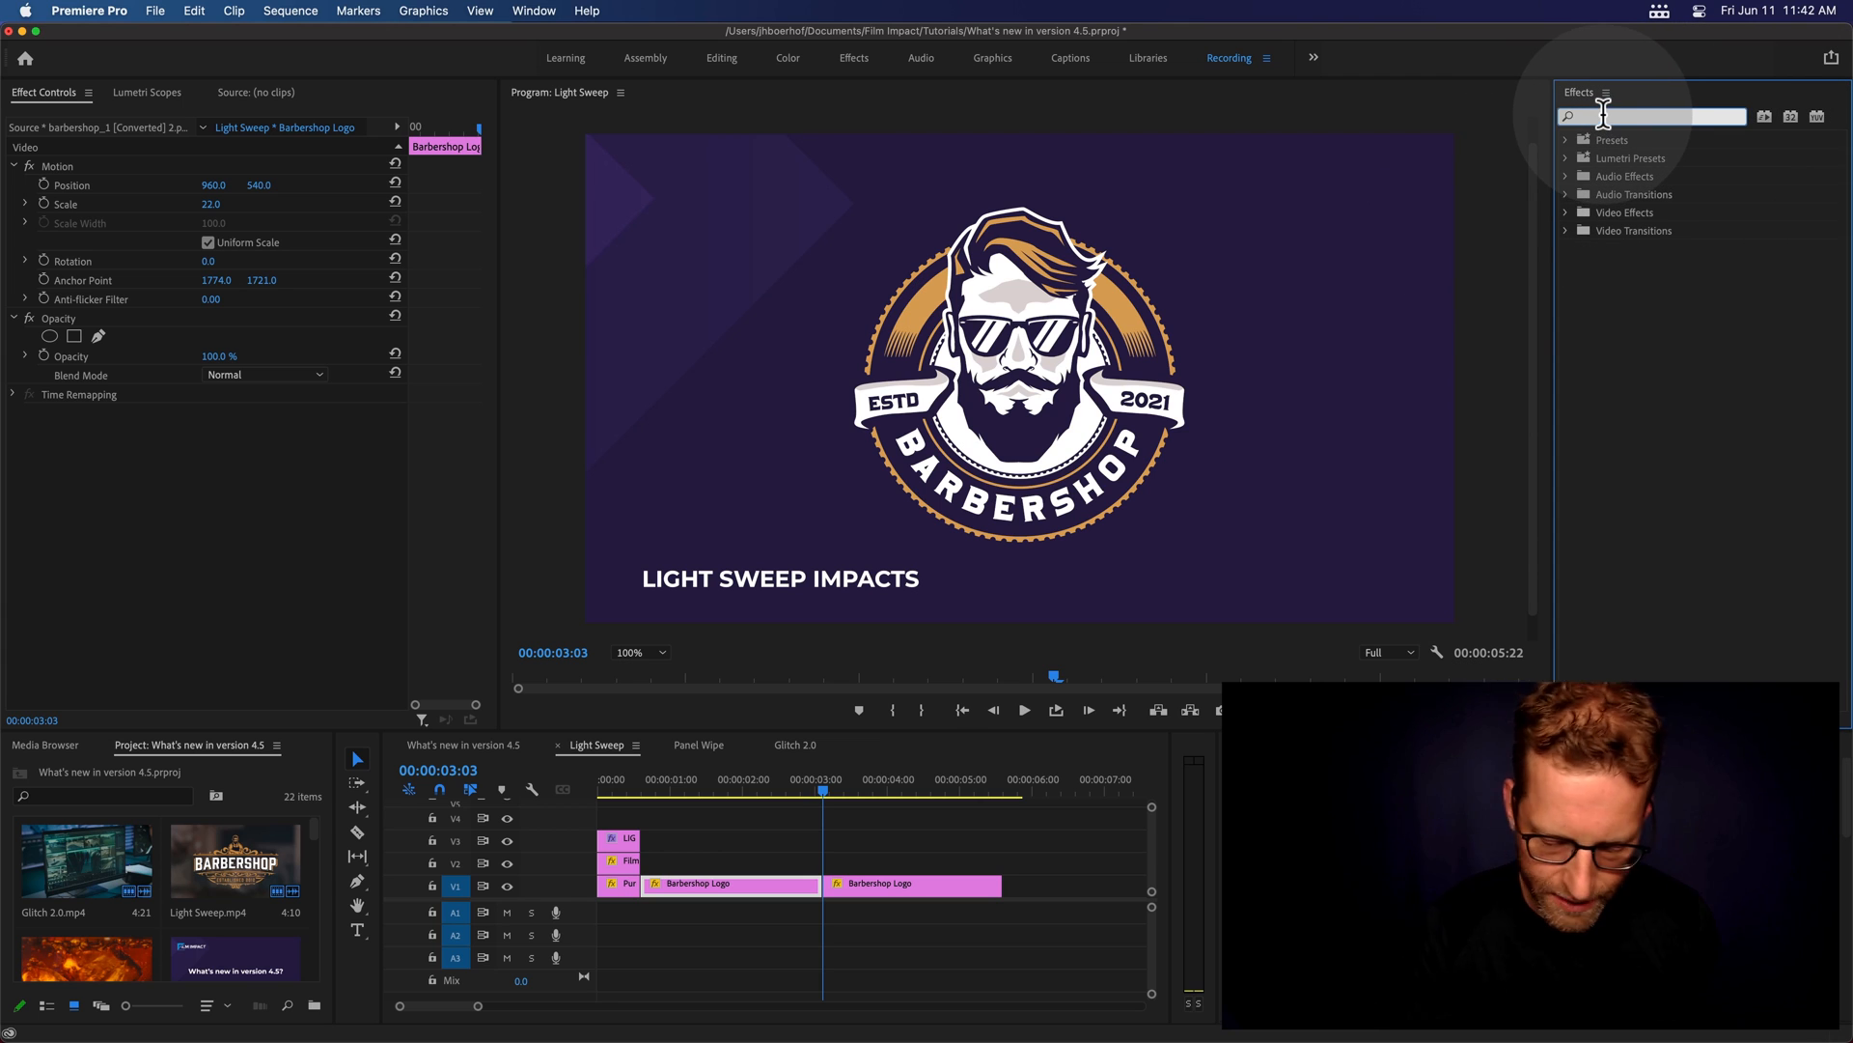
pyautogui.write('light swee')
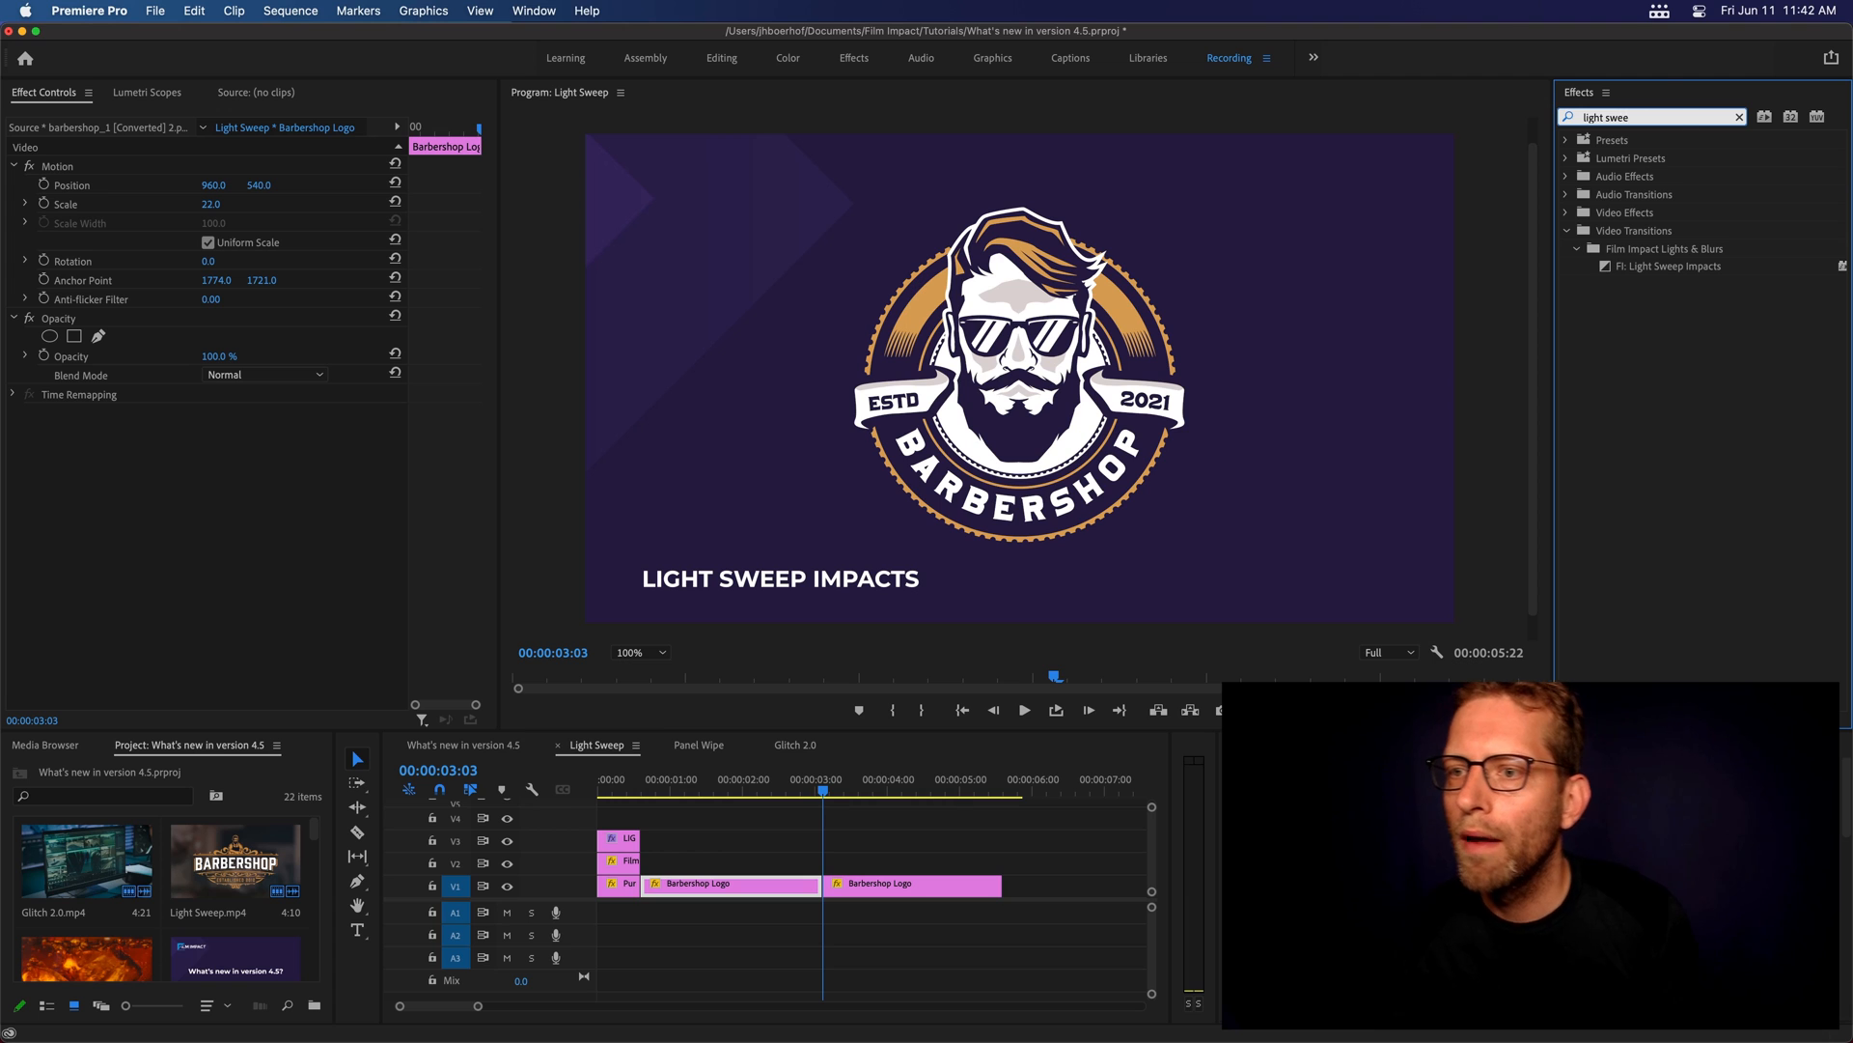
pyautogui.click(1664, 266)
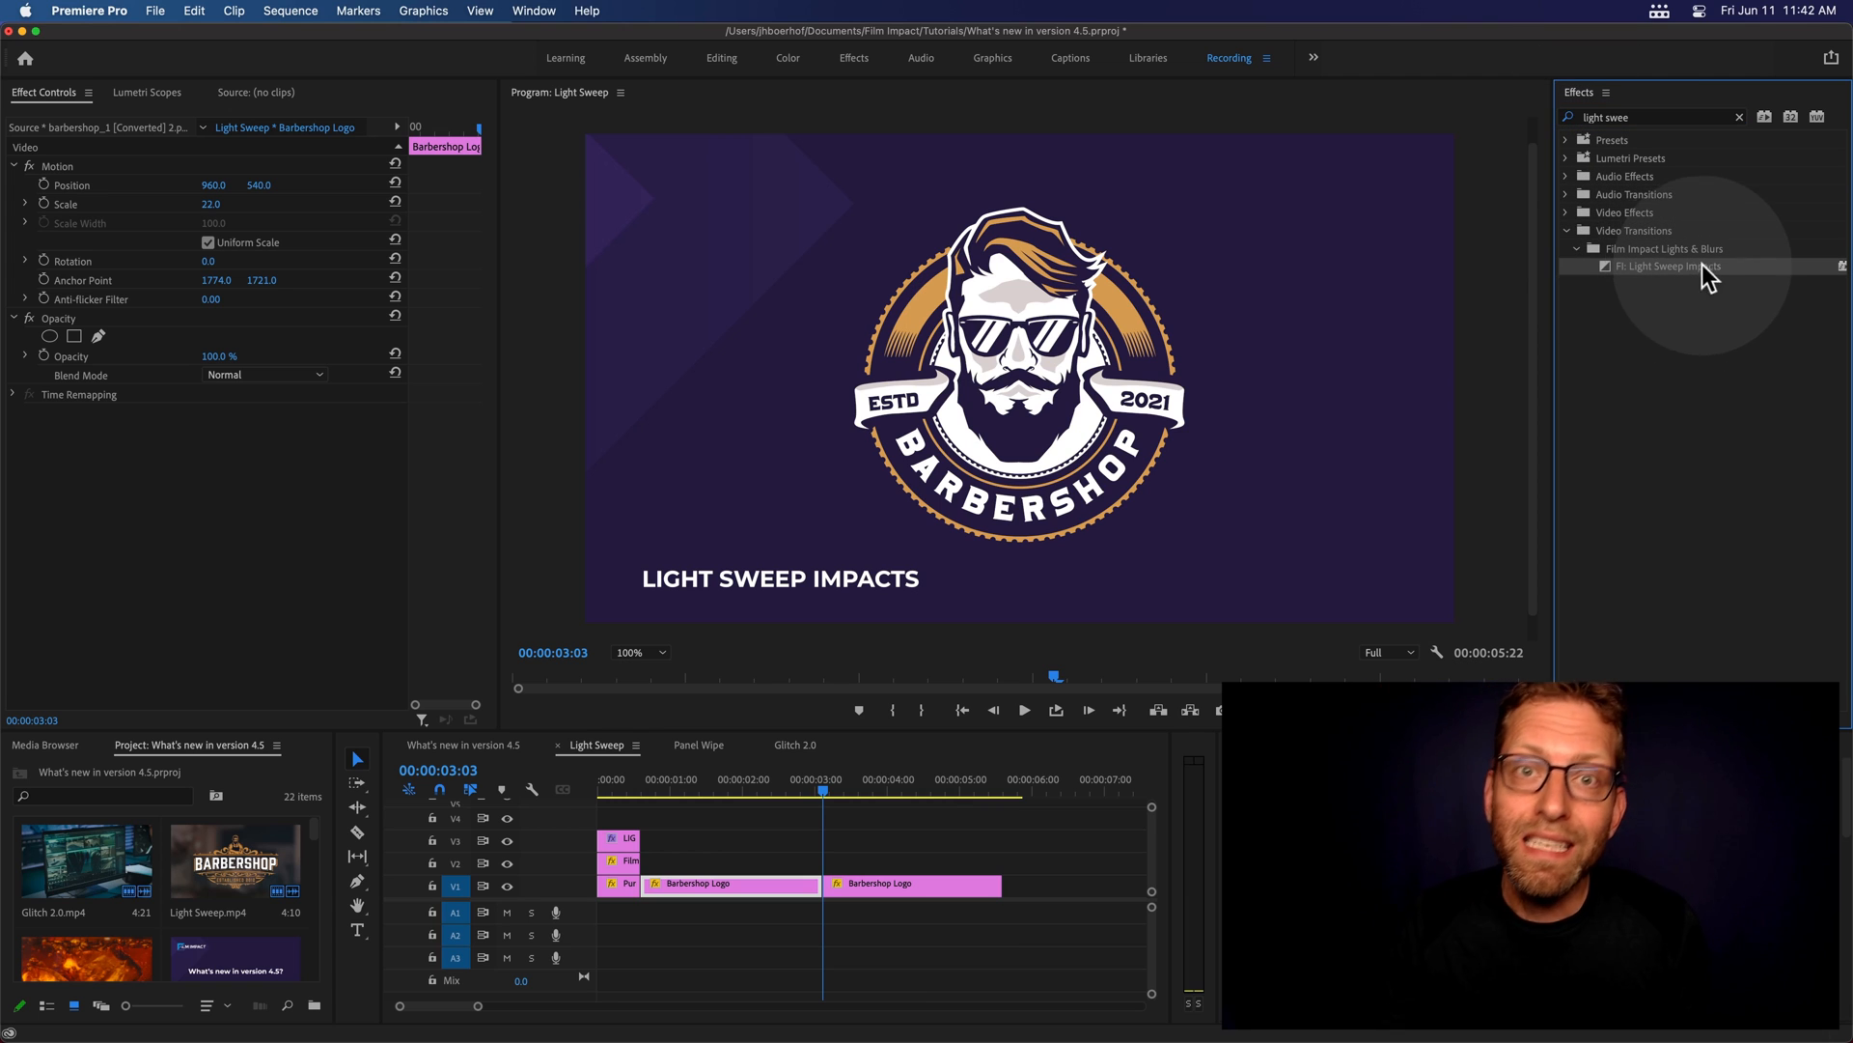
pyautogui.moveTo(1679, 266); pyautogui.dragTo(848, 839)
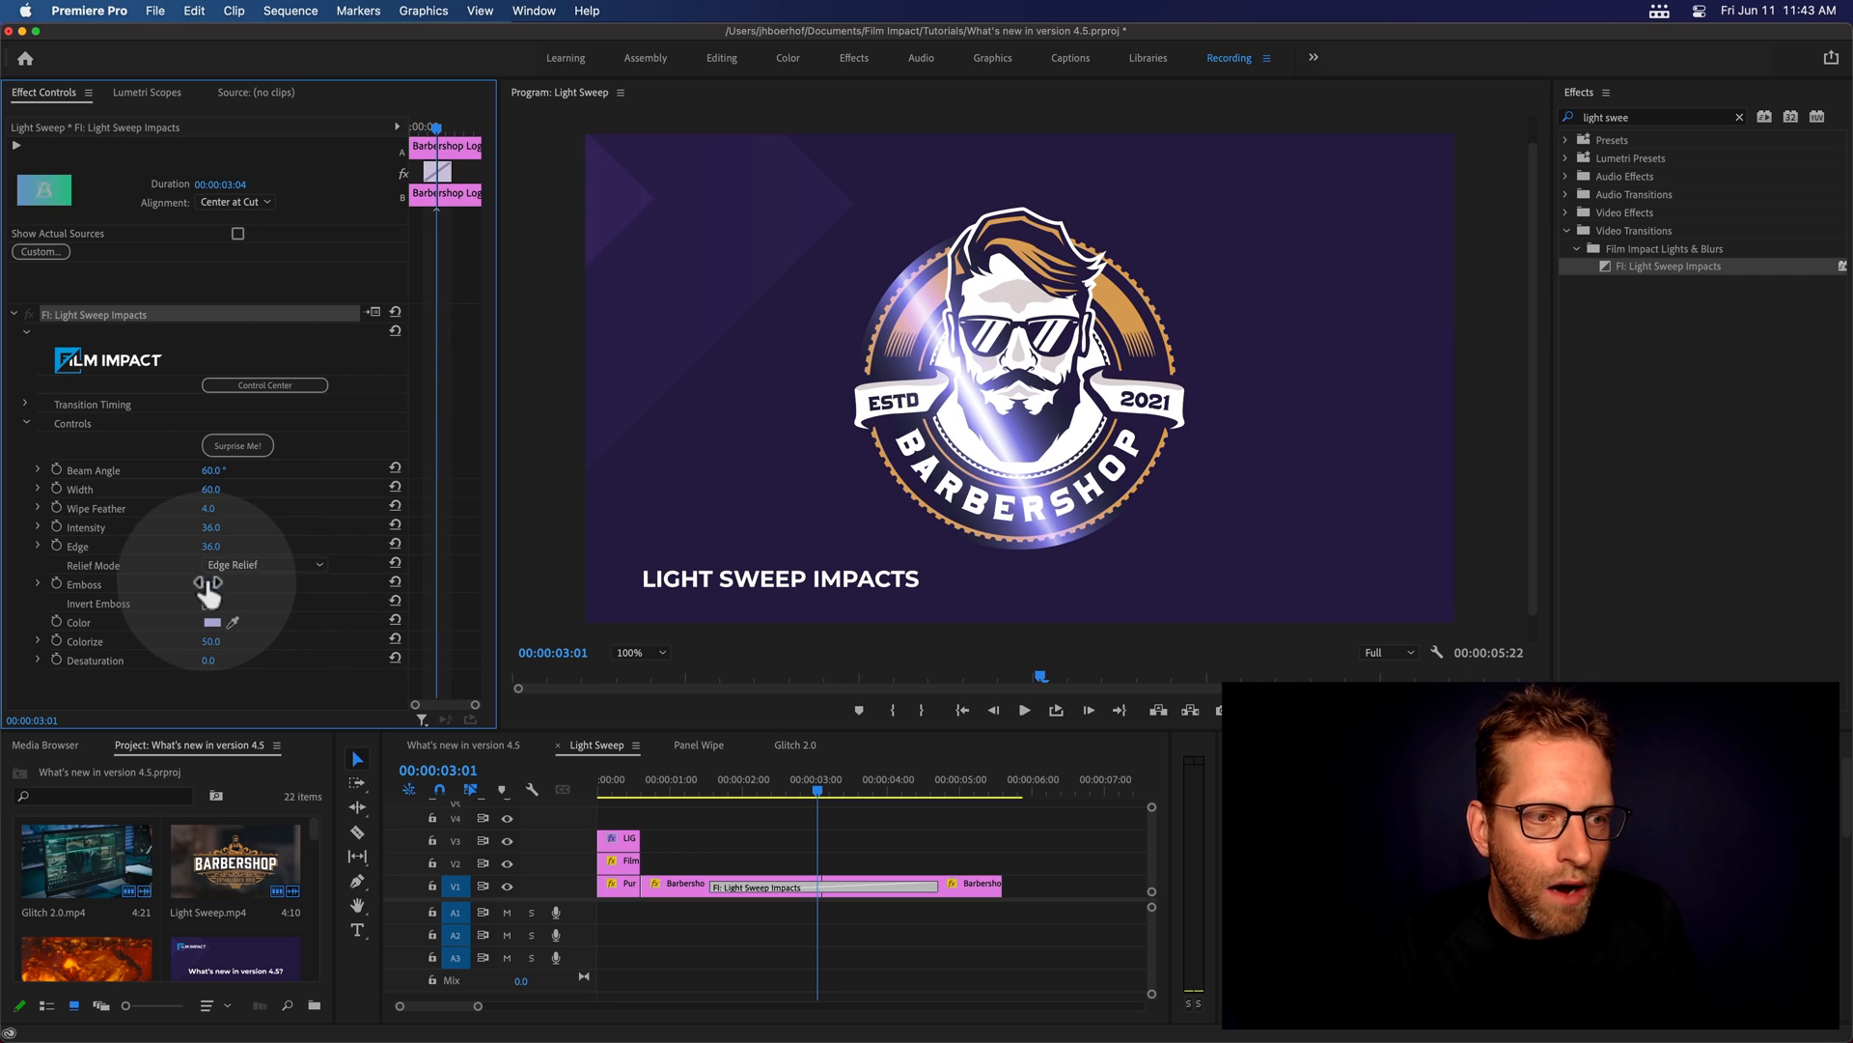
# Adjust Emboss to 73, switch Relief Mode to Intaglio and leave Invert Emboss off
pyautogui.moveTo(195, 584); pyautogui.dragTo(212, 584)
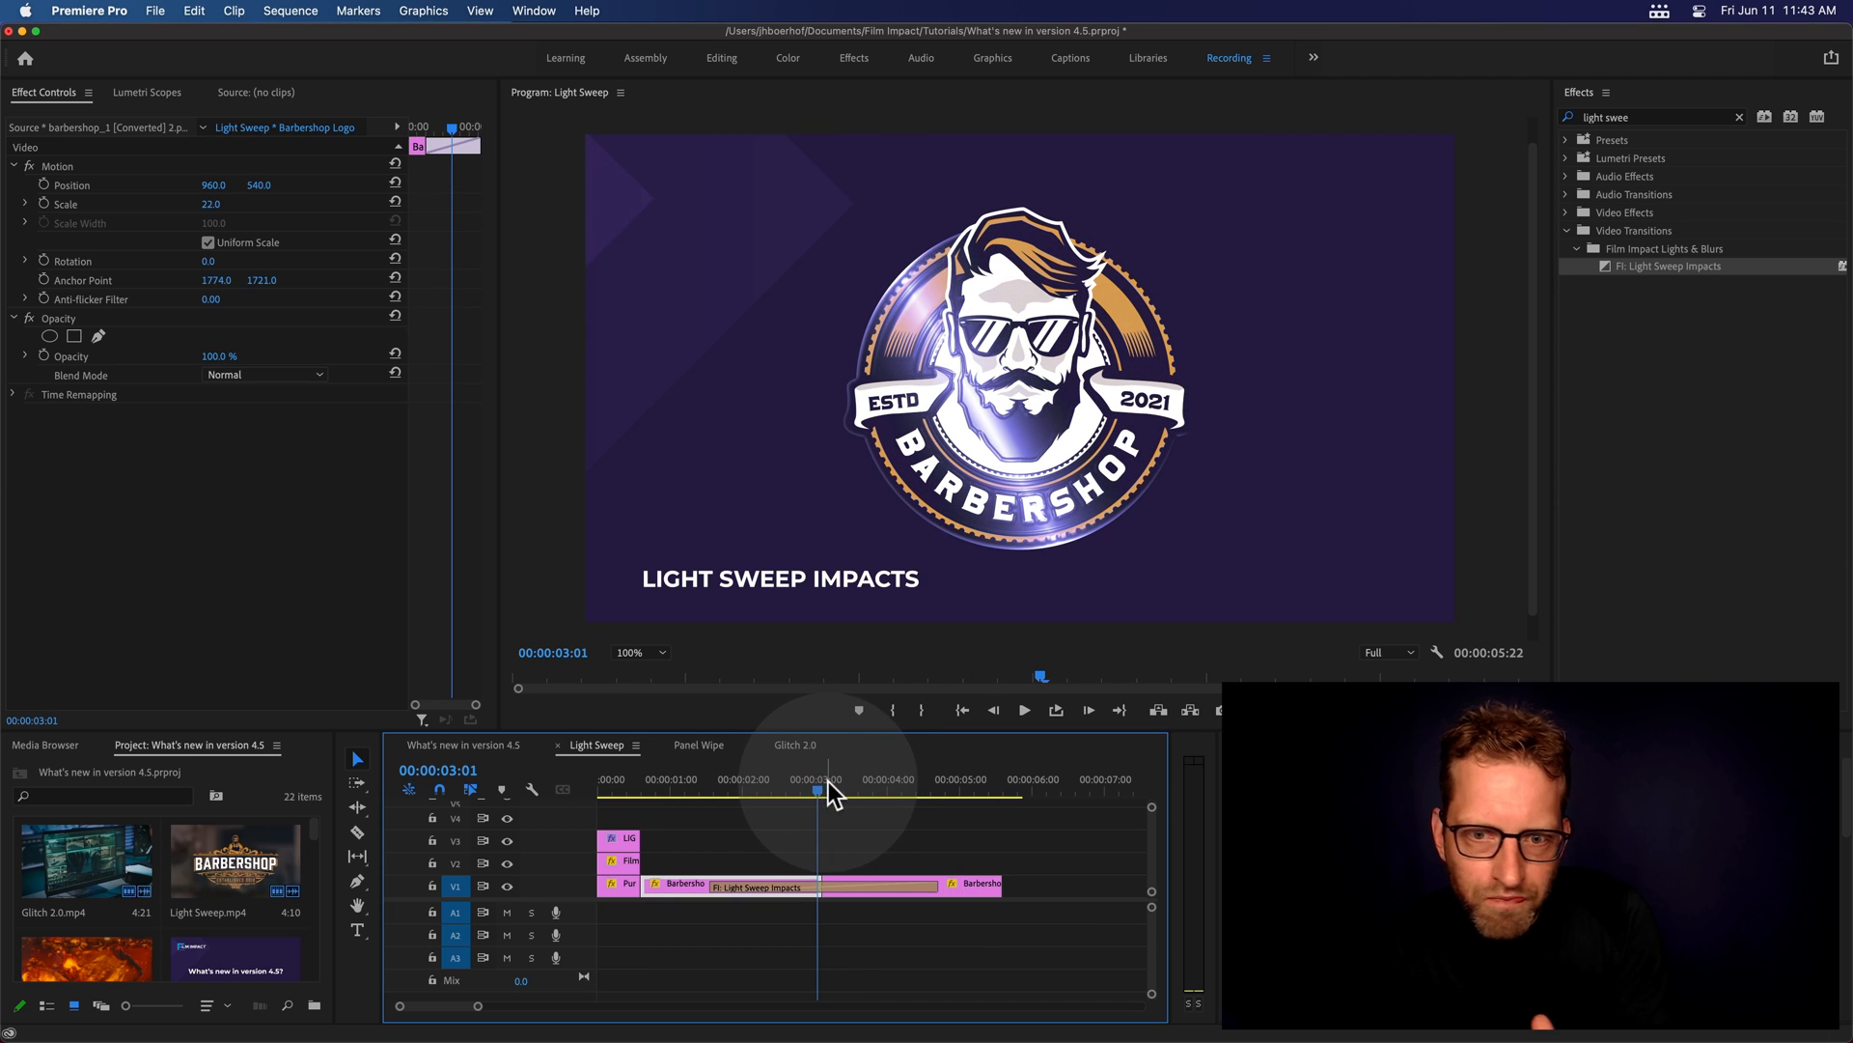
pyautogui.click(757, 886)
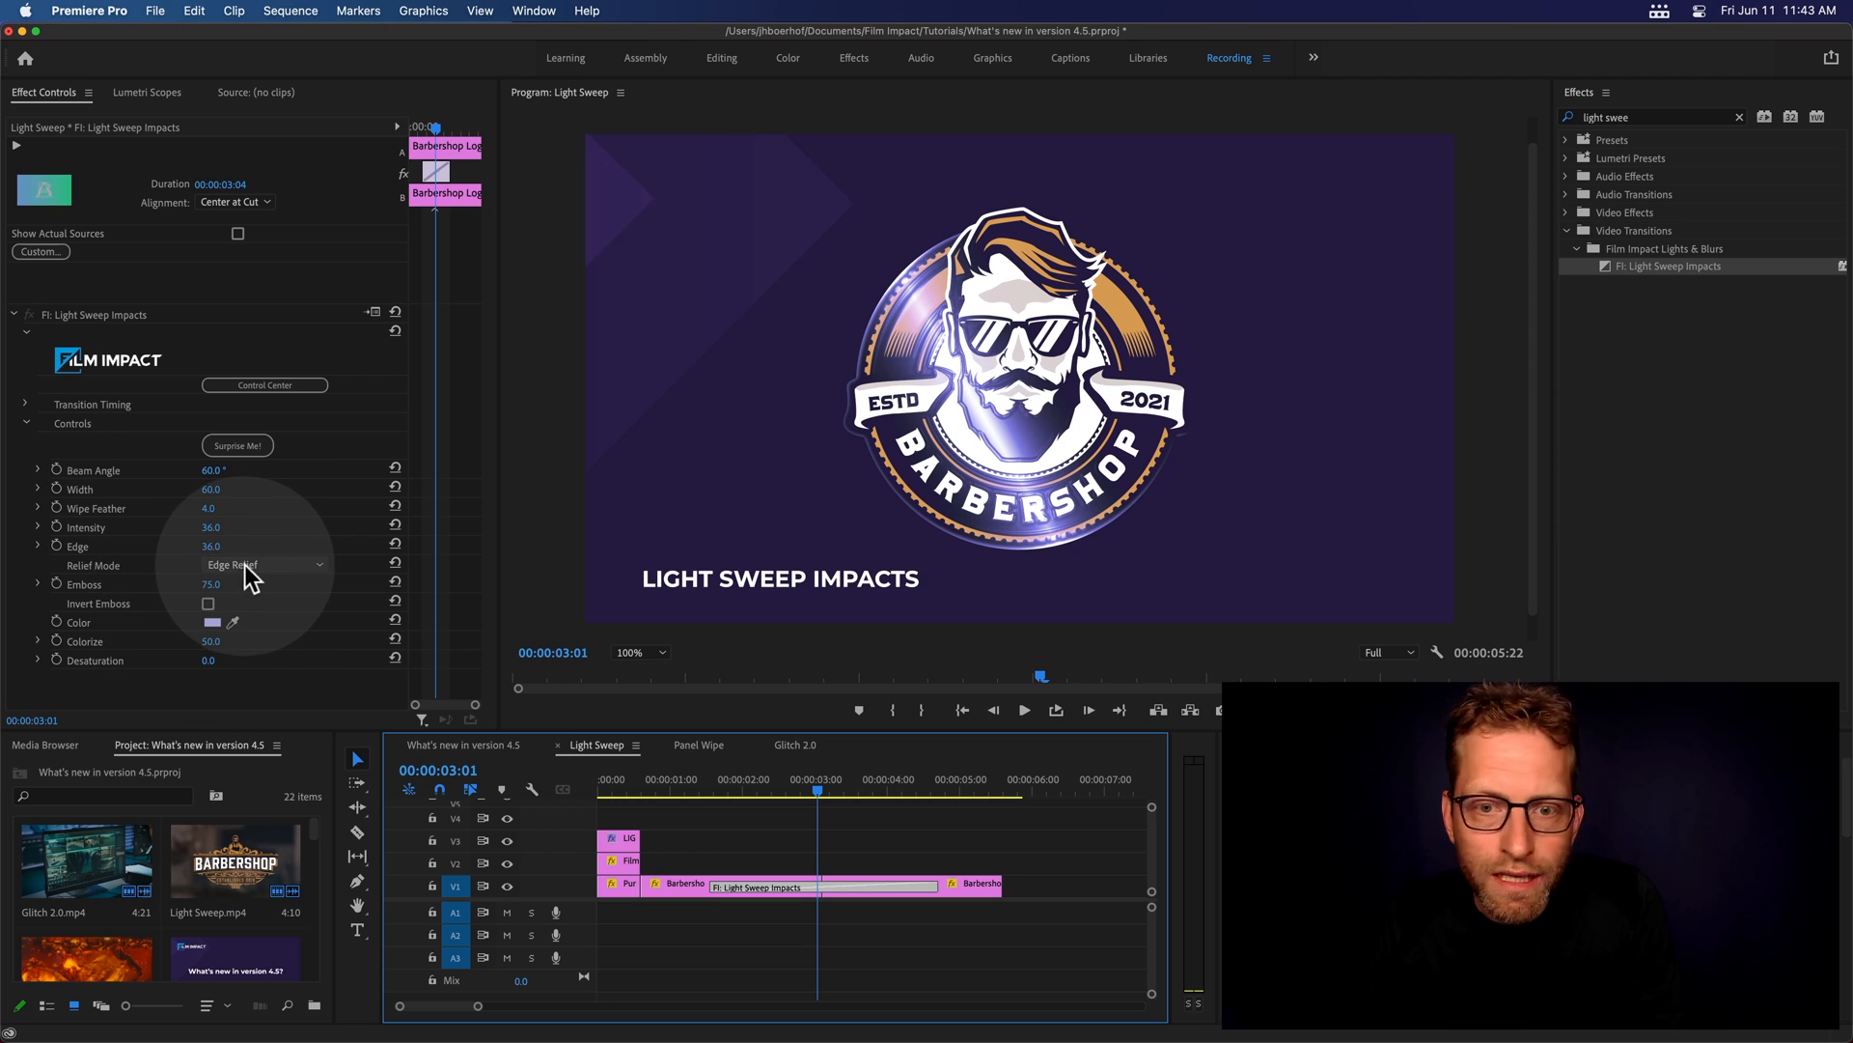
pyautogui.click(260, 564)
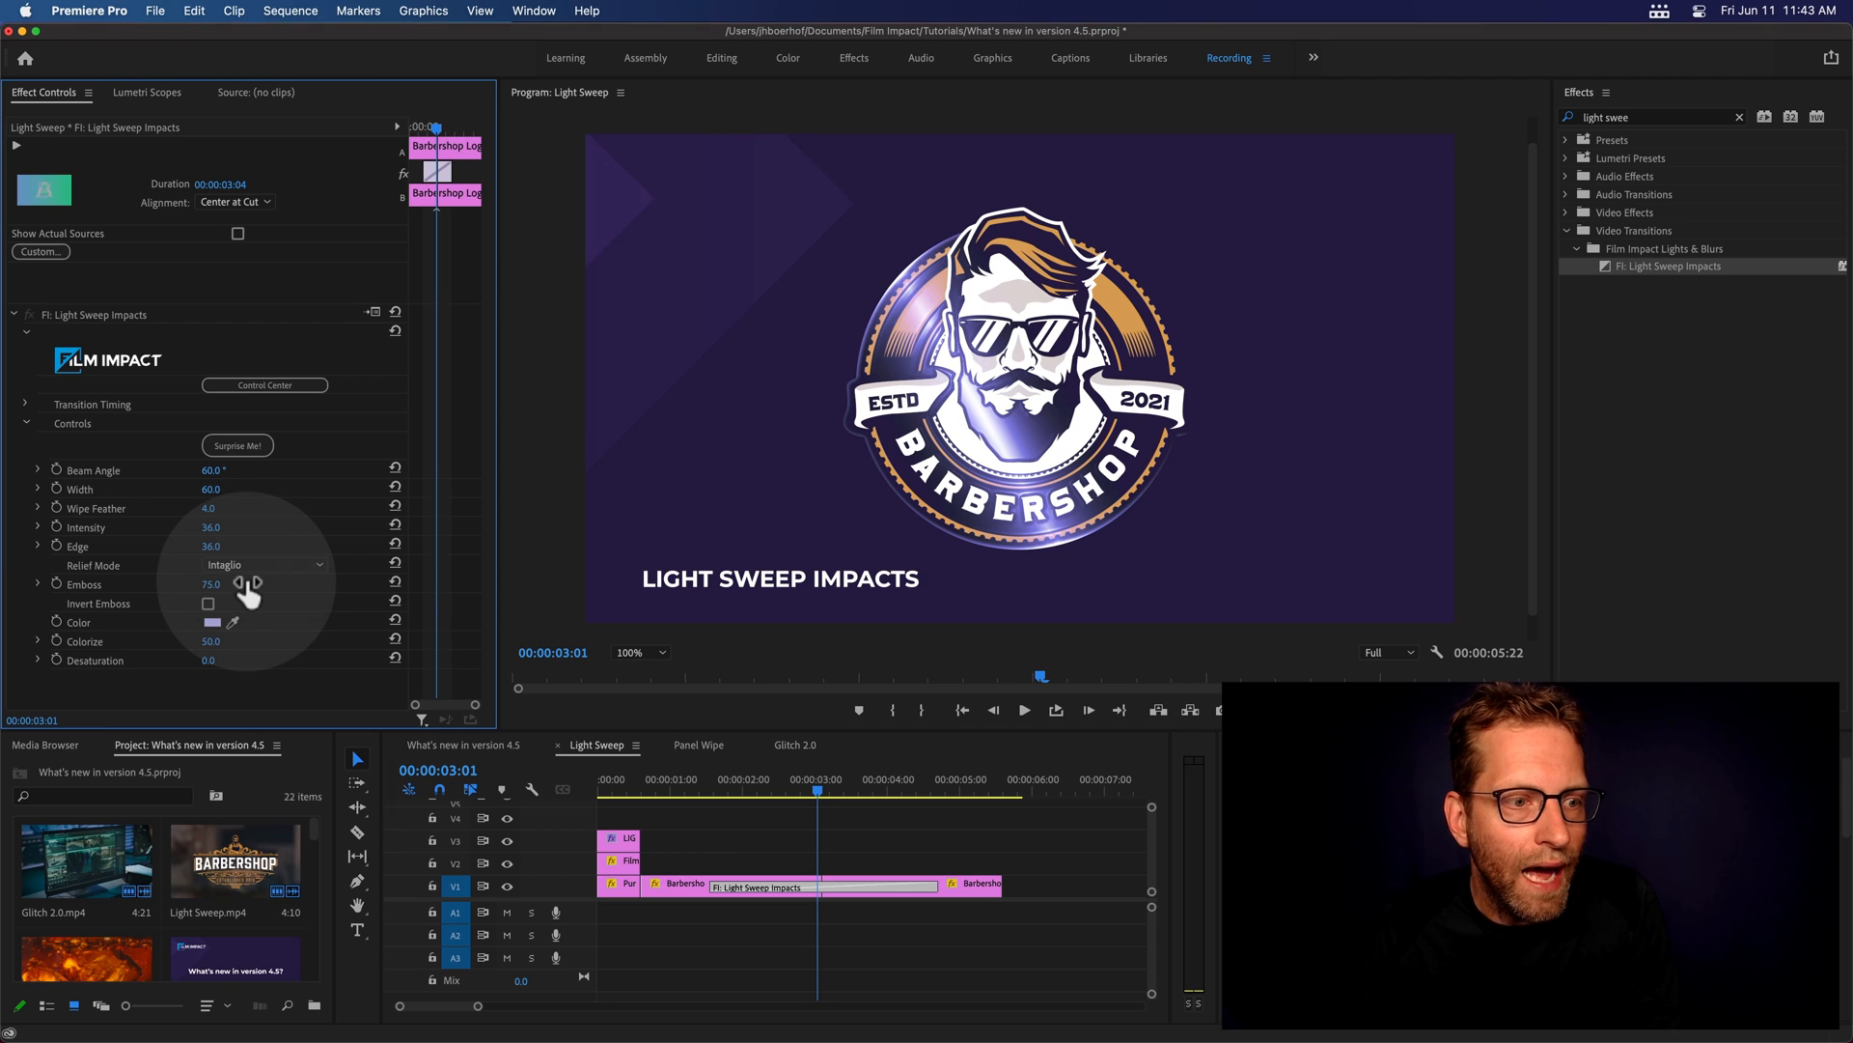
pyautogui.moveTo(258, 579)
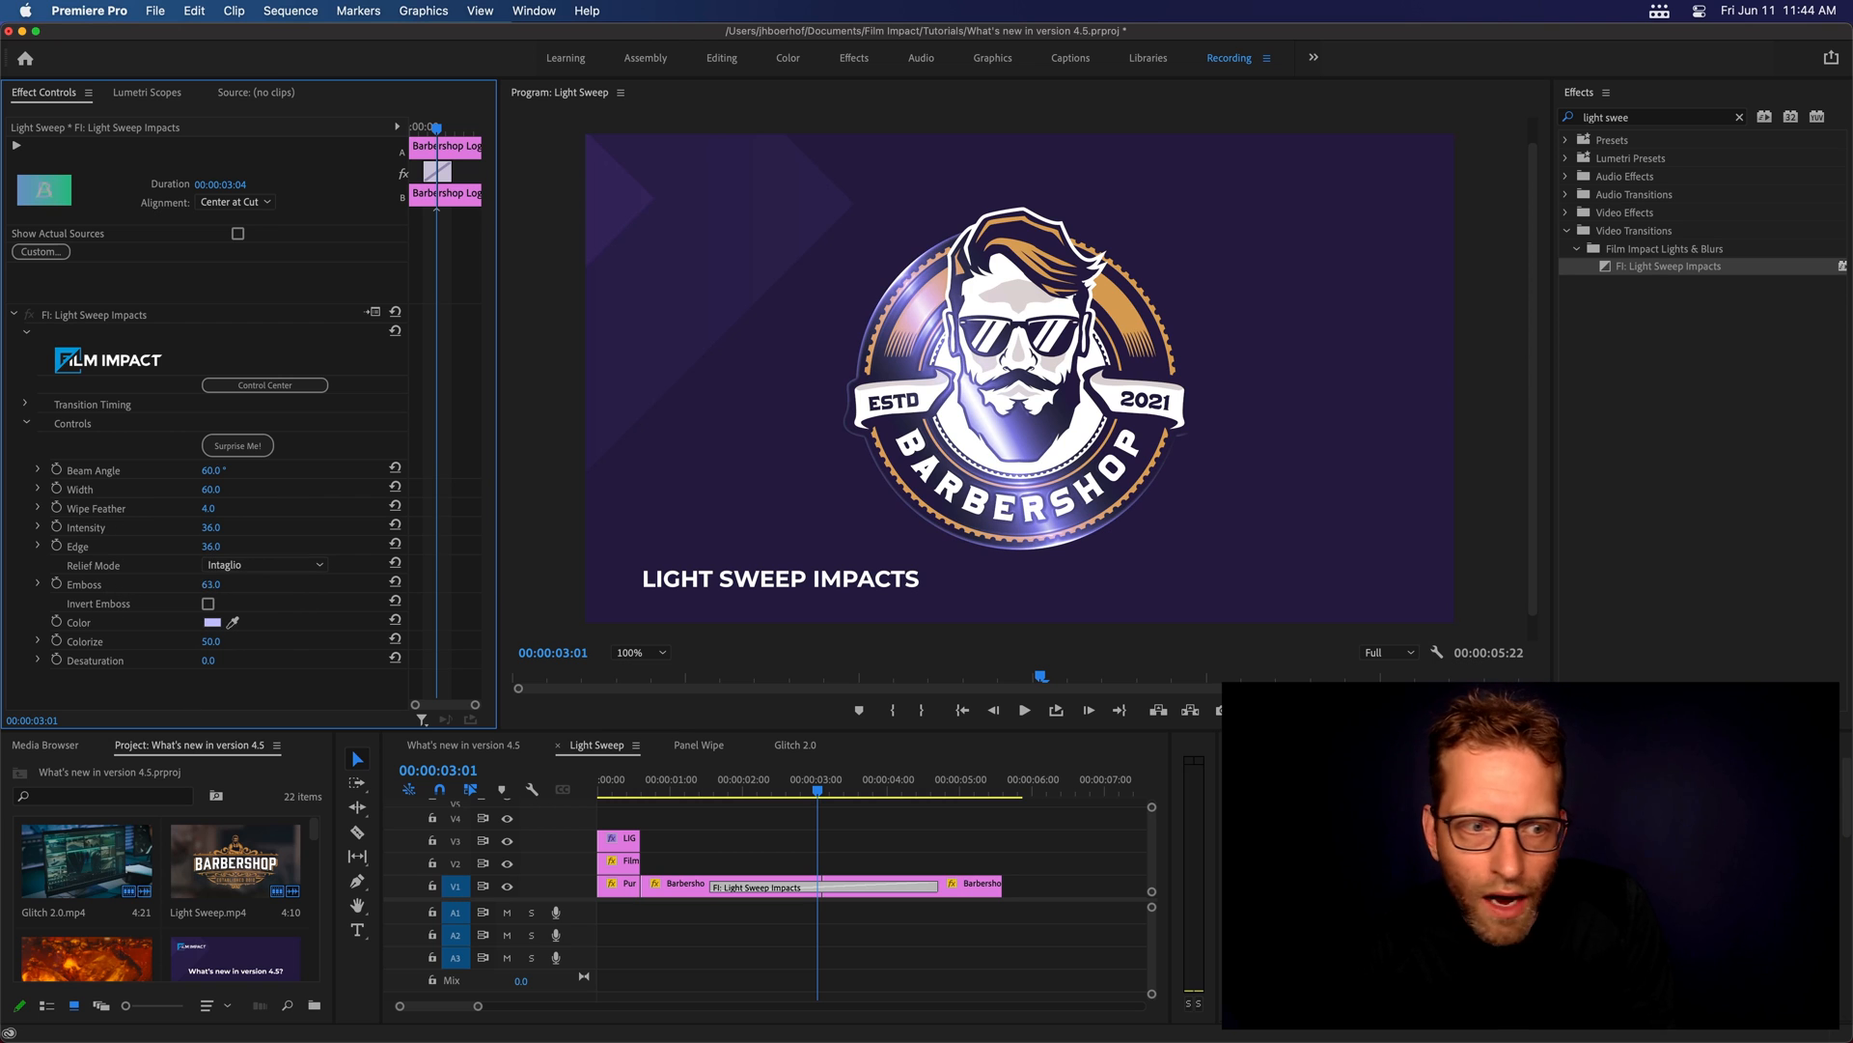
pyautogui.click(209, 604)
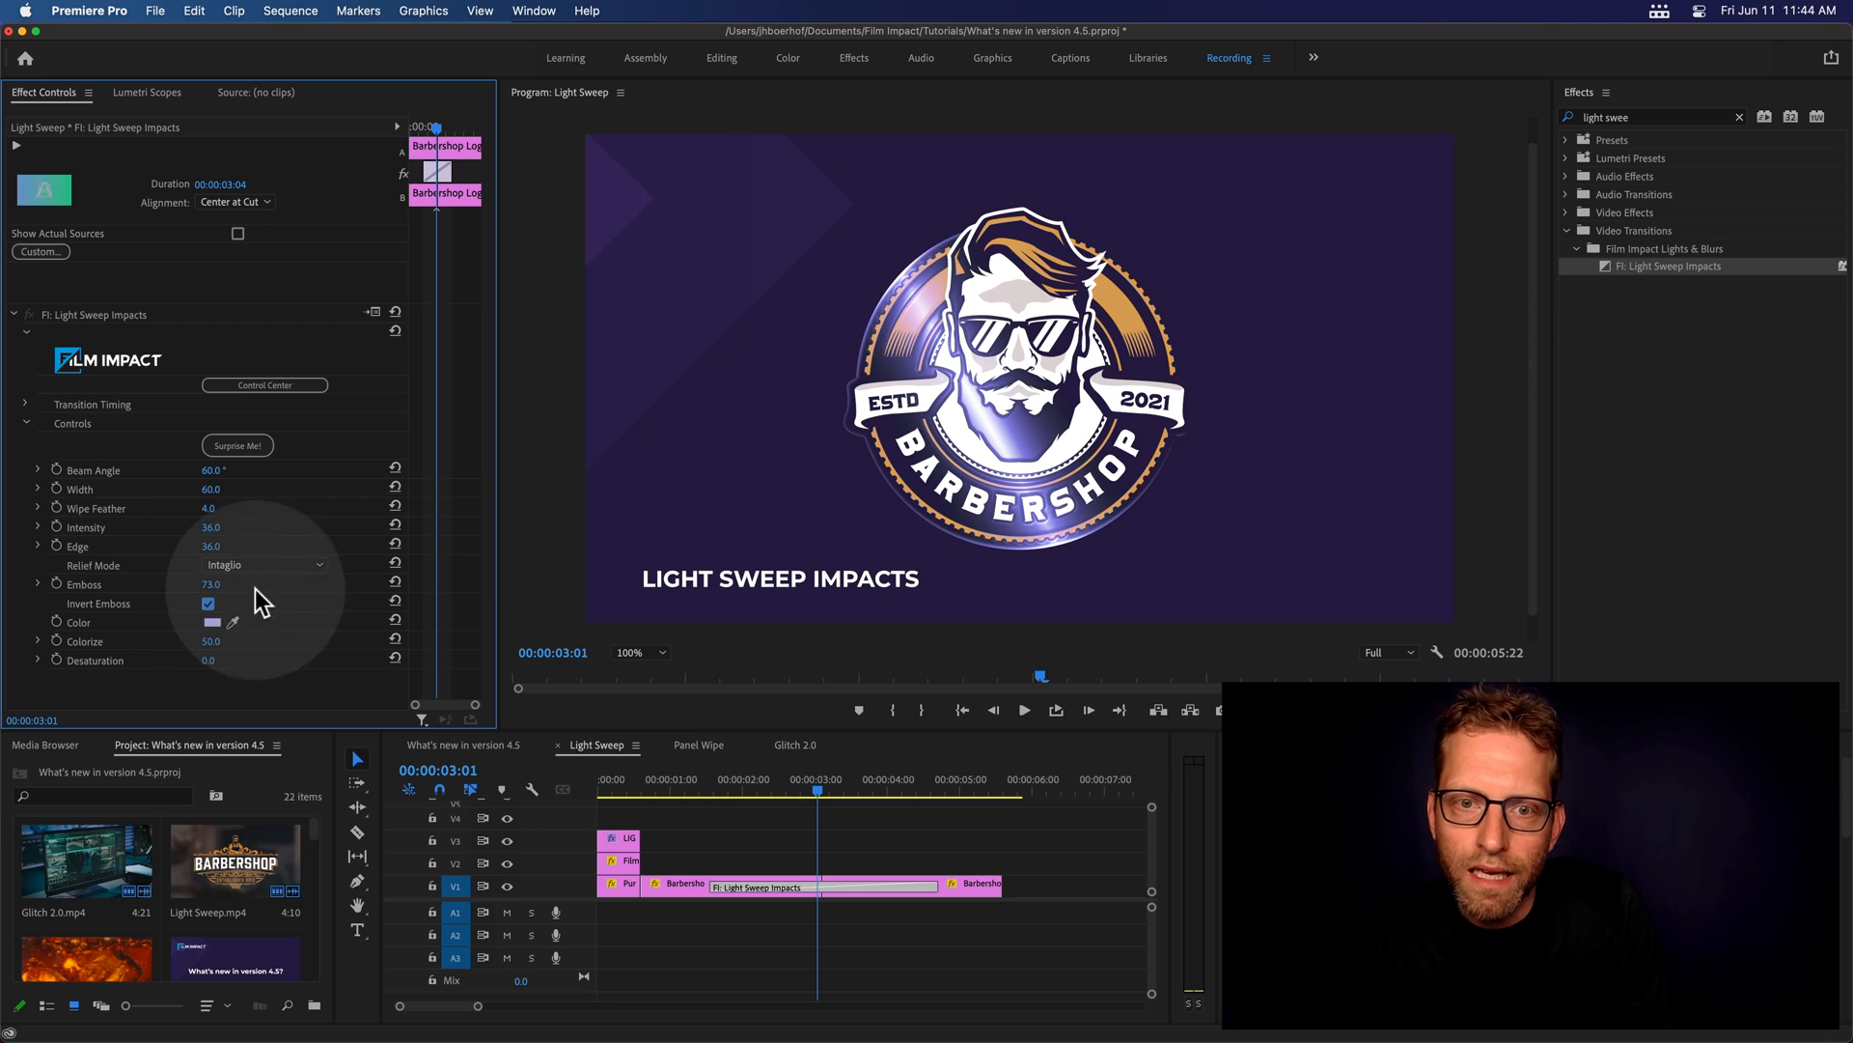
pyautogui.click(208, 604)
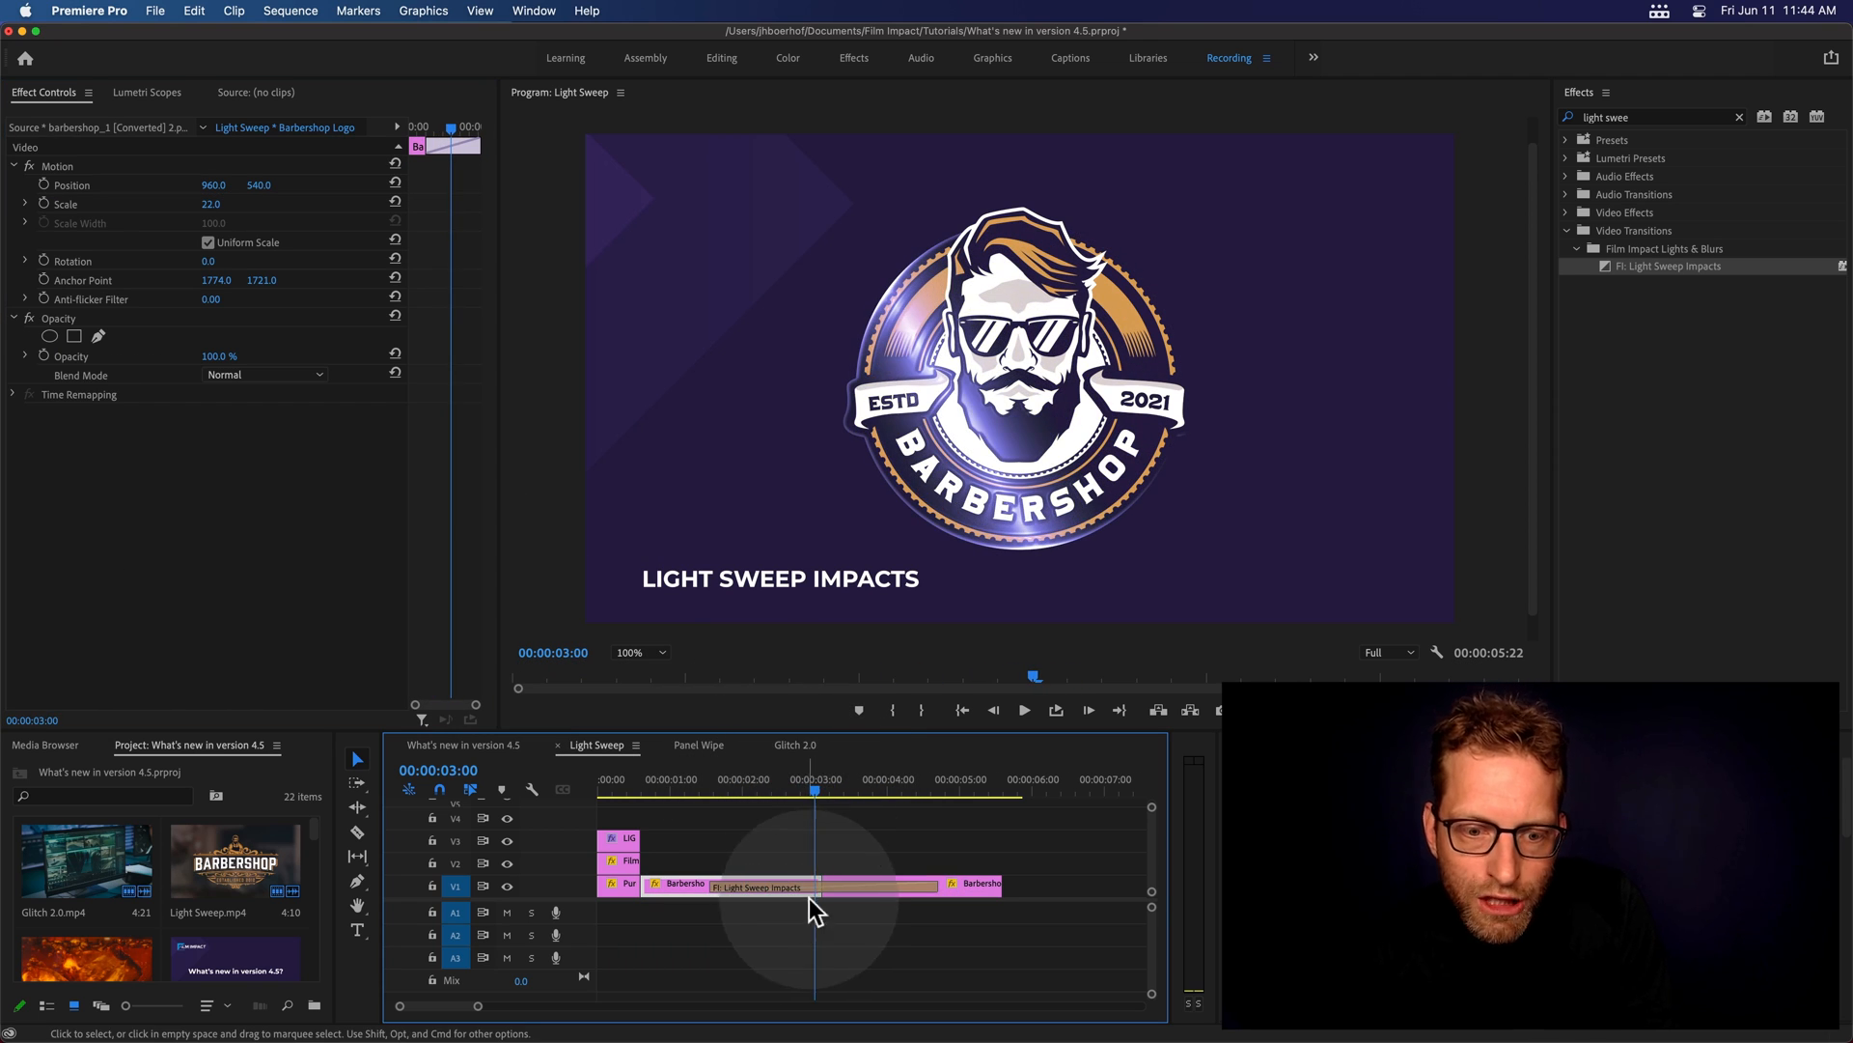
# Raise the Light Sweep Edge to 44 and set Intensity to 33
pyautogui.click(779, 886)
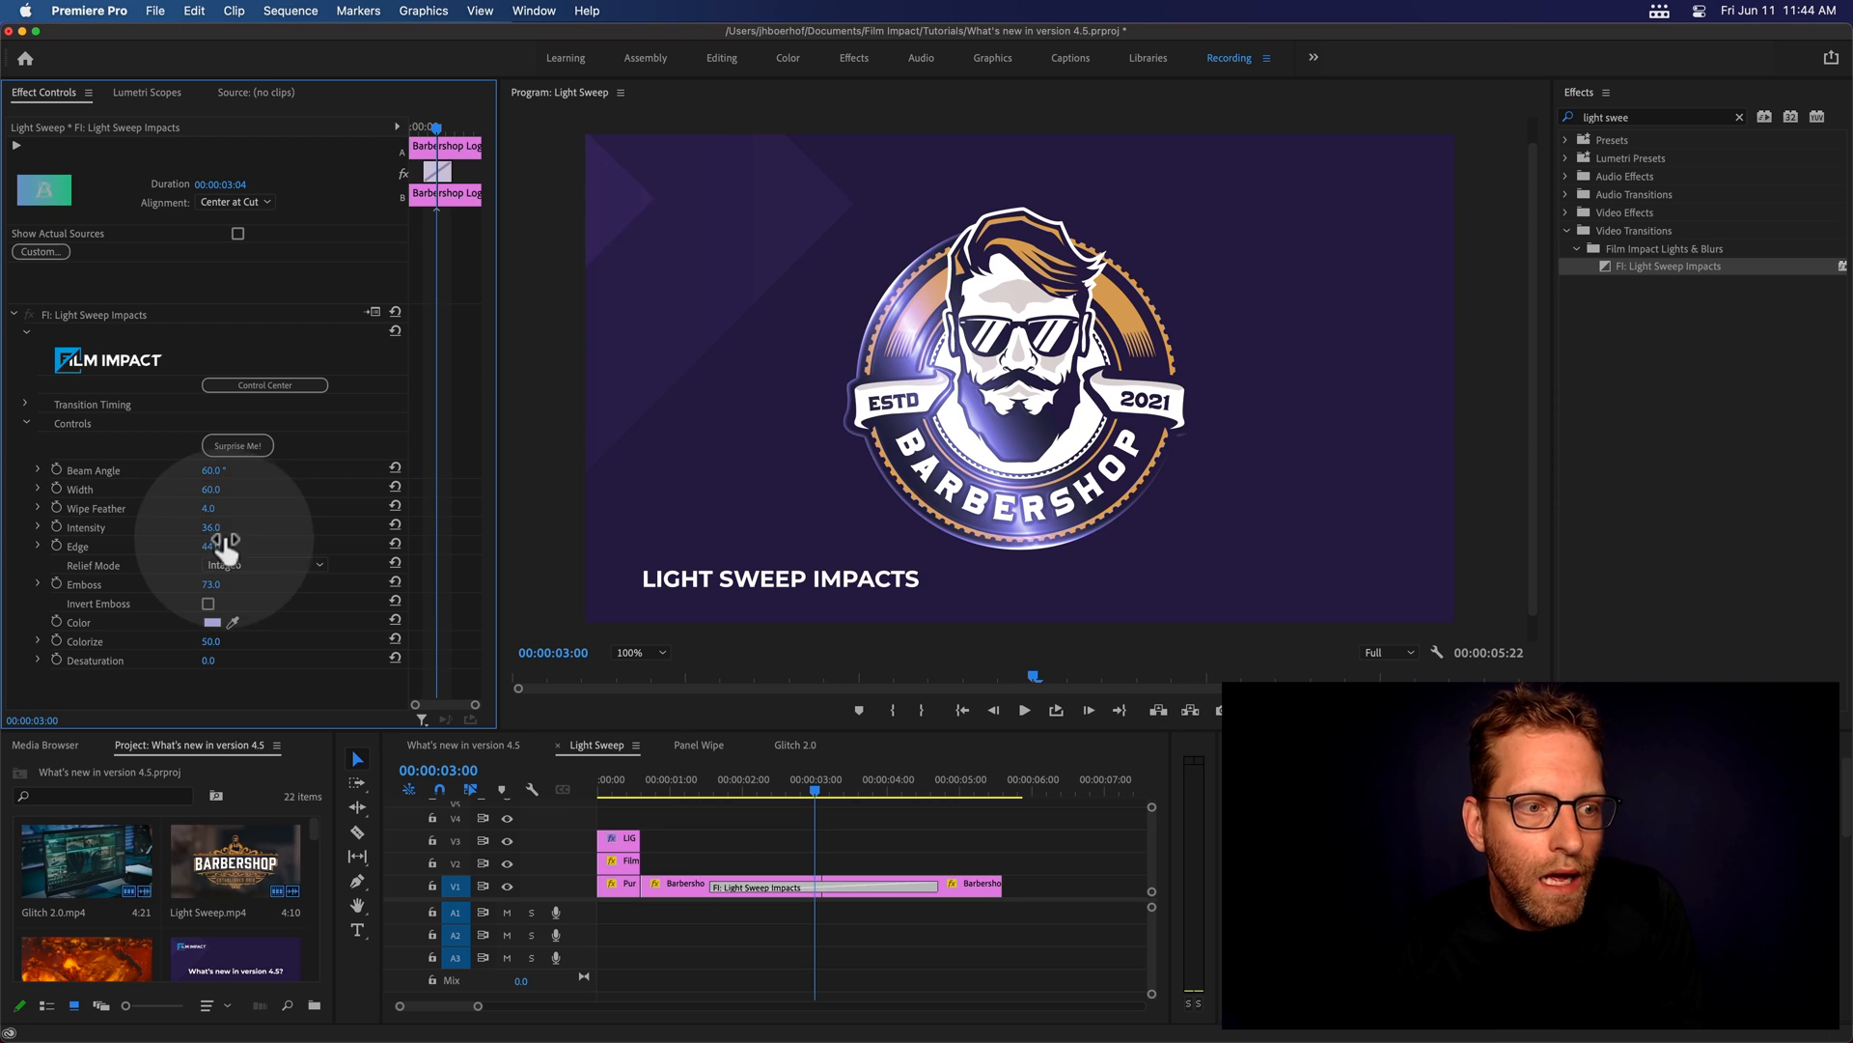
pyautogui.moveTo(219, 526); pyautogui.dragTo(210, 526)
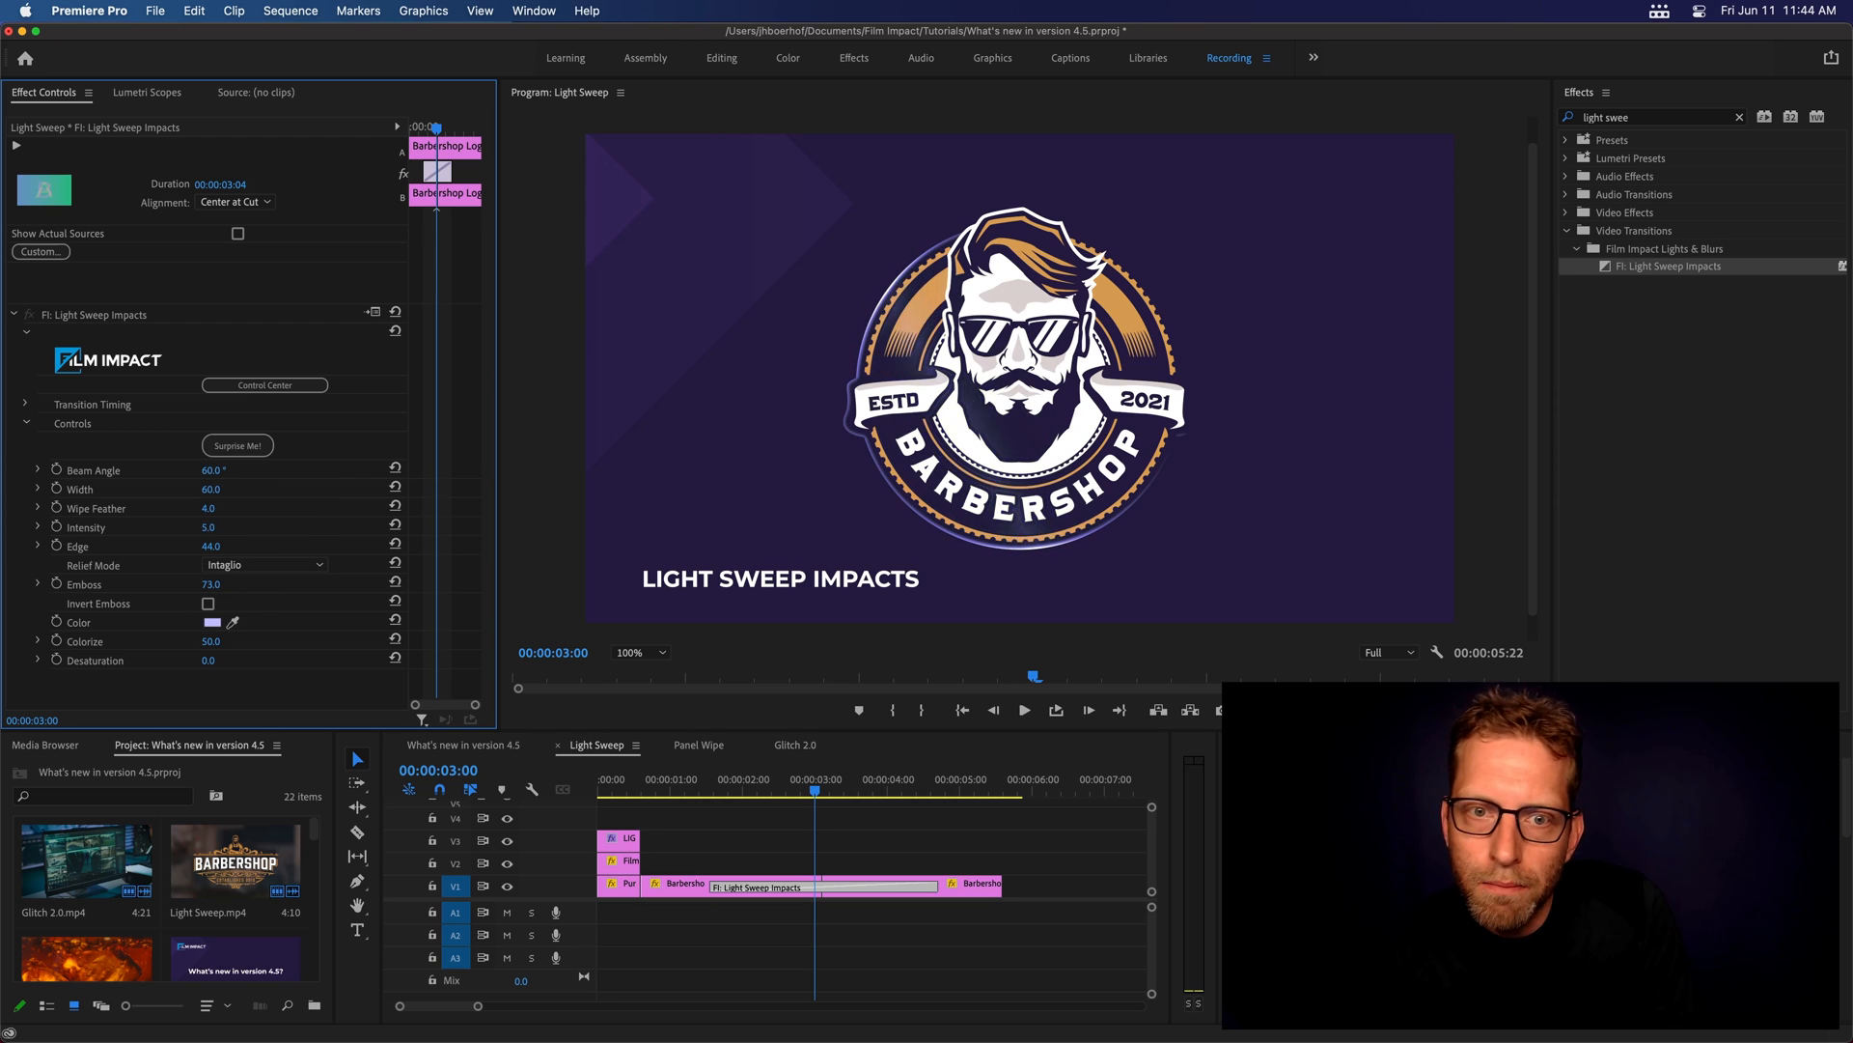
pyautogui.click(236, 446)
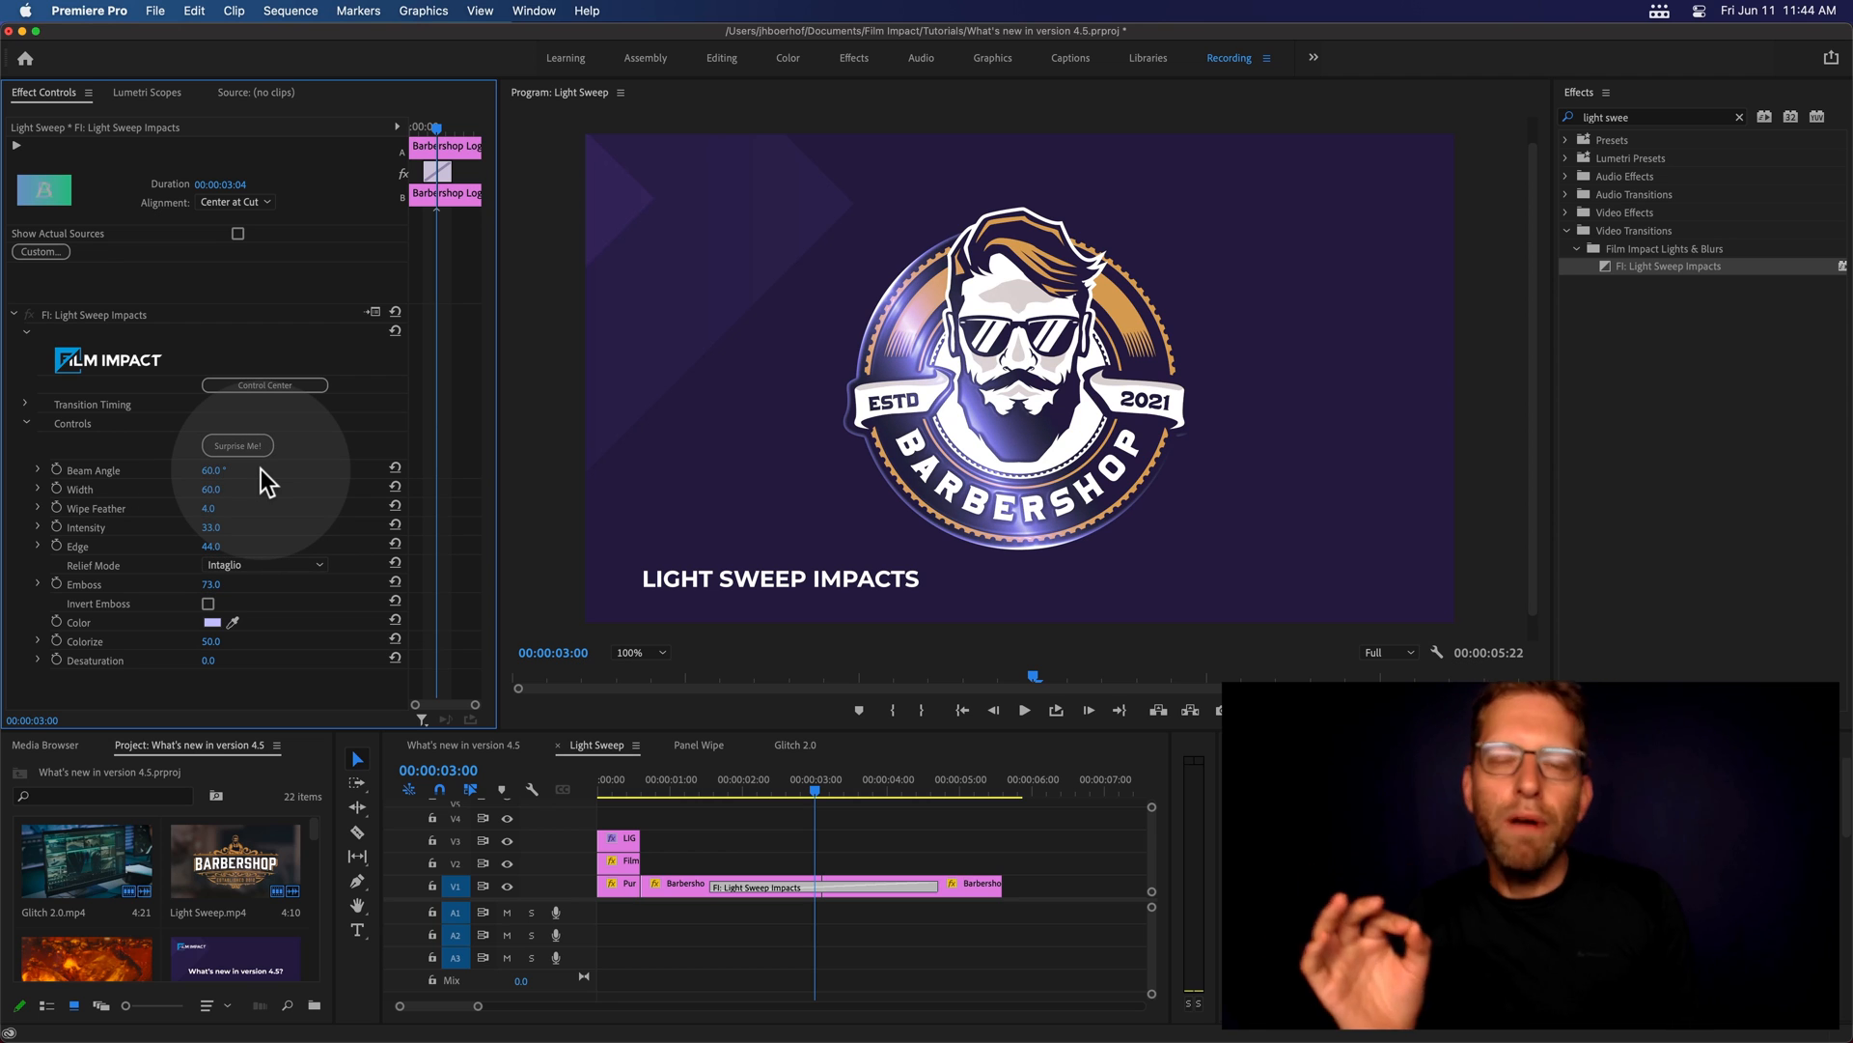
pyautogui.moveTo(327, 520)
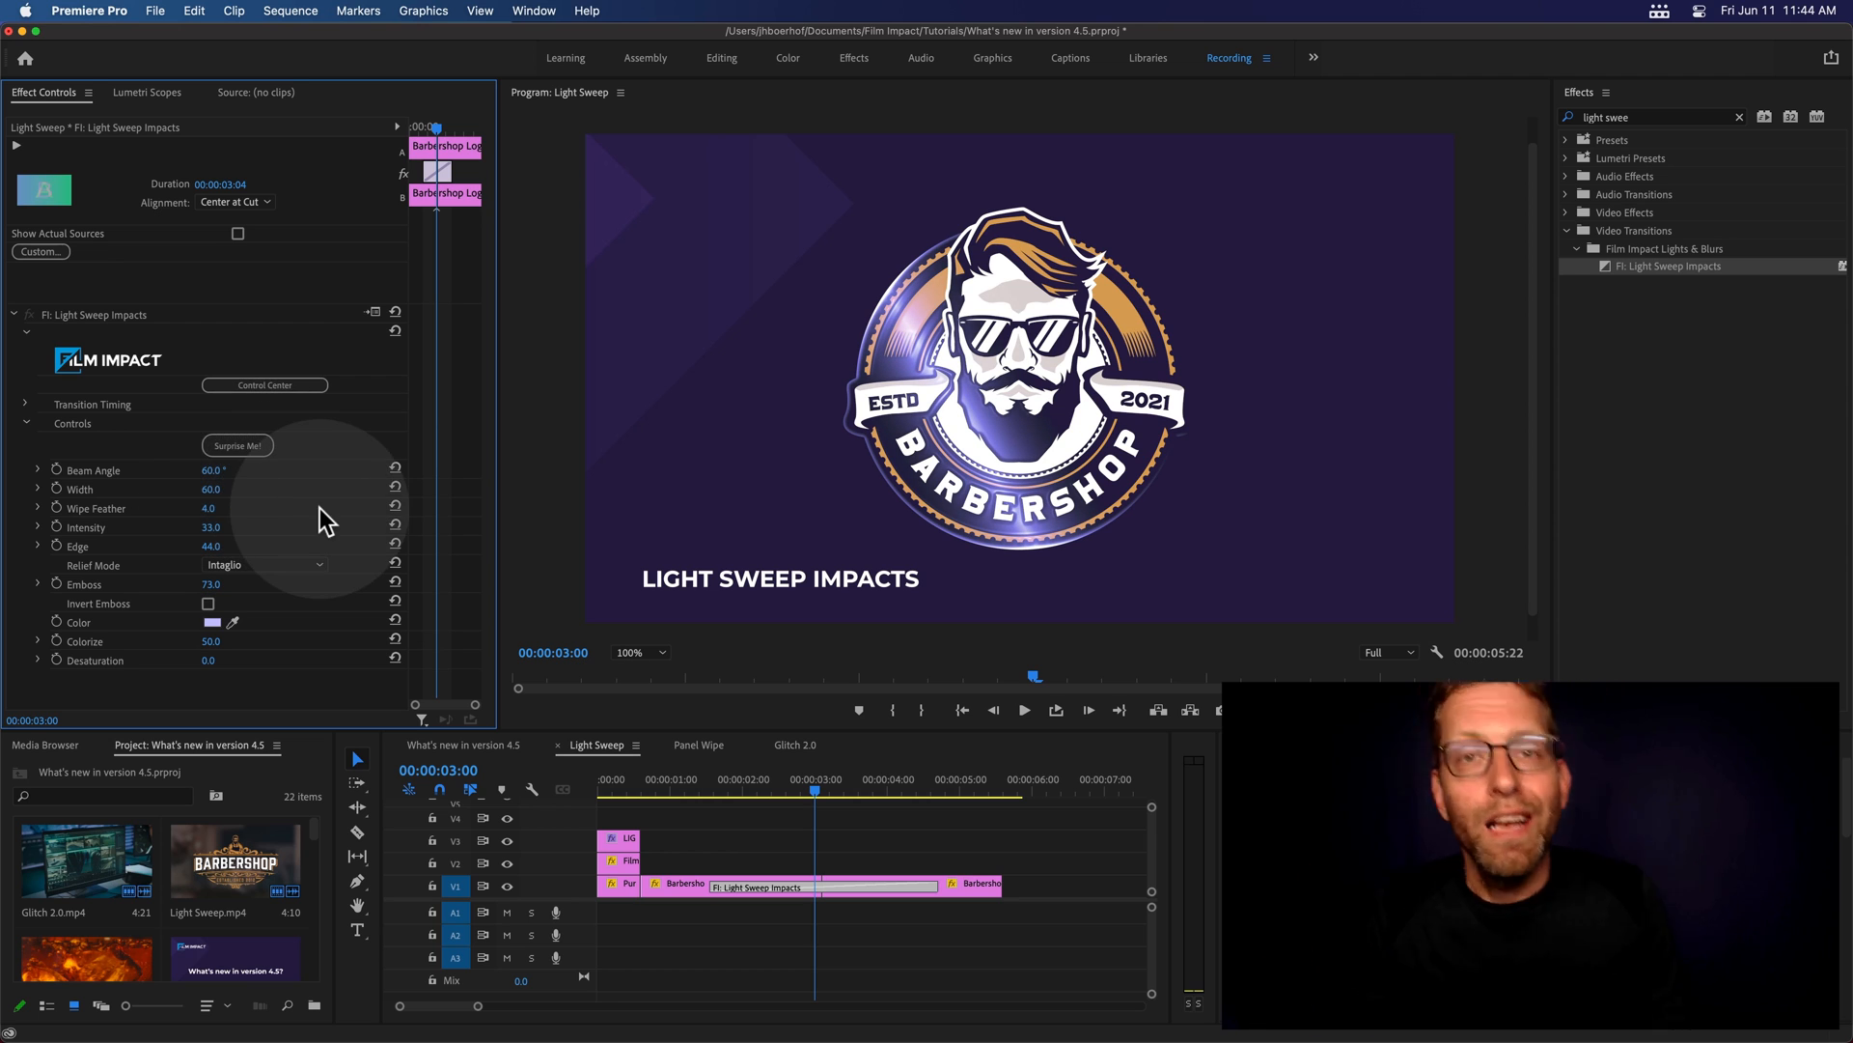
# Switch to the Panel Wipe sequence and search Effects for 'panel wipe'
pyautogui.click(699, 744)
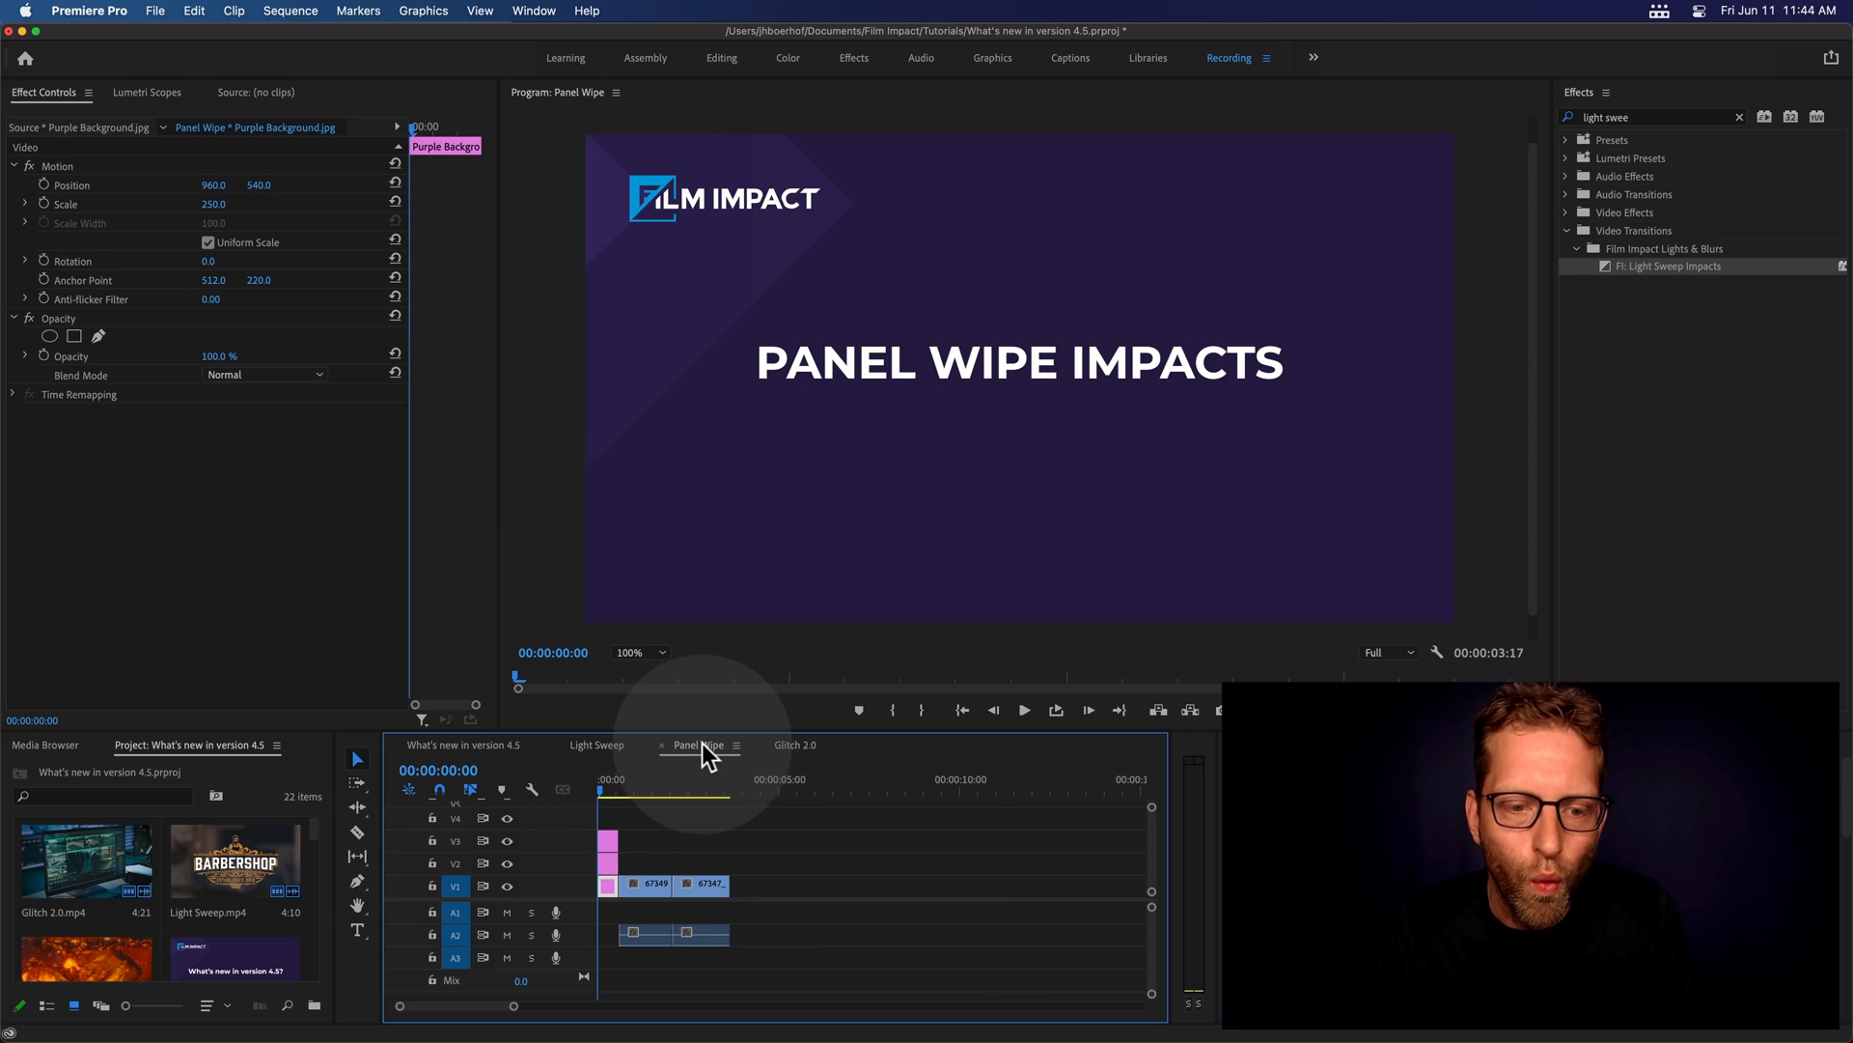
pyautogui.click(648, 790)
pyautogui.write('p')
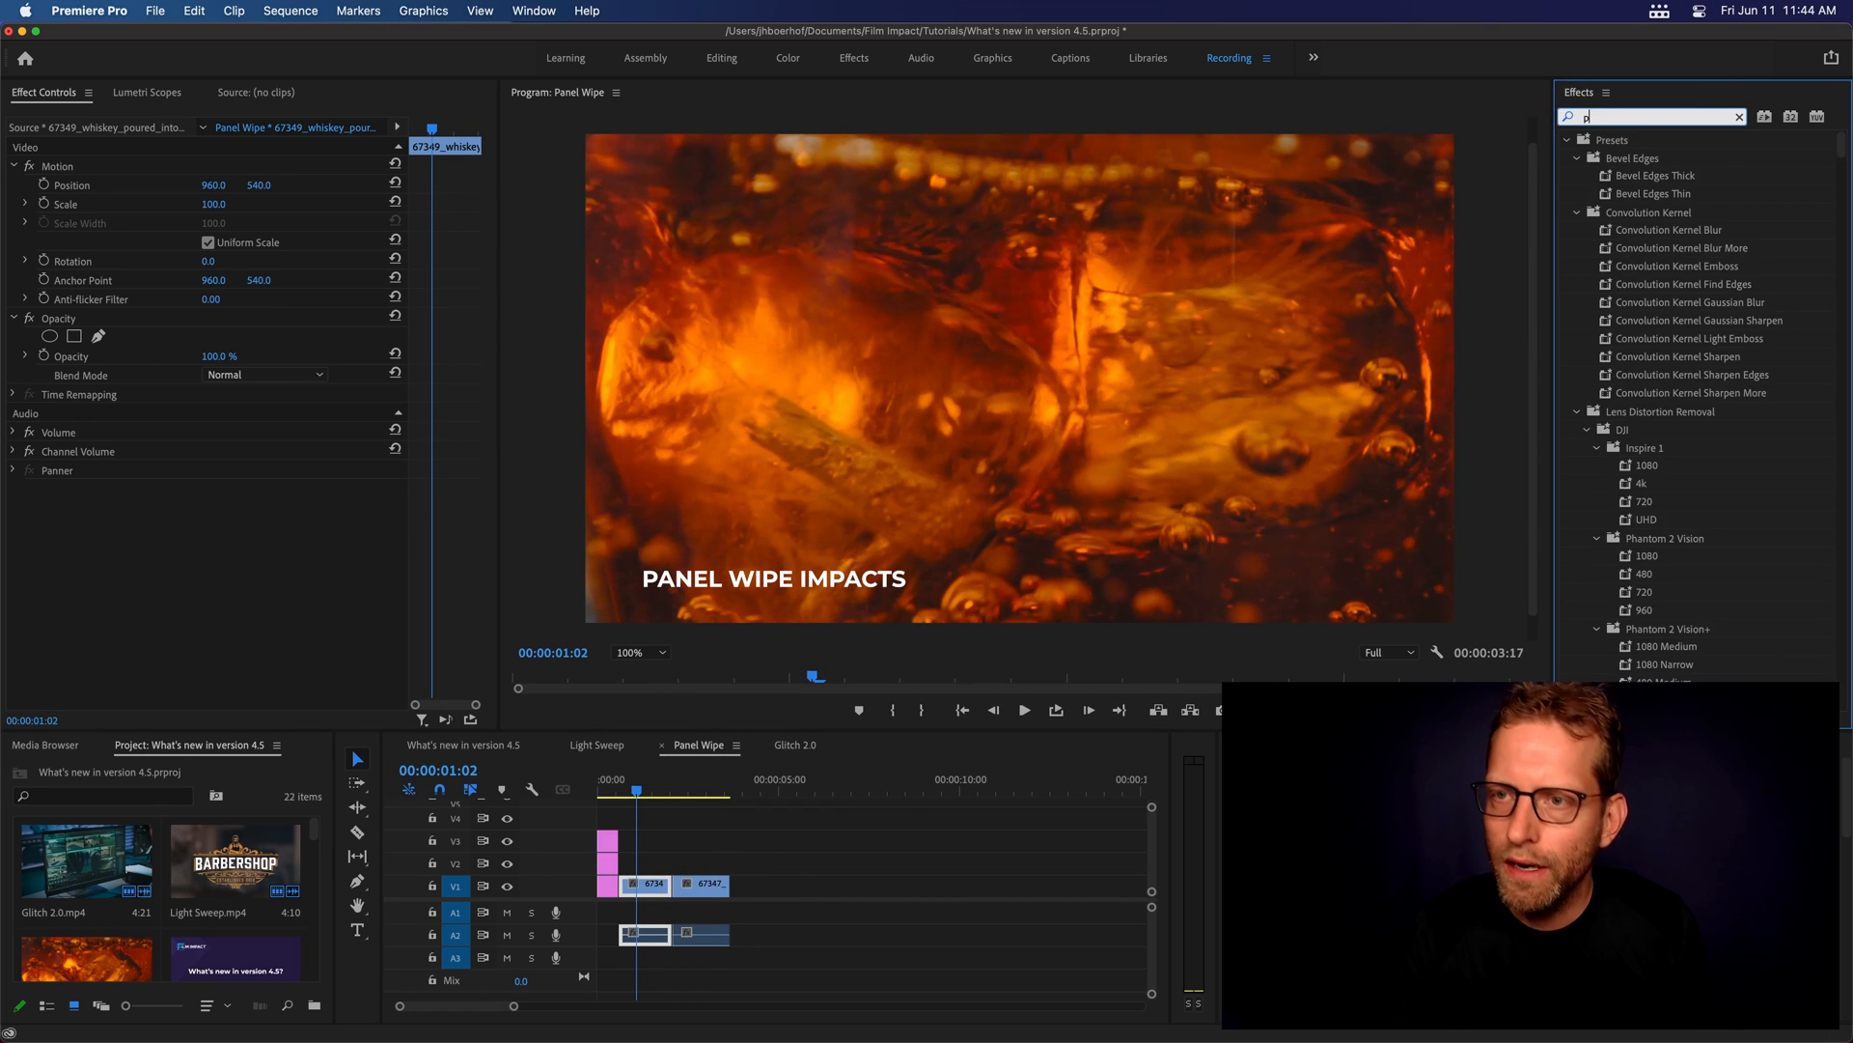
pyautogui.write('anel wip')
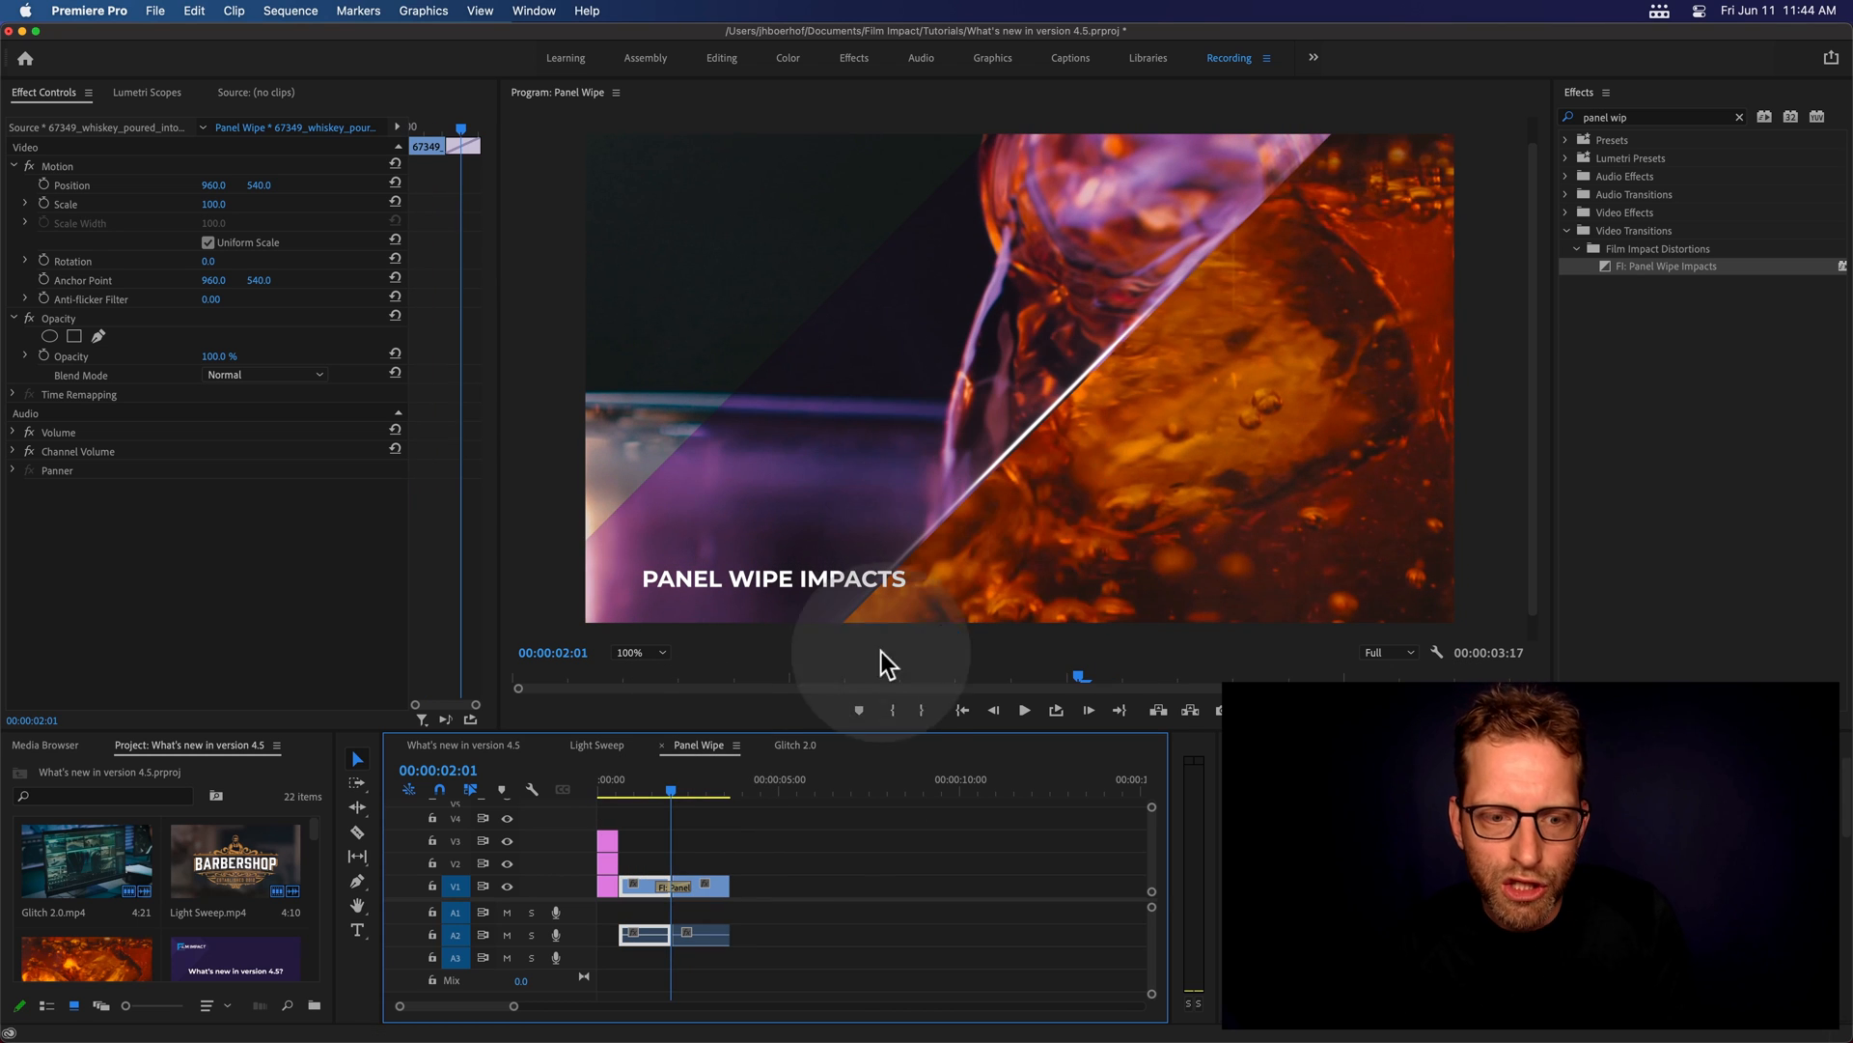
# Use Surprise Me! repeatedly until the wipe shows a 248.9° angle, four panels and Hard Clip A
pyautogui.click(668, 885)
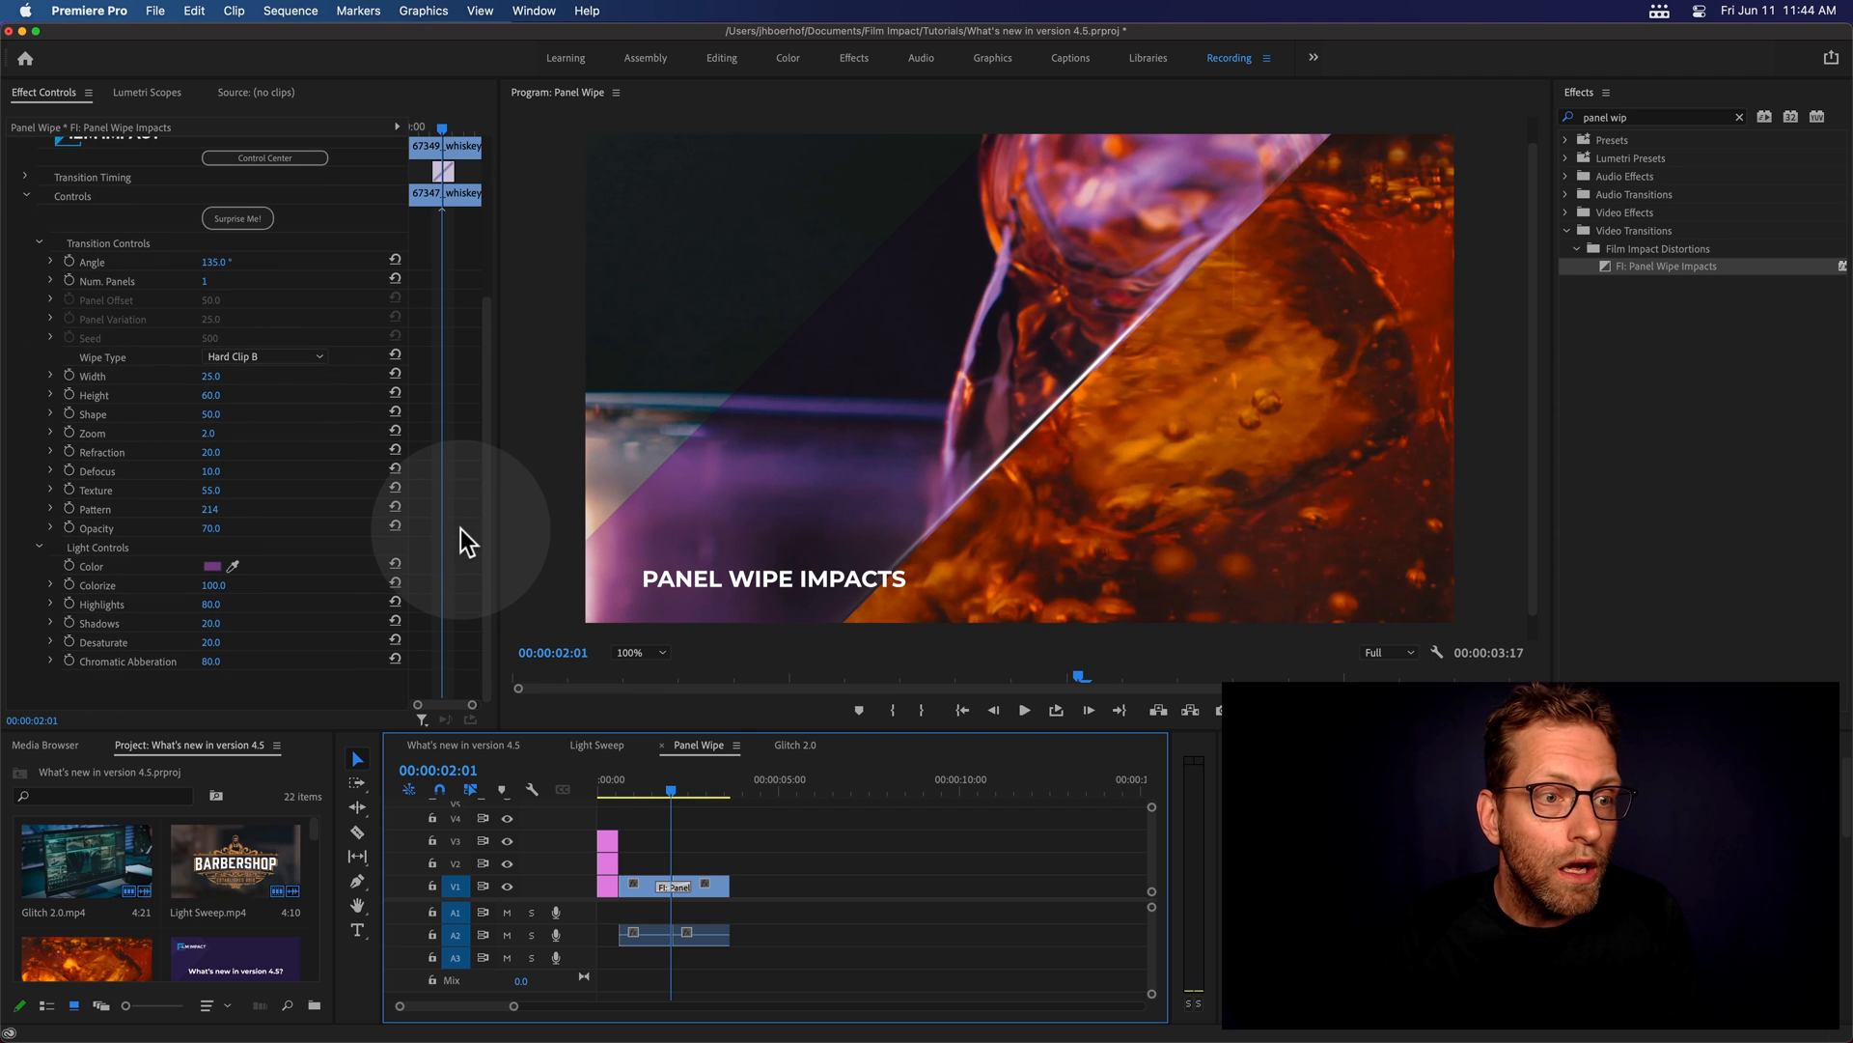
pyautogui.moveTo(509, 473)
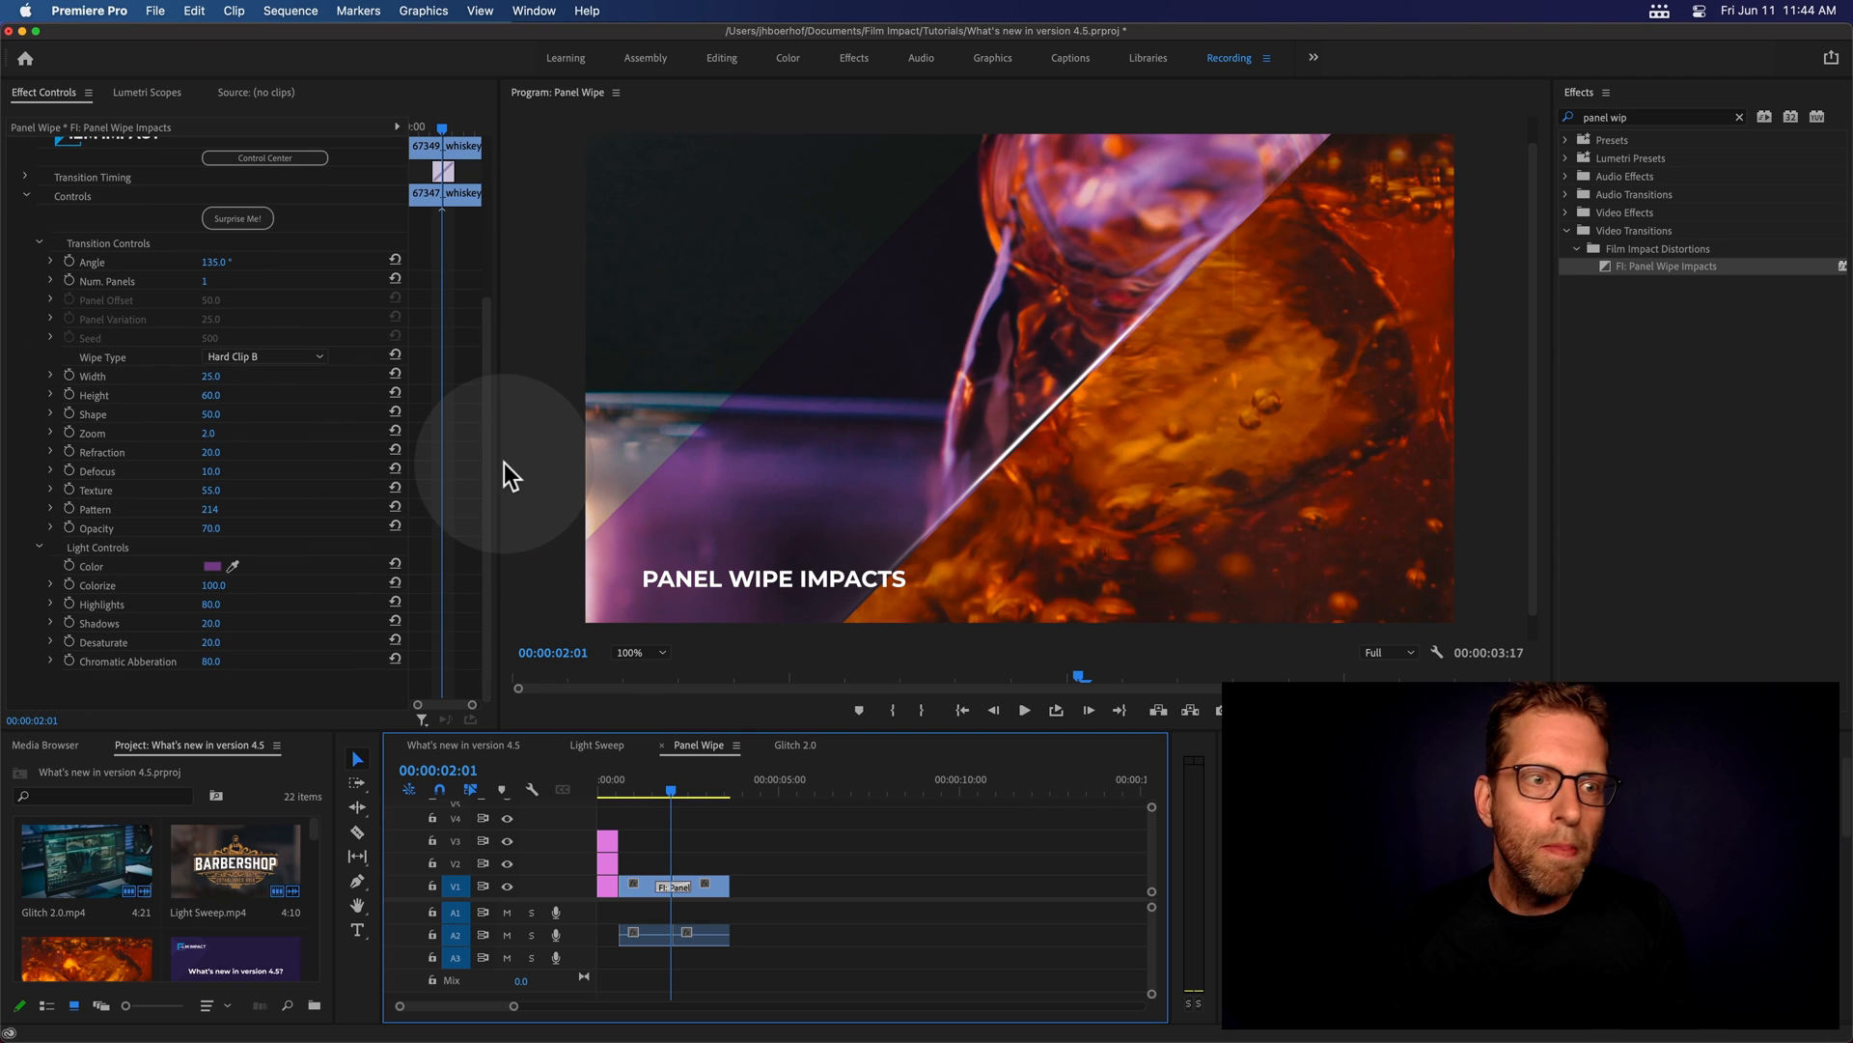
pyautogui.moveTo(291, 230)
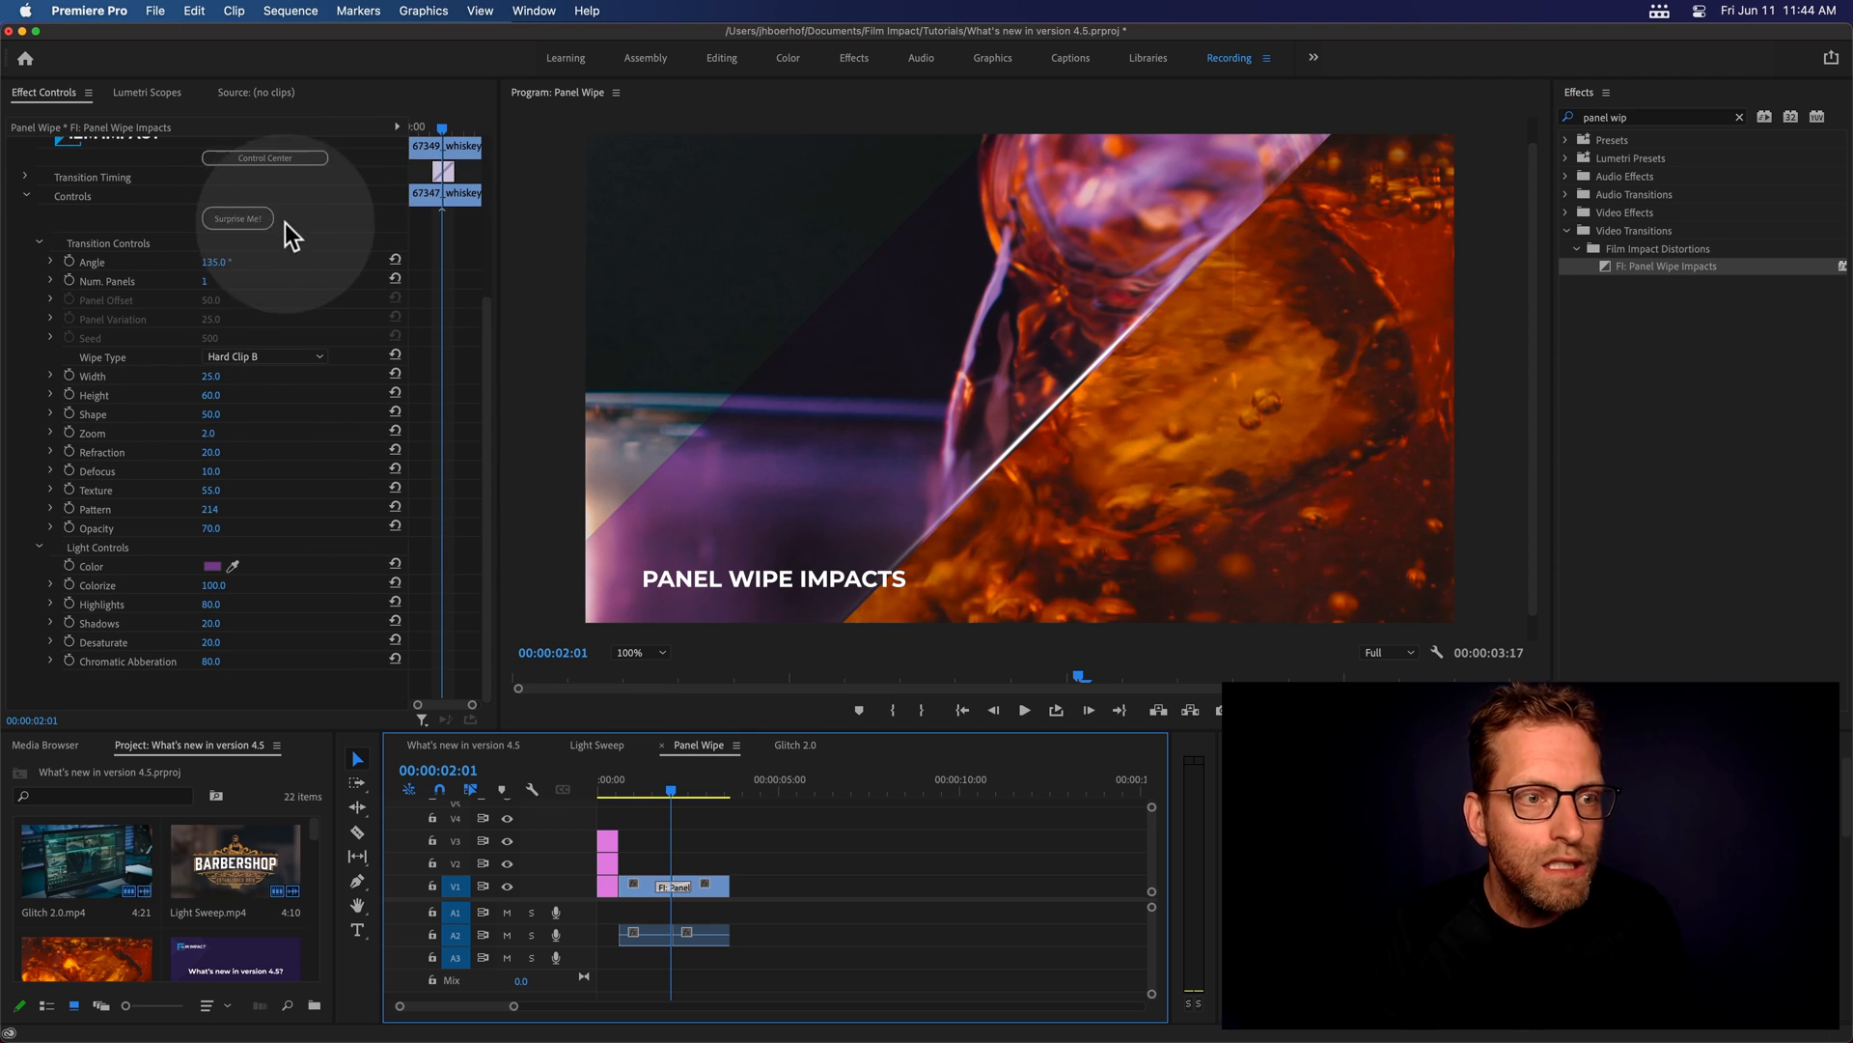
pyautogui.click(238, 219)
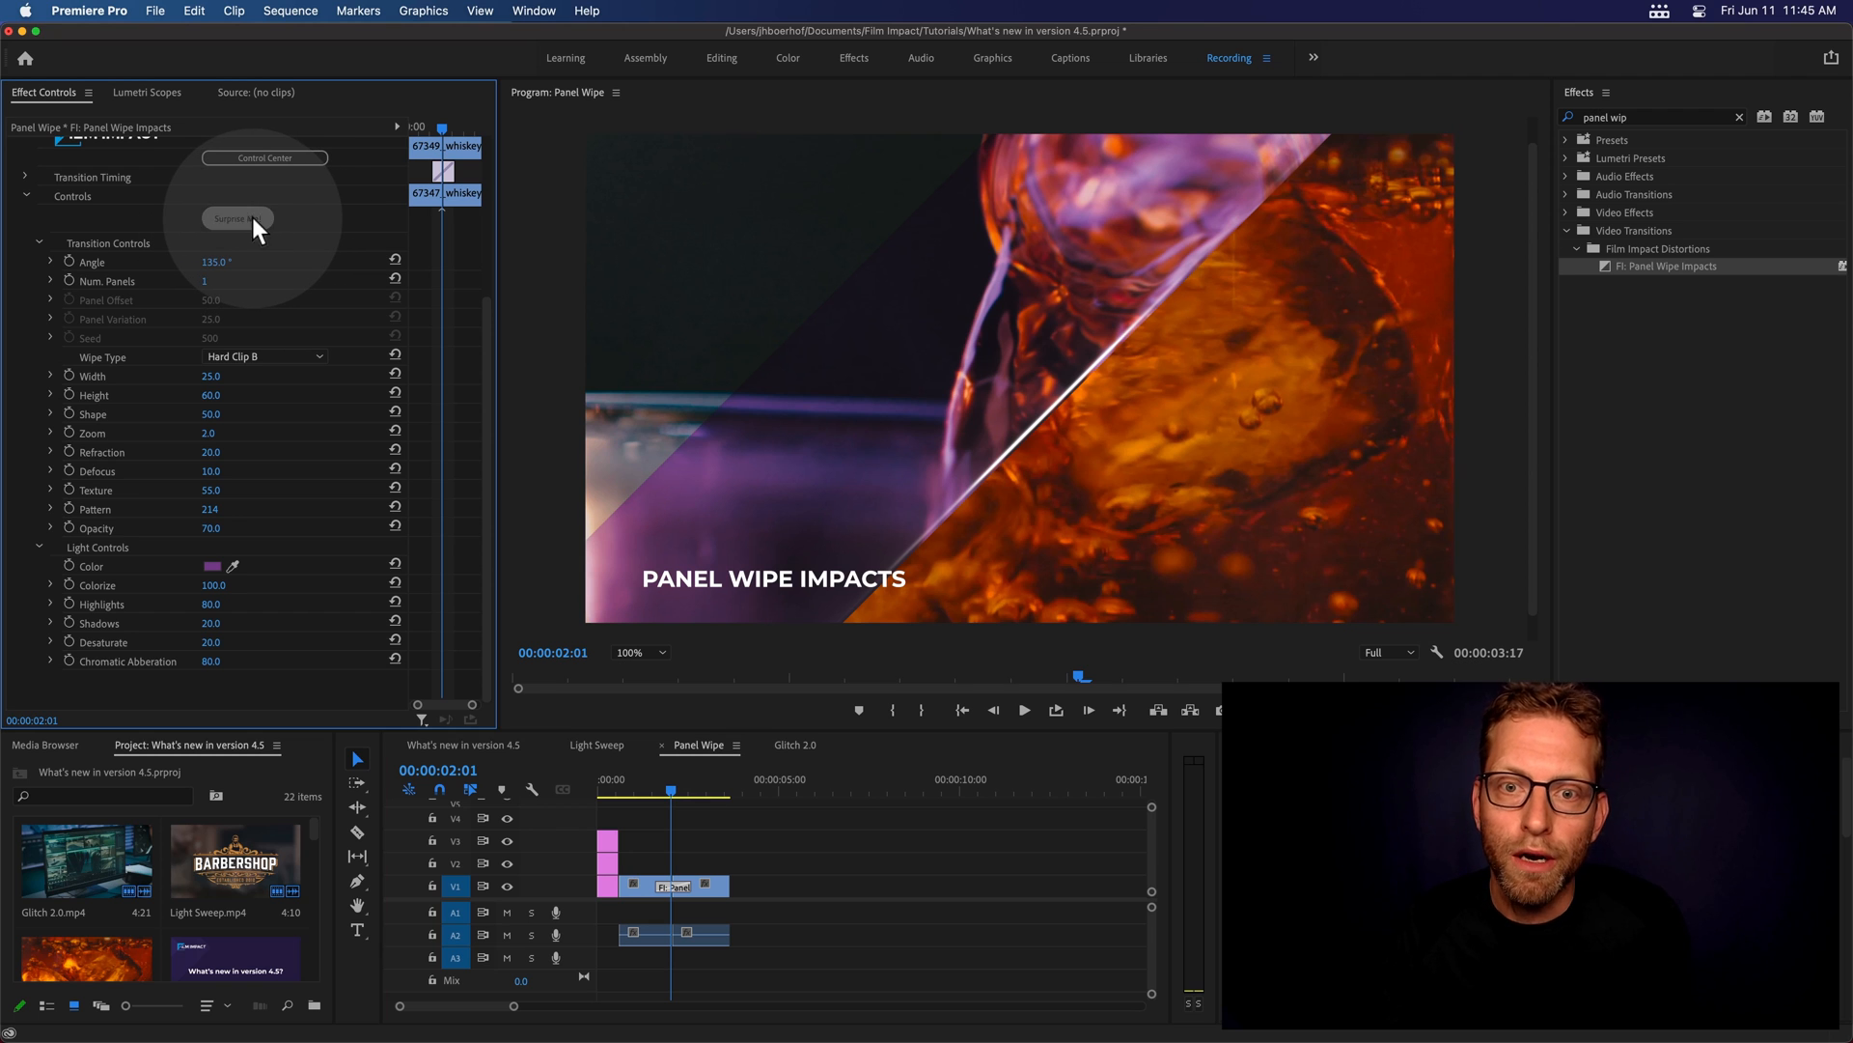
pyautogui.click(238, 219)
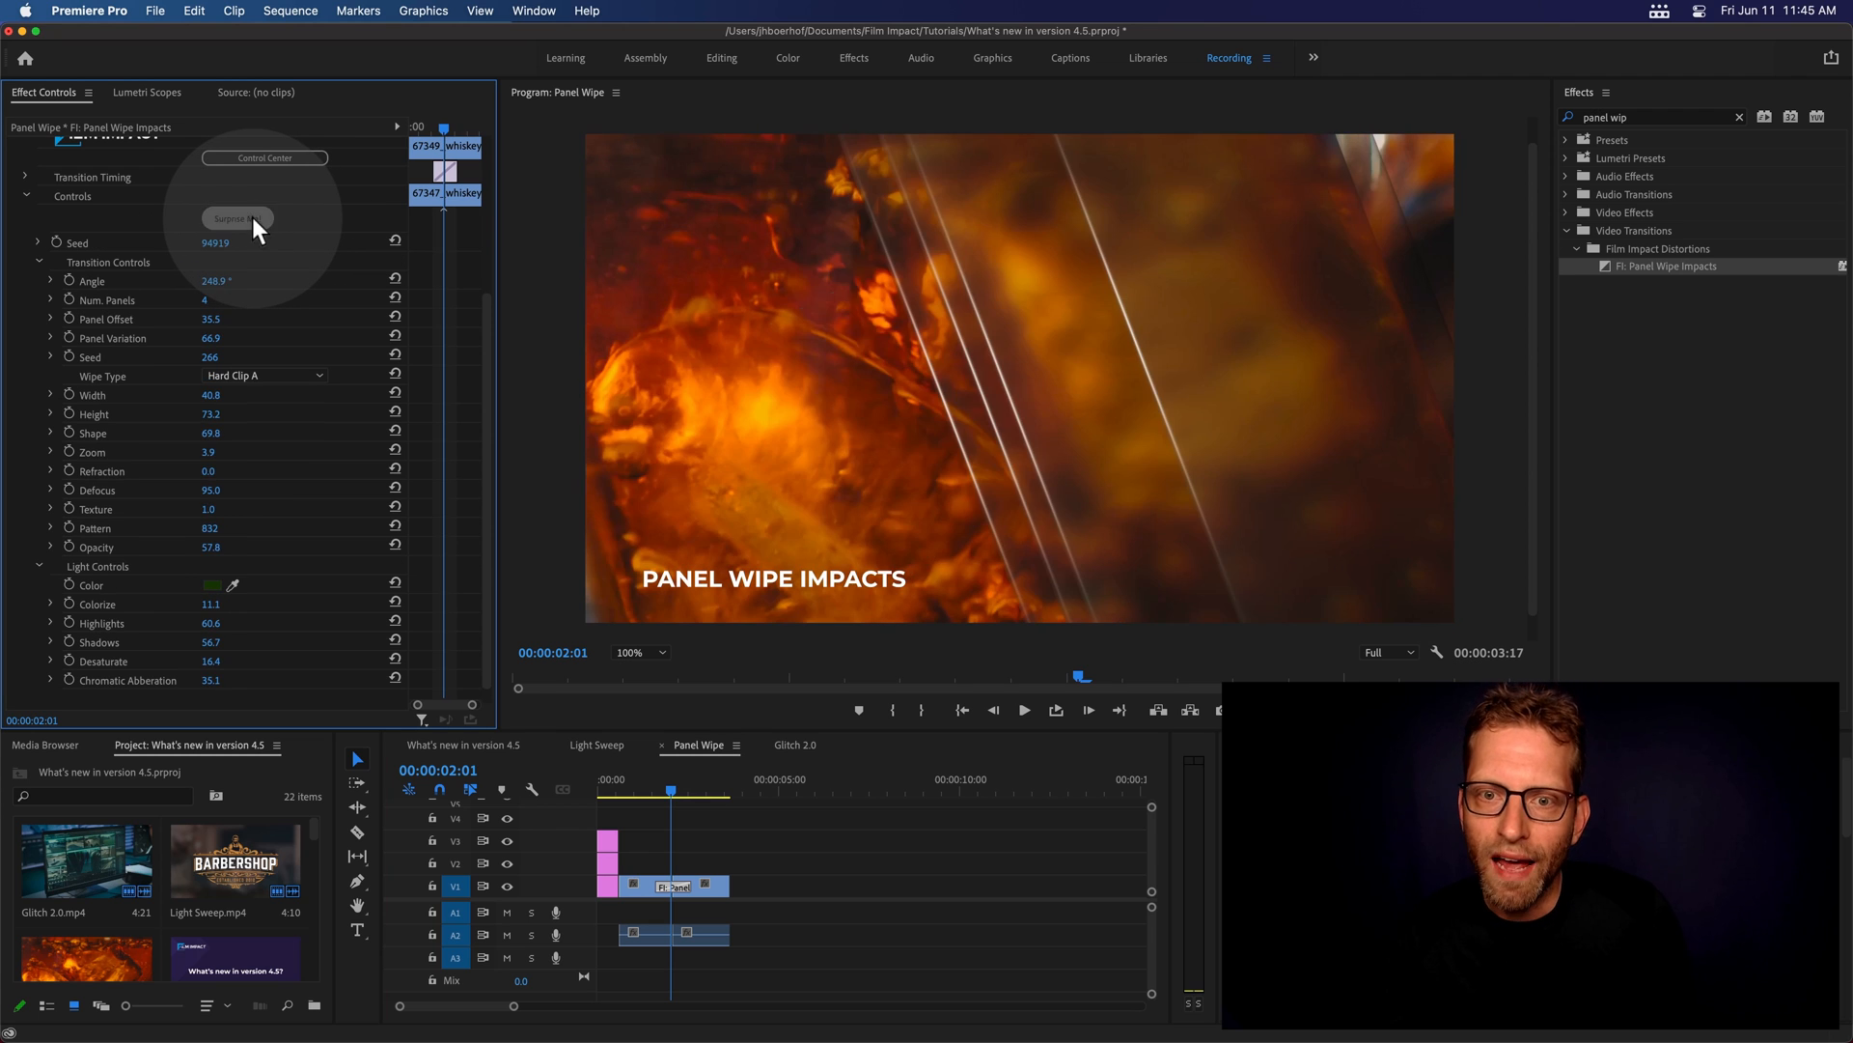
pyautogui.click(237, 219)
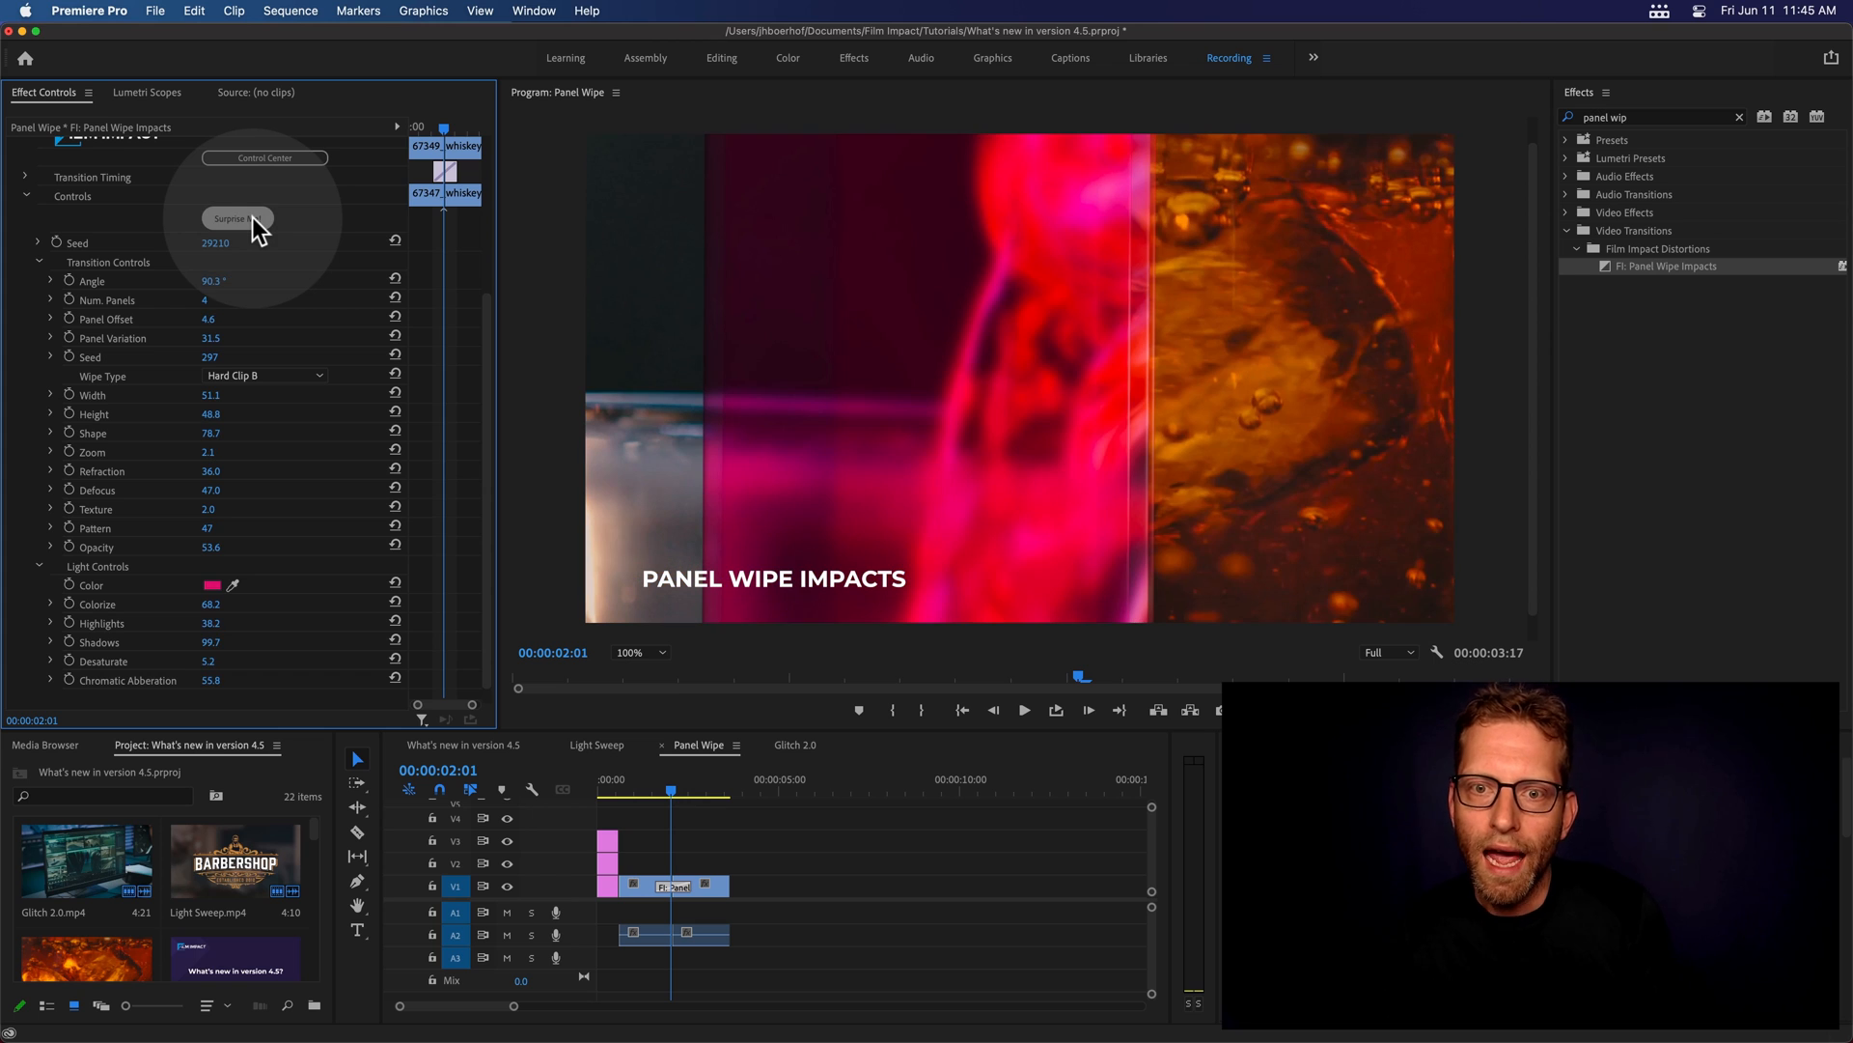
pyautogui.moveTo(290, 245)
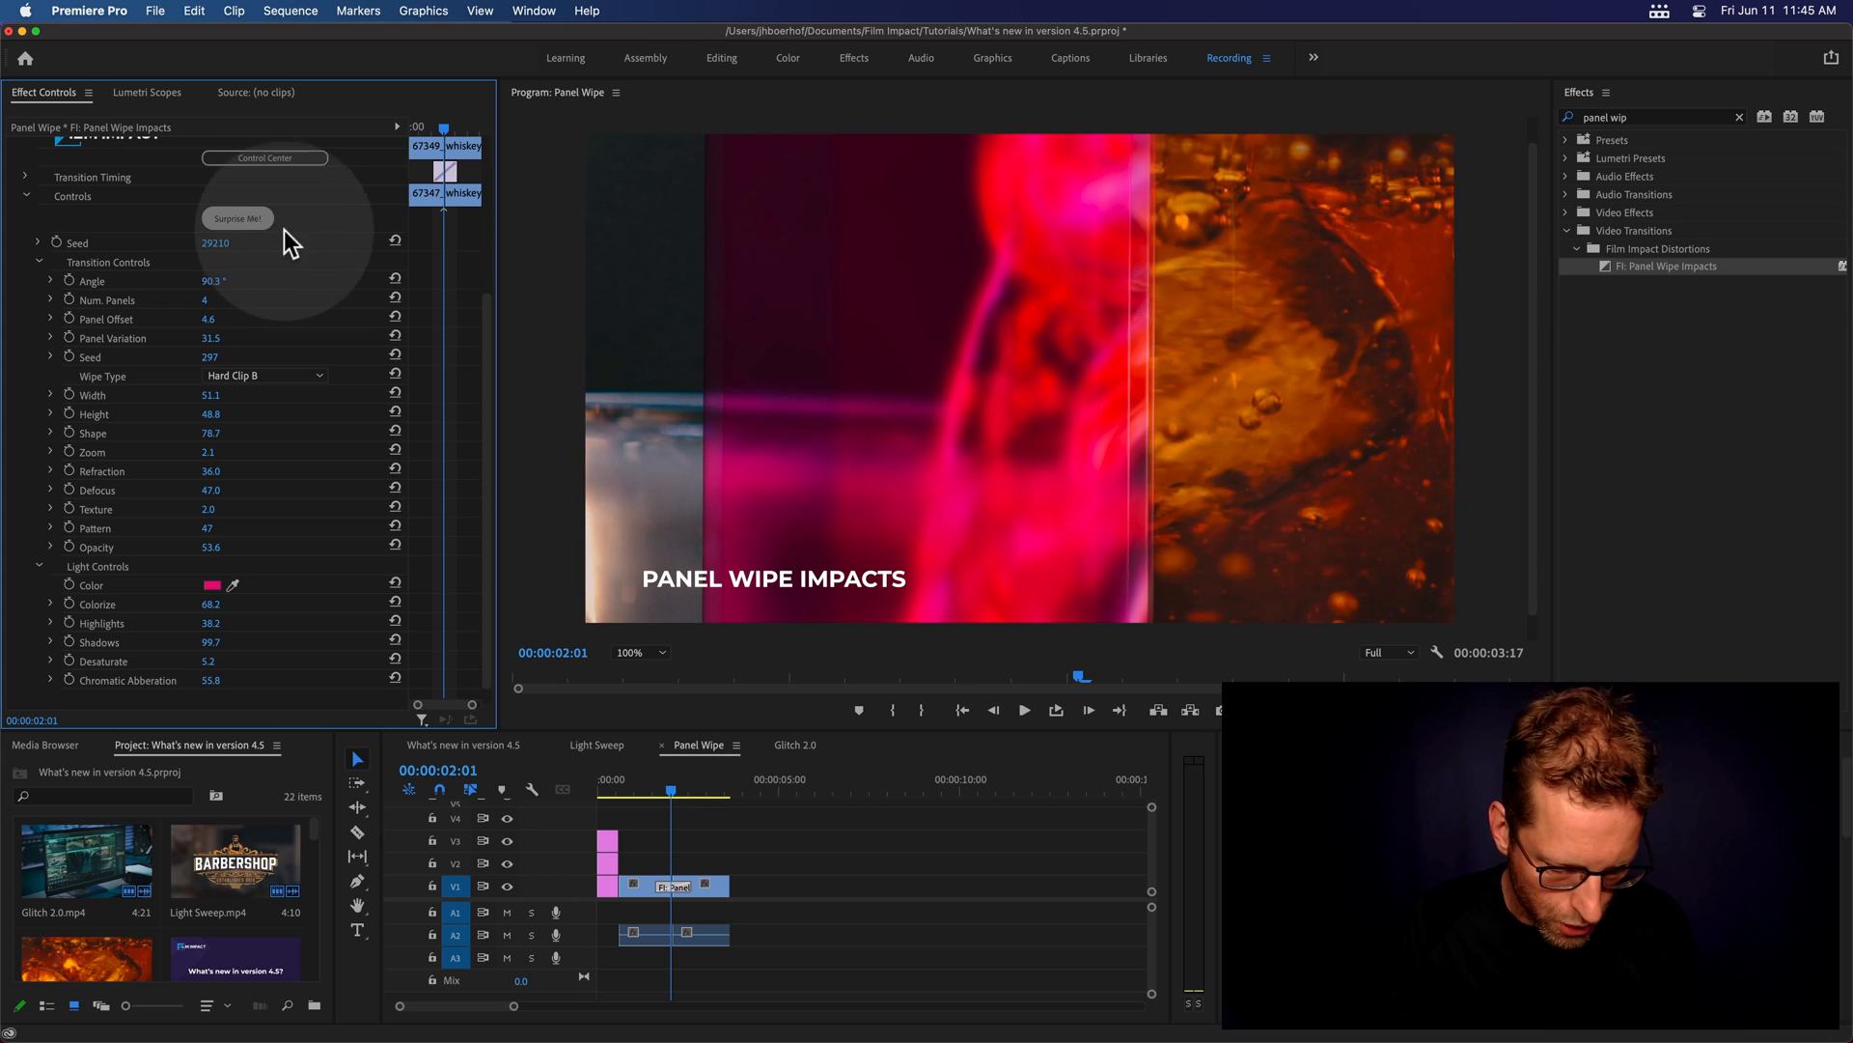
pyautogui.click(236, 219)
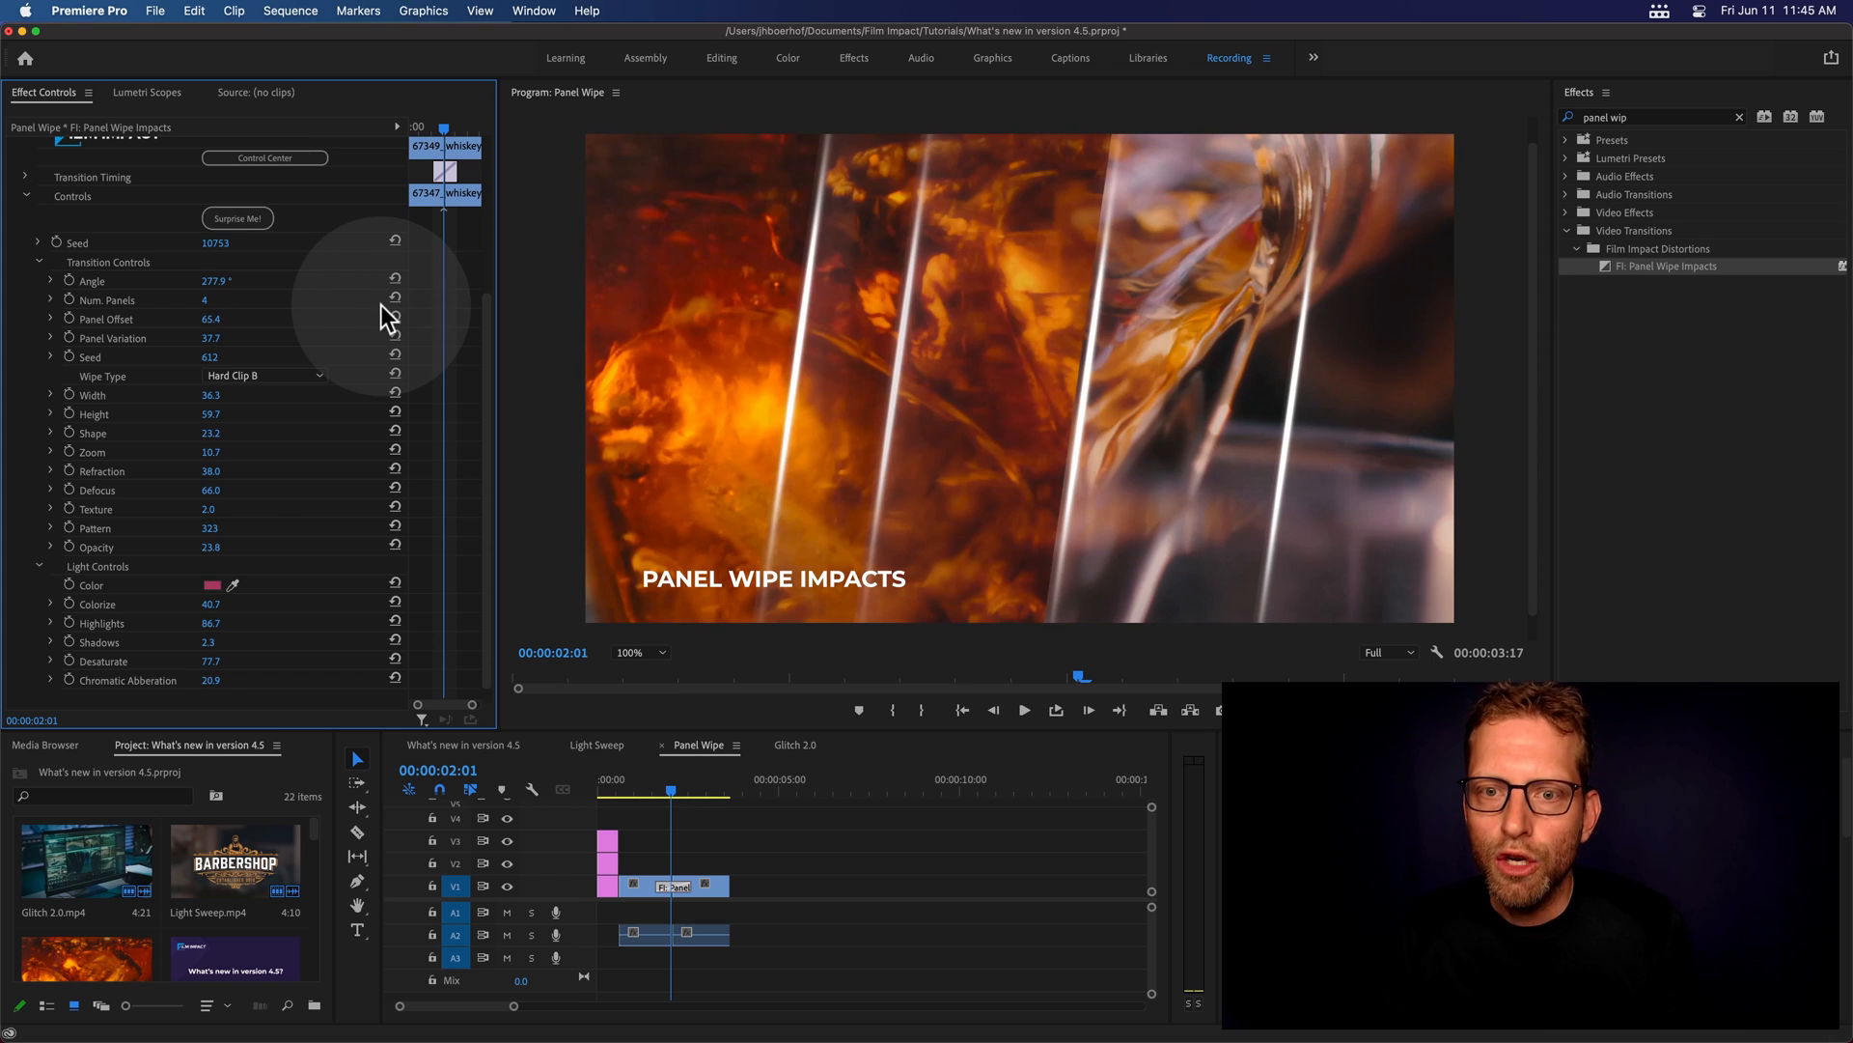
pyautogui.click(236, 217)
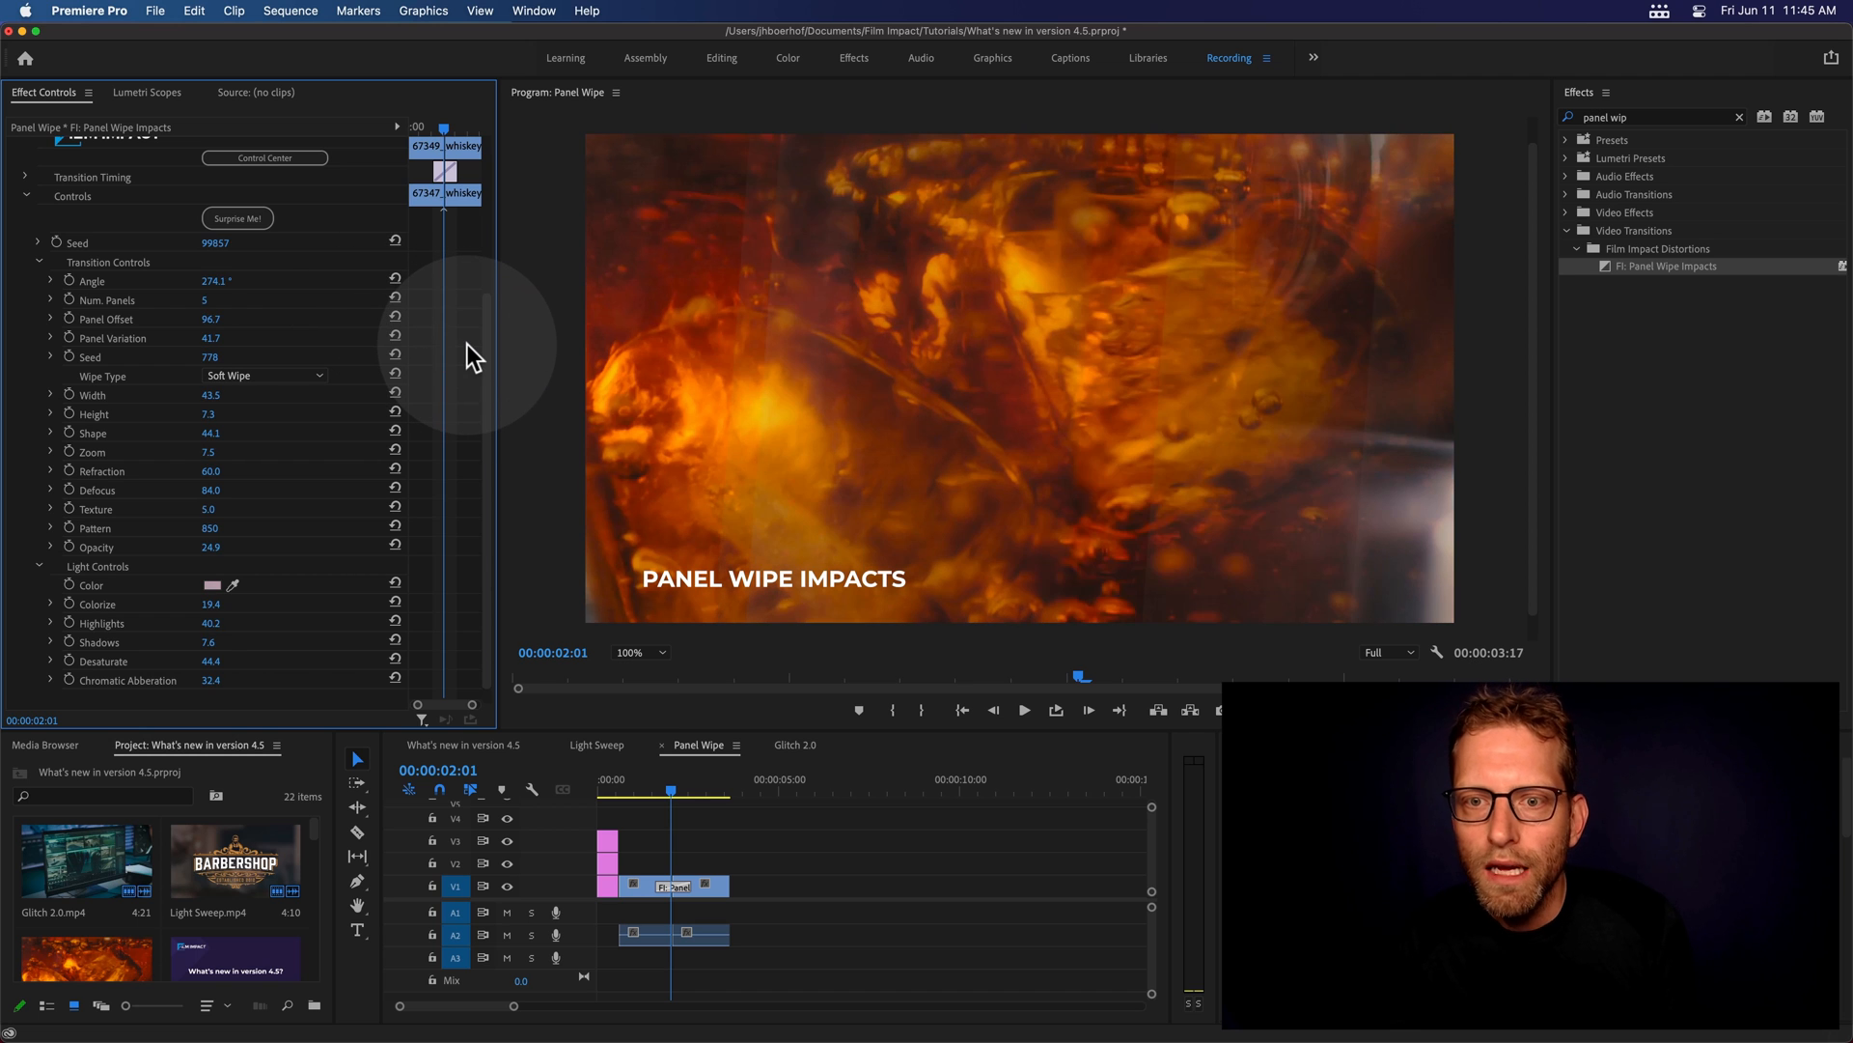
pyautogui.click(237, 219)
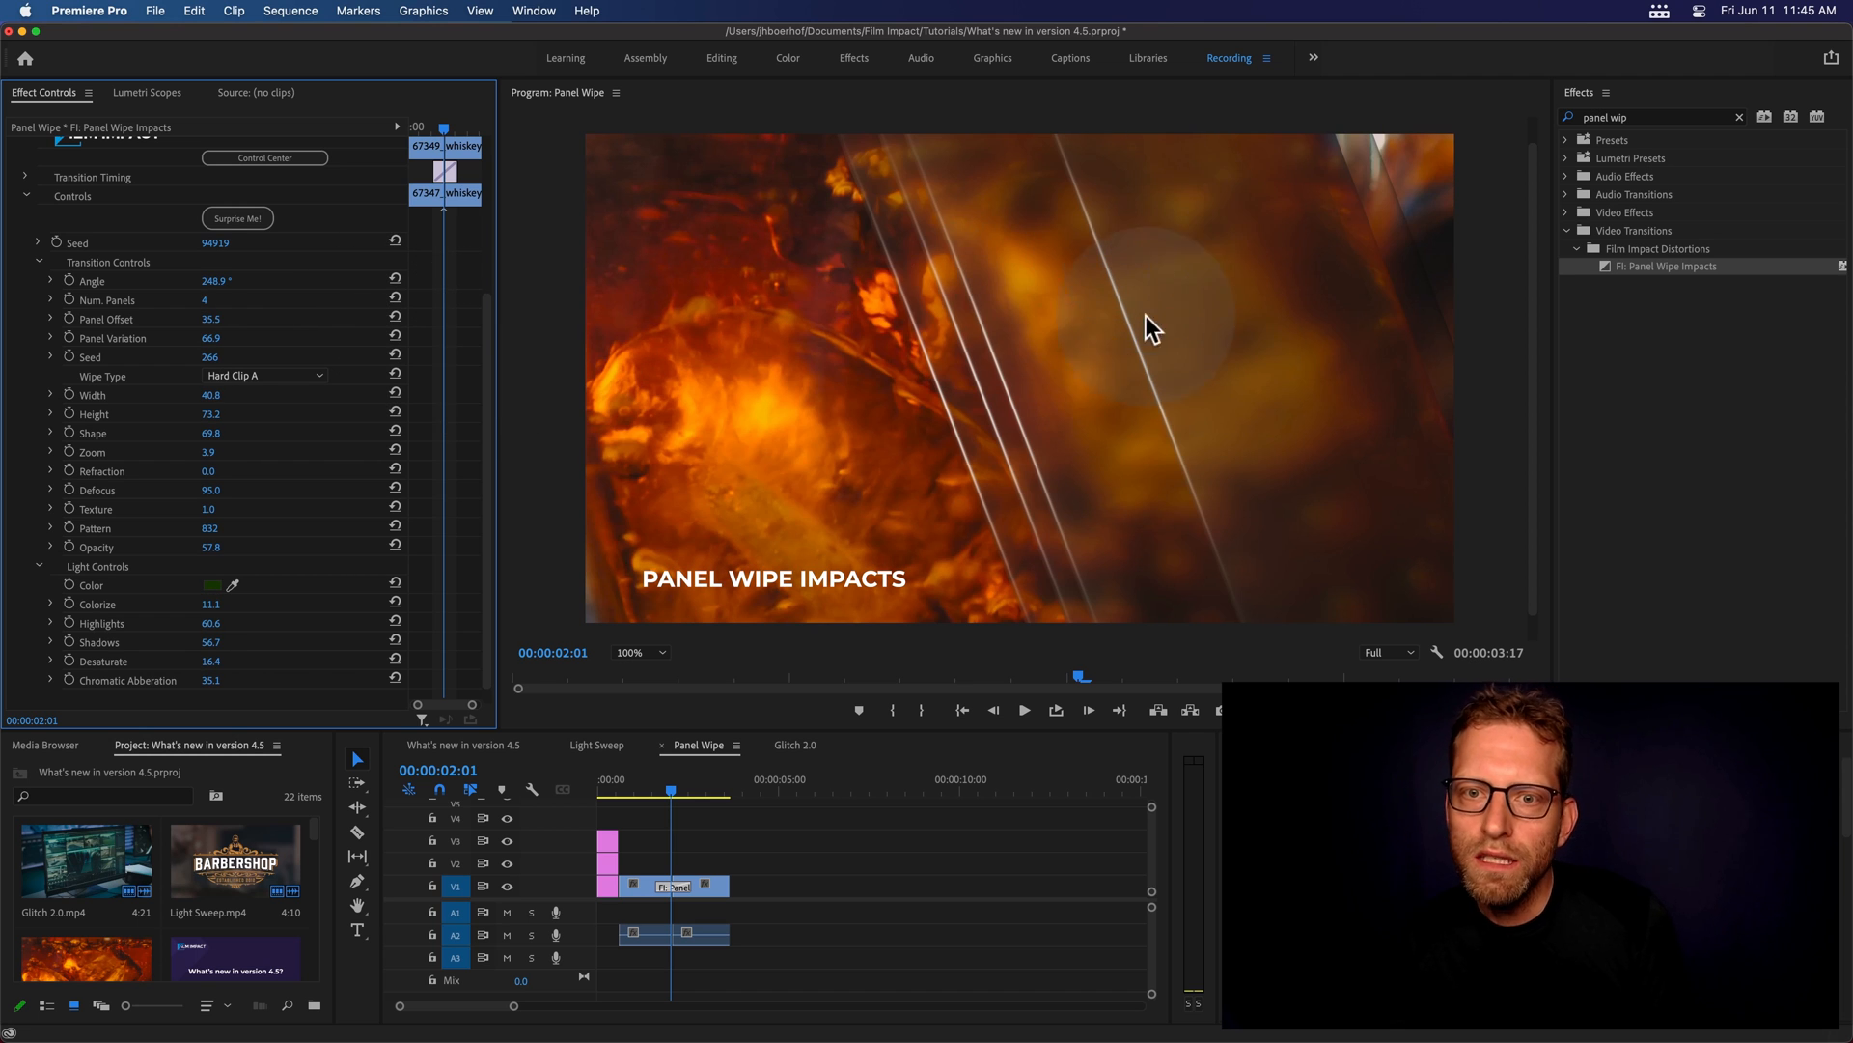
pyautogui.click(665, 792)
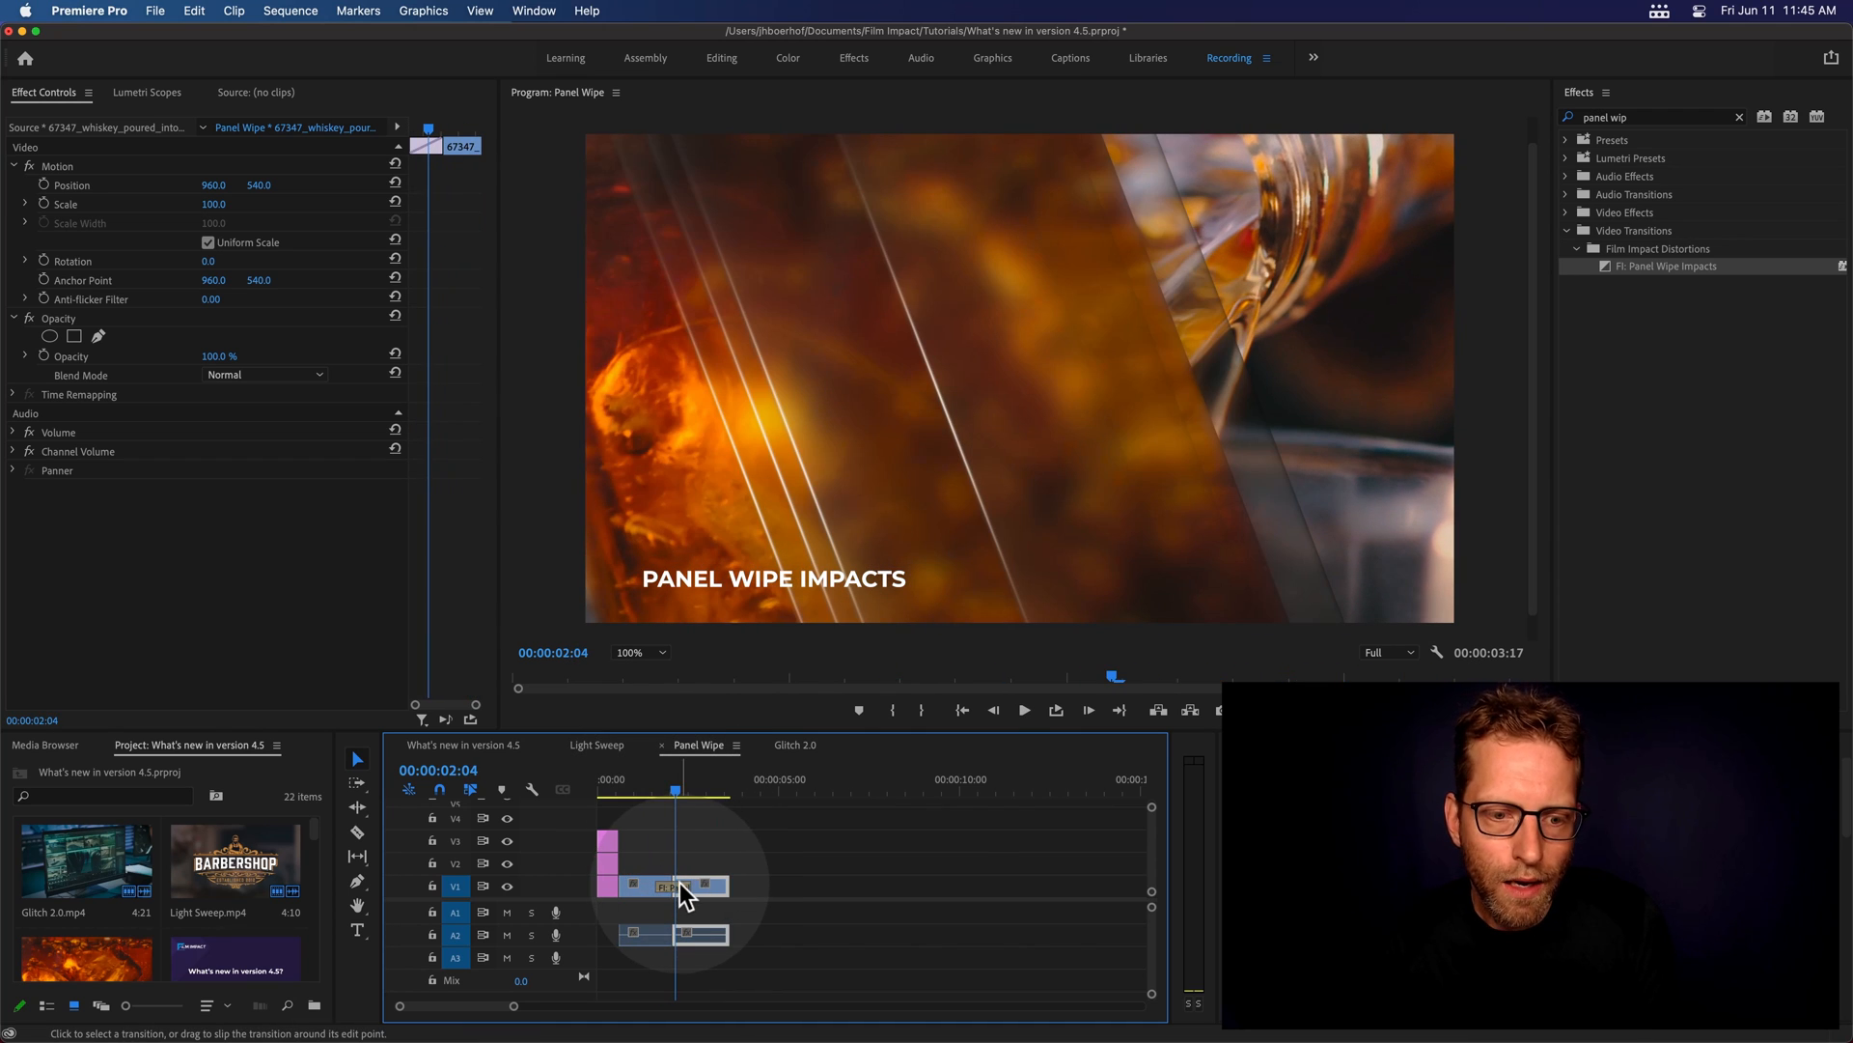
# Sample an orange light colour from the whiskey footage and adjust the wipe's Highlights
pyautogui.click(669, 885)
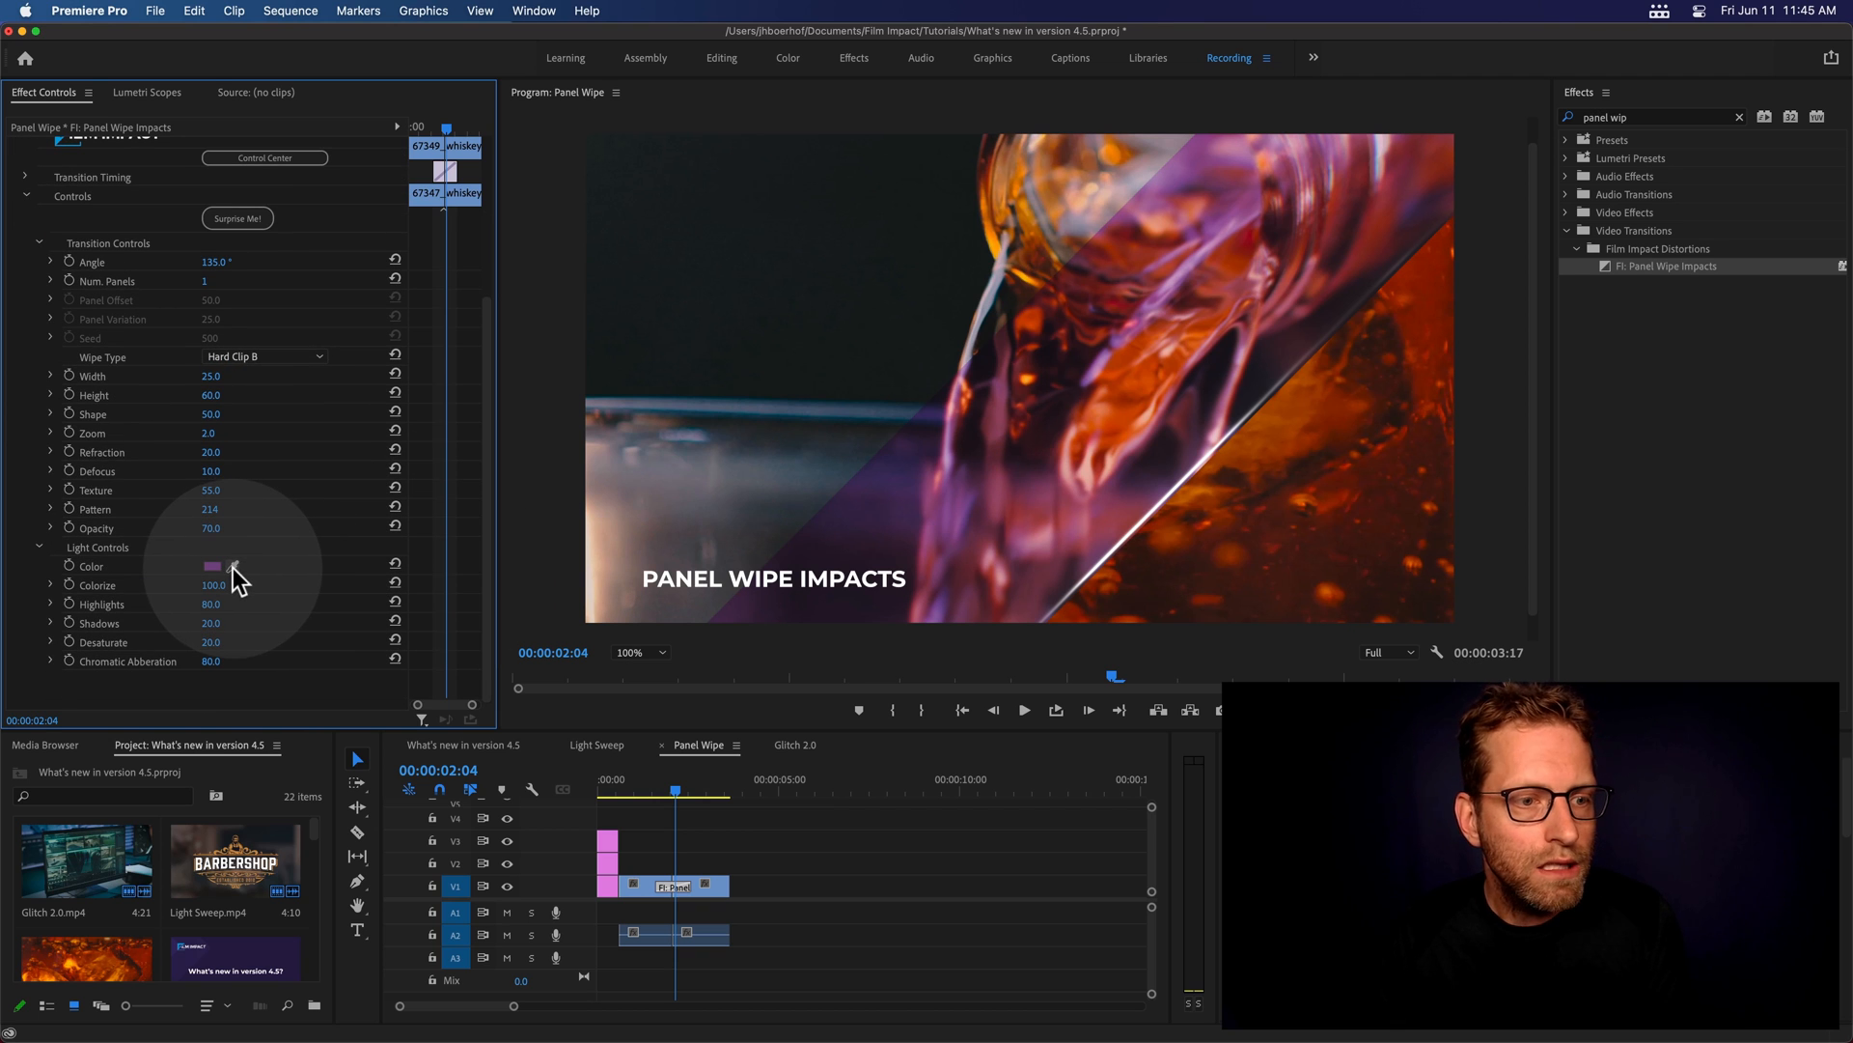
pyautogui.click(1216, 511)
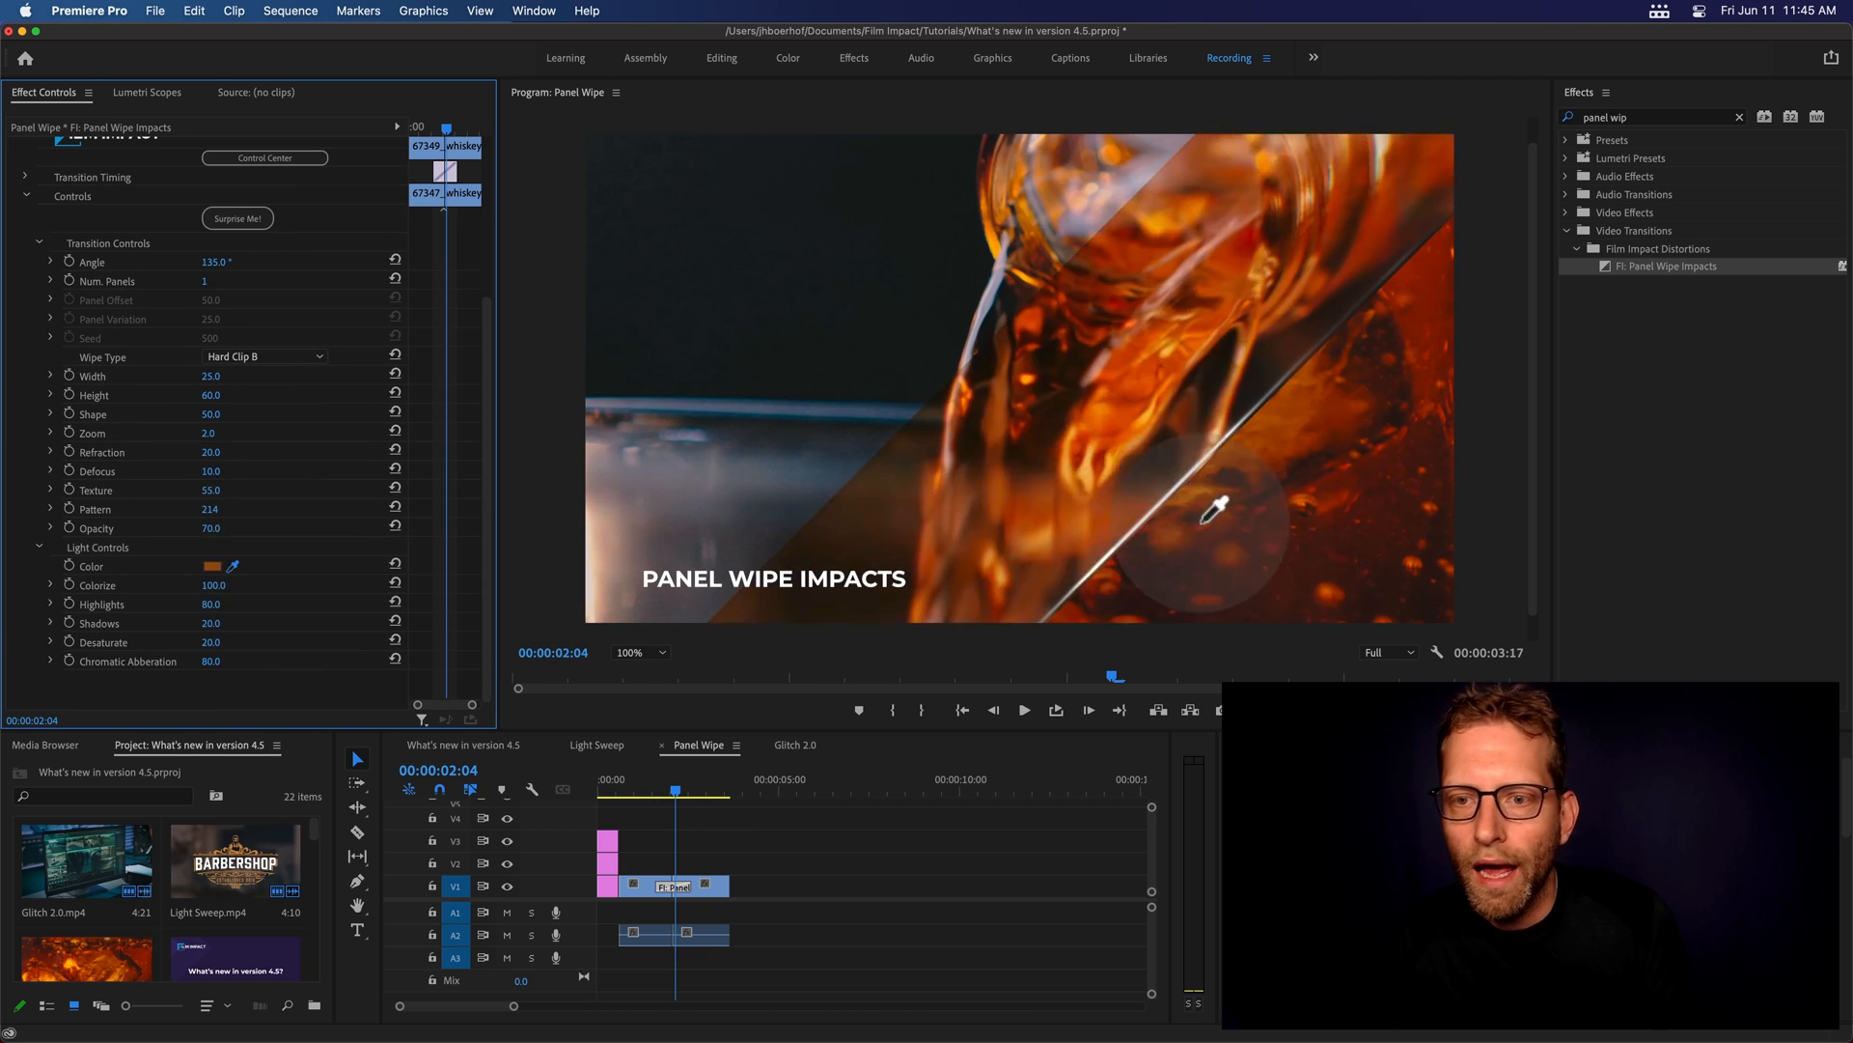
pyautogui.moveTo(1265, 443)
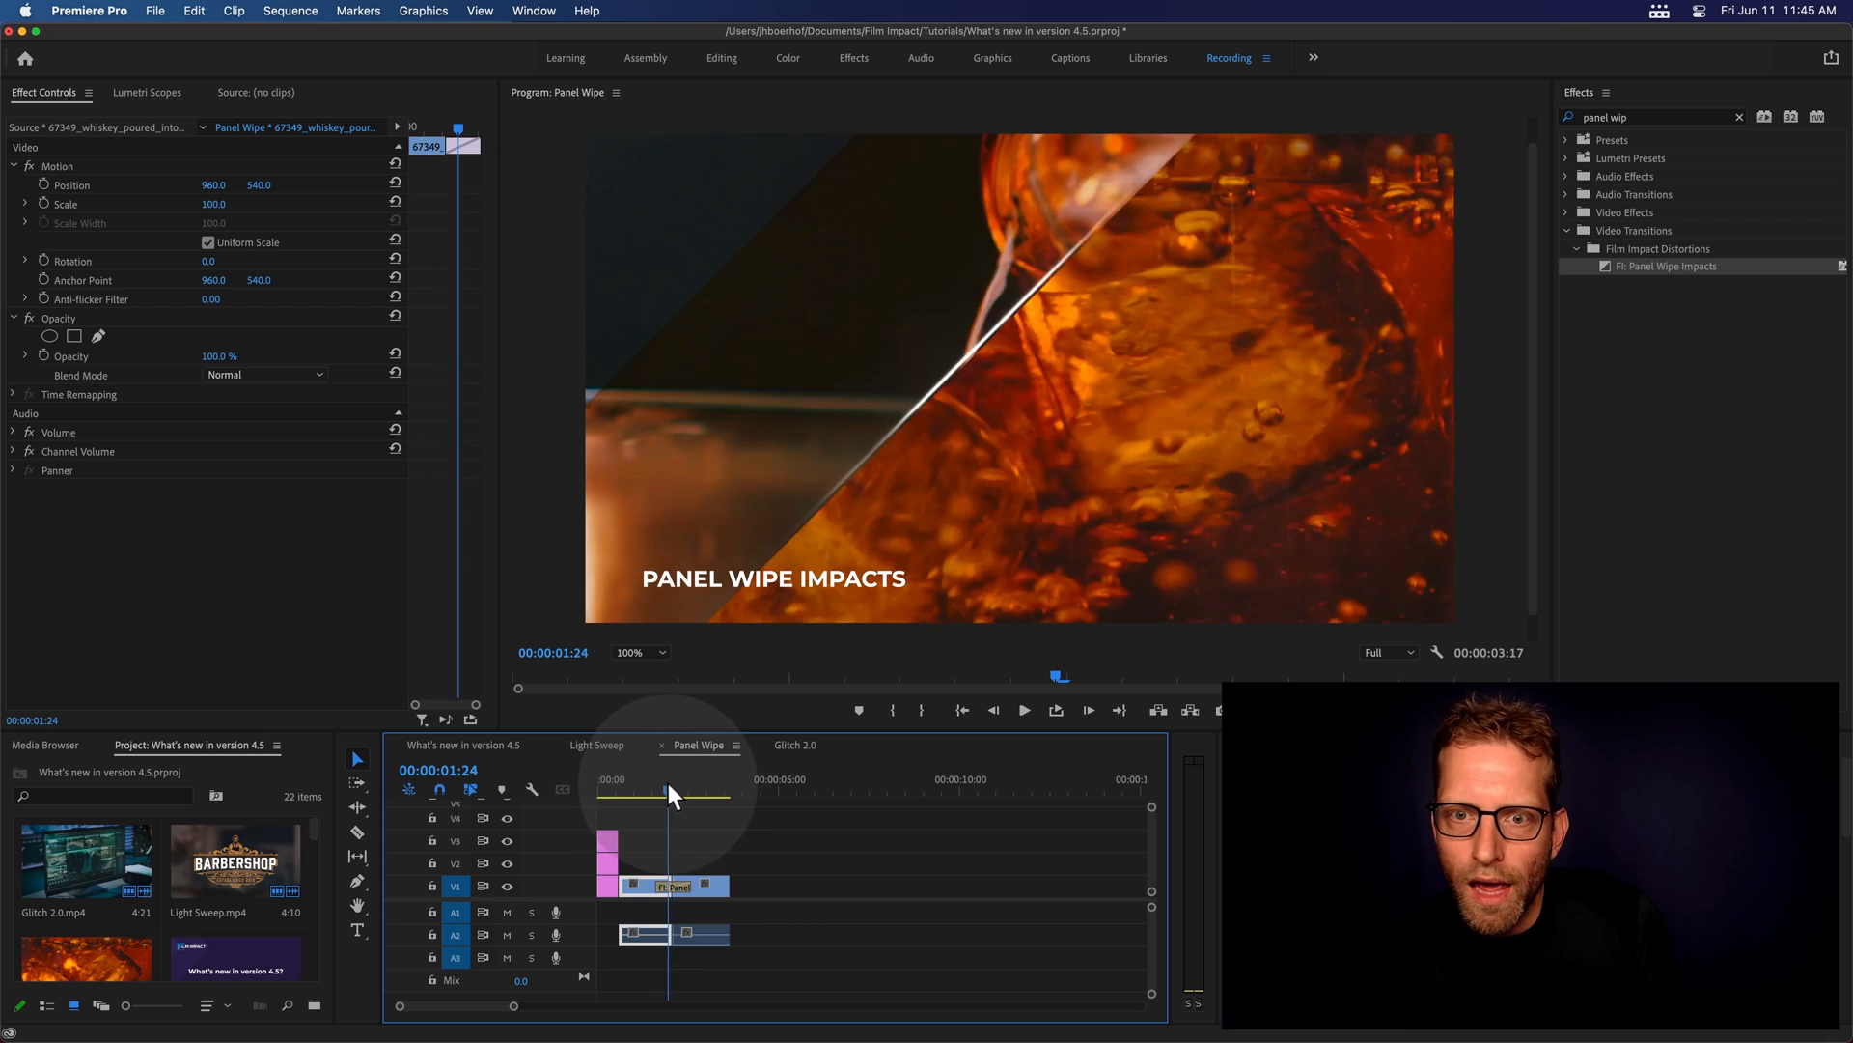
pyautogui.click(668, 885)
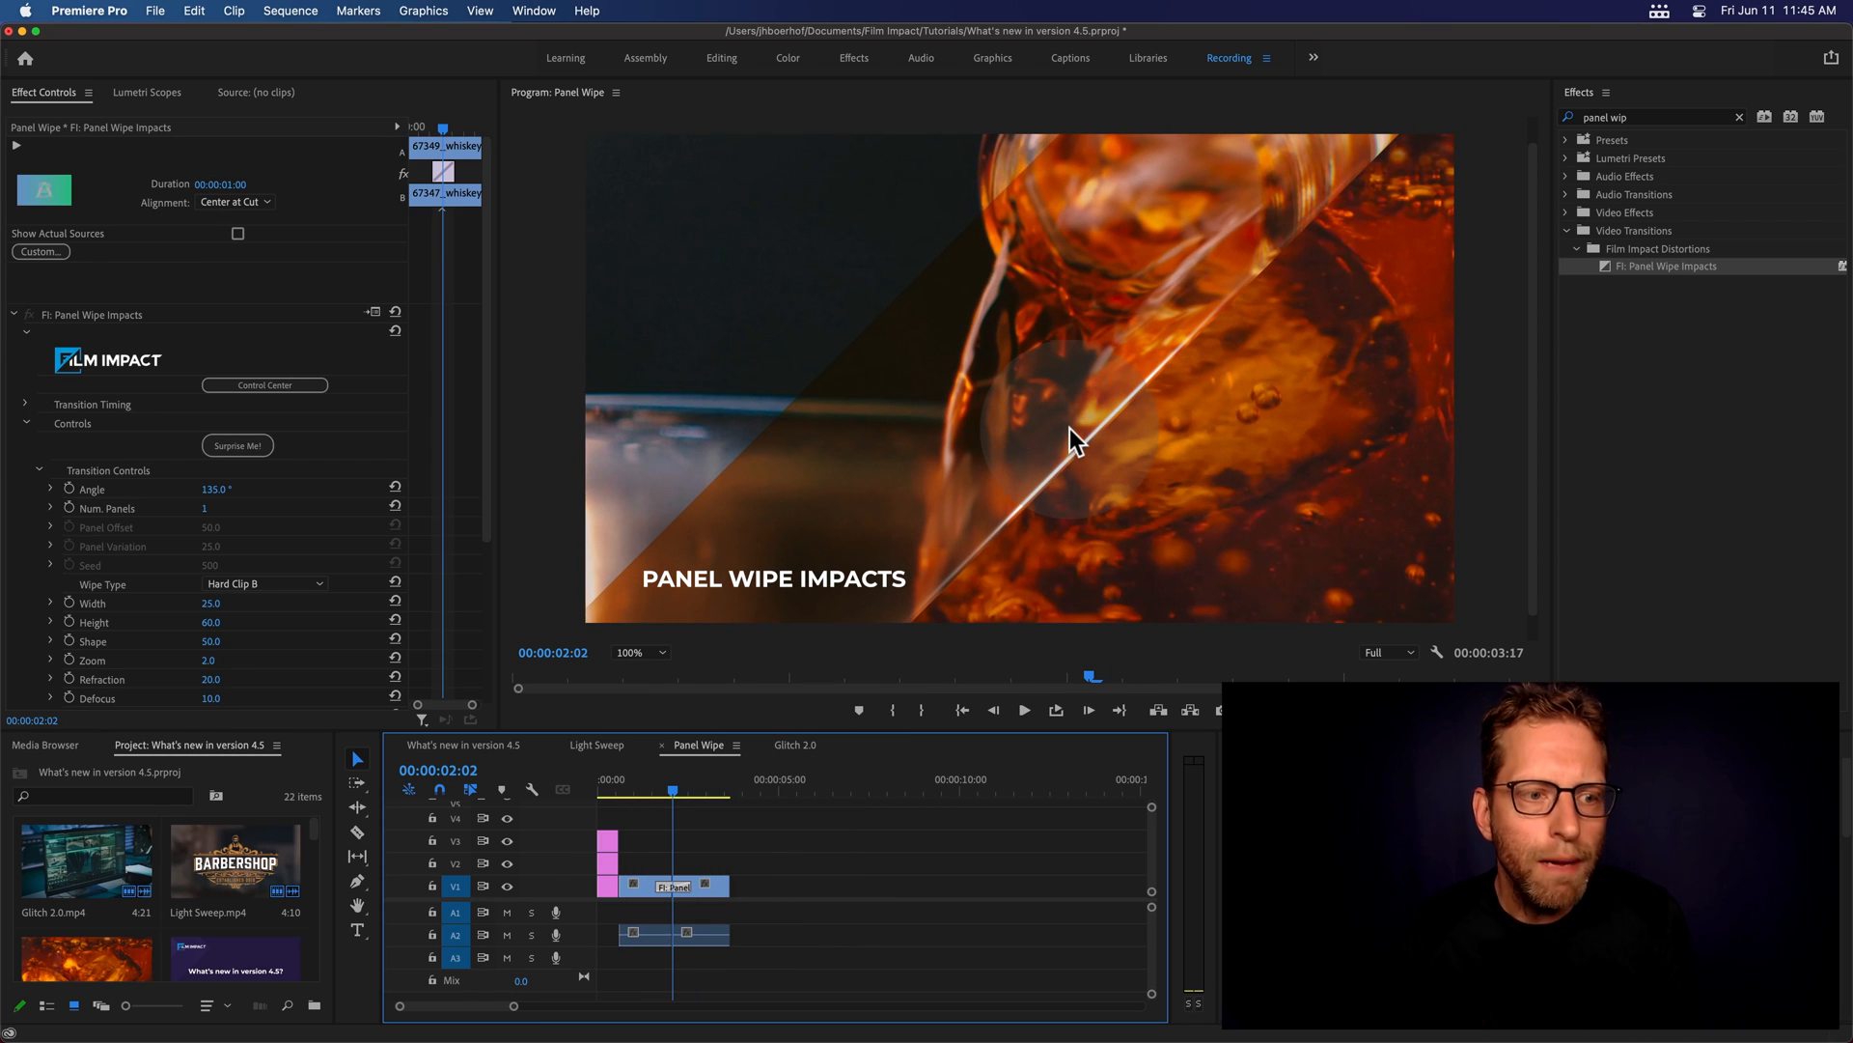
pyautogui.scroll(-3)
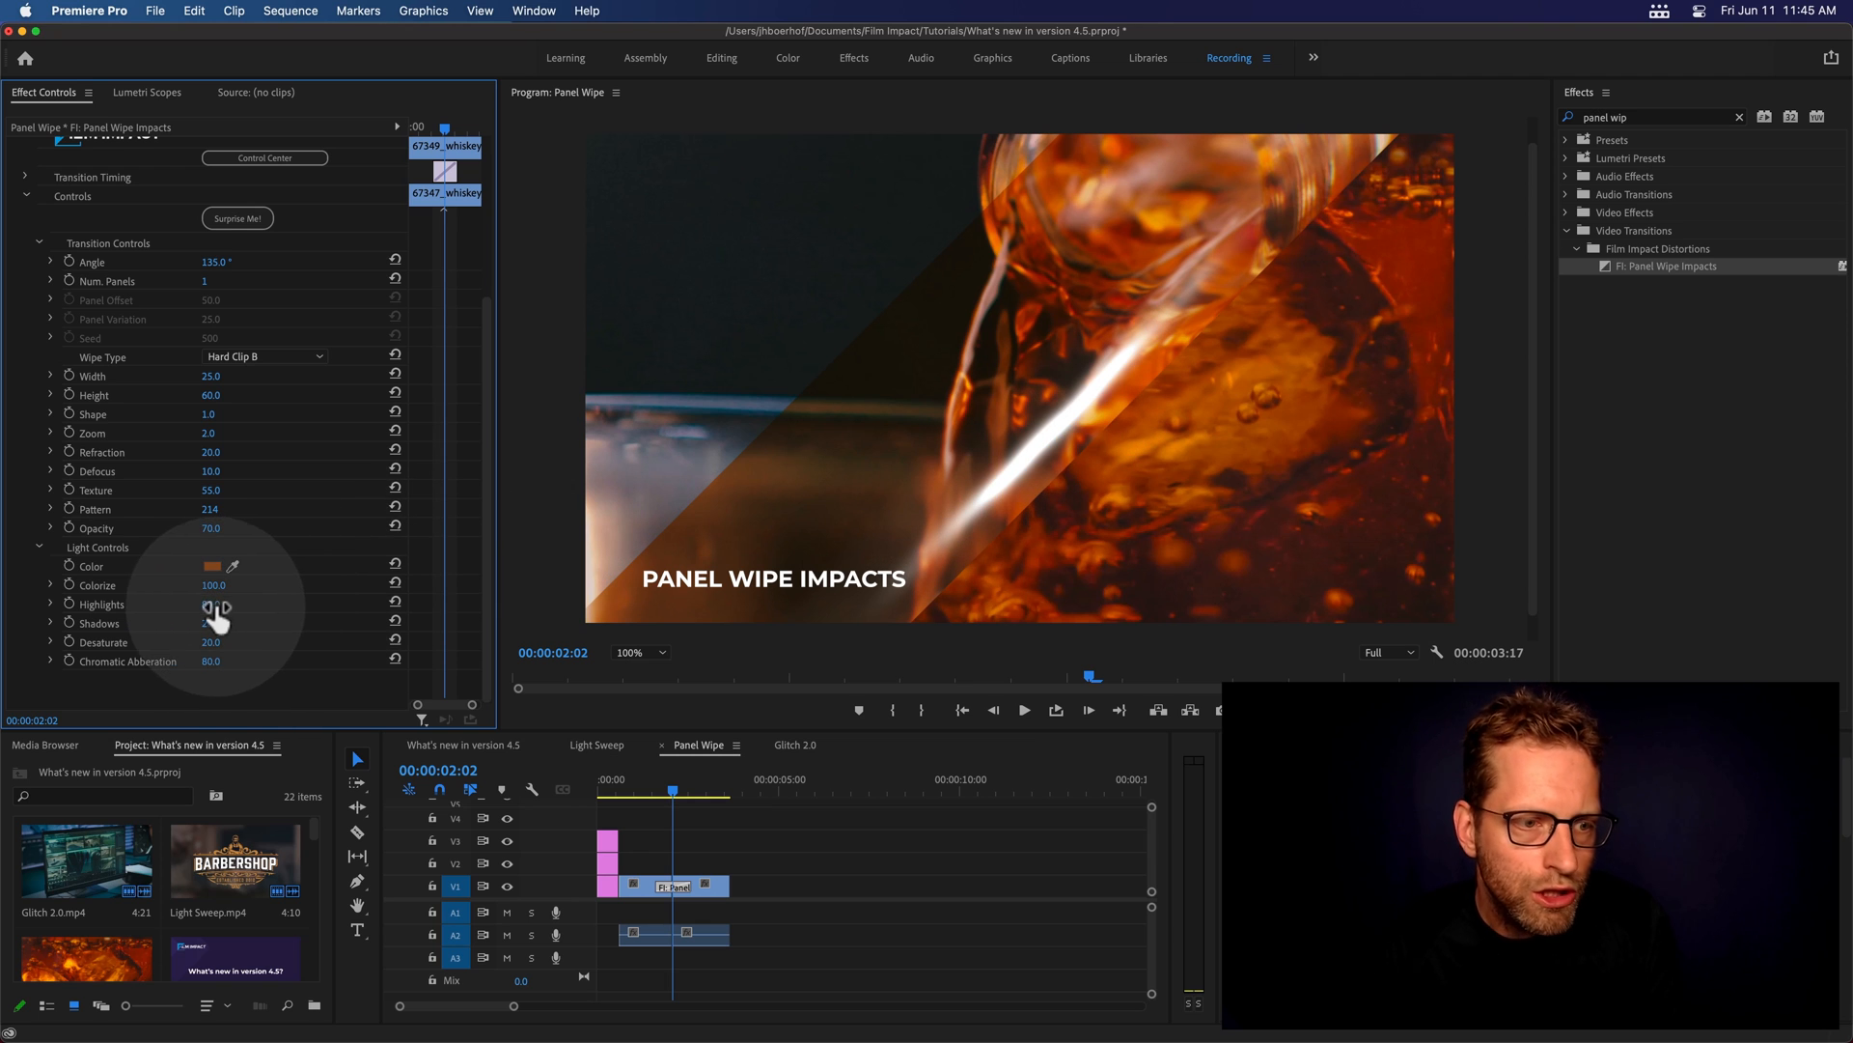
pyautogui.moveTo(225, 607); pyautogui.dragTo(211, 604)
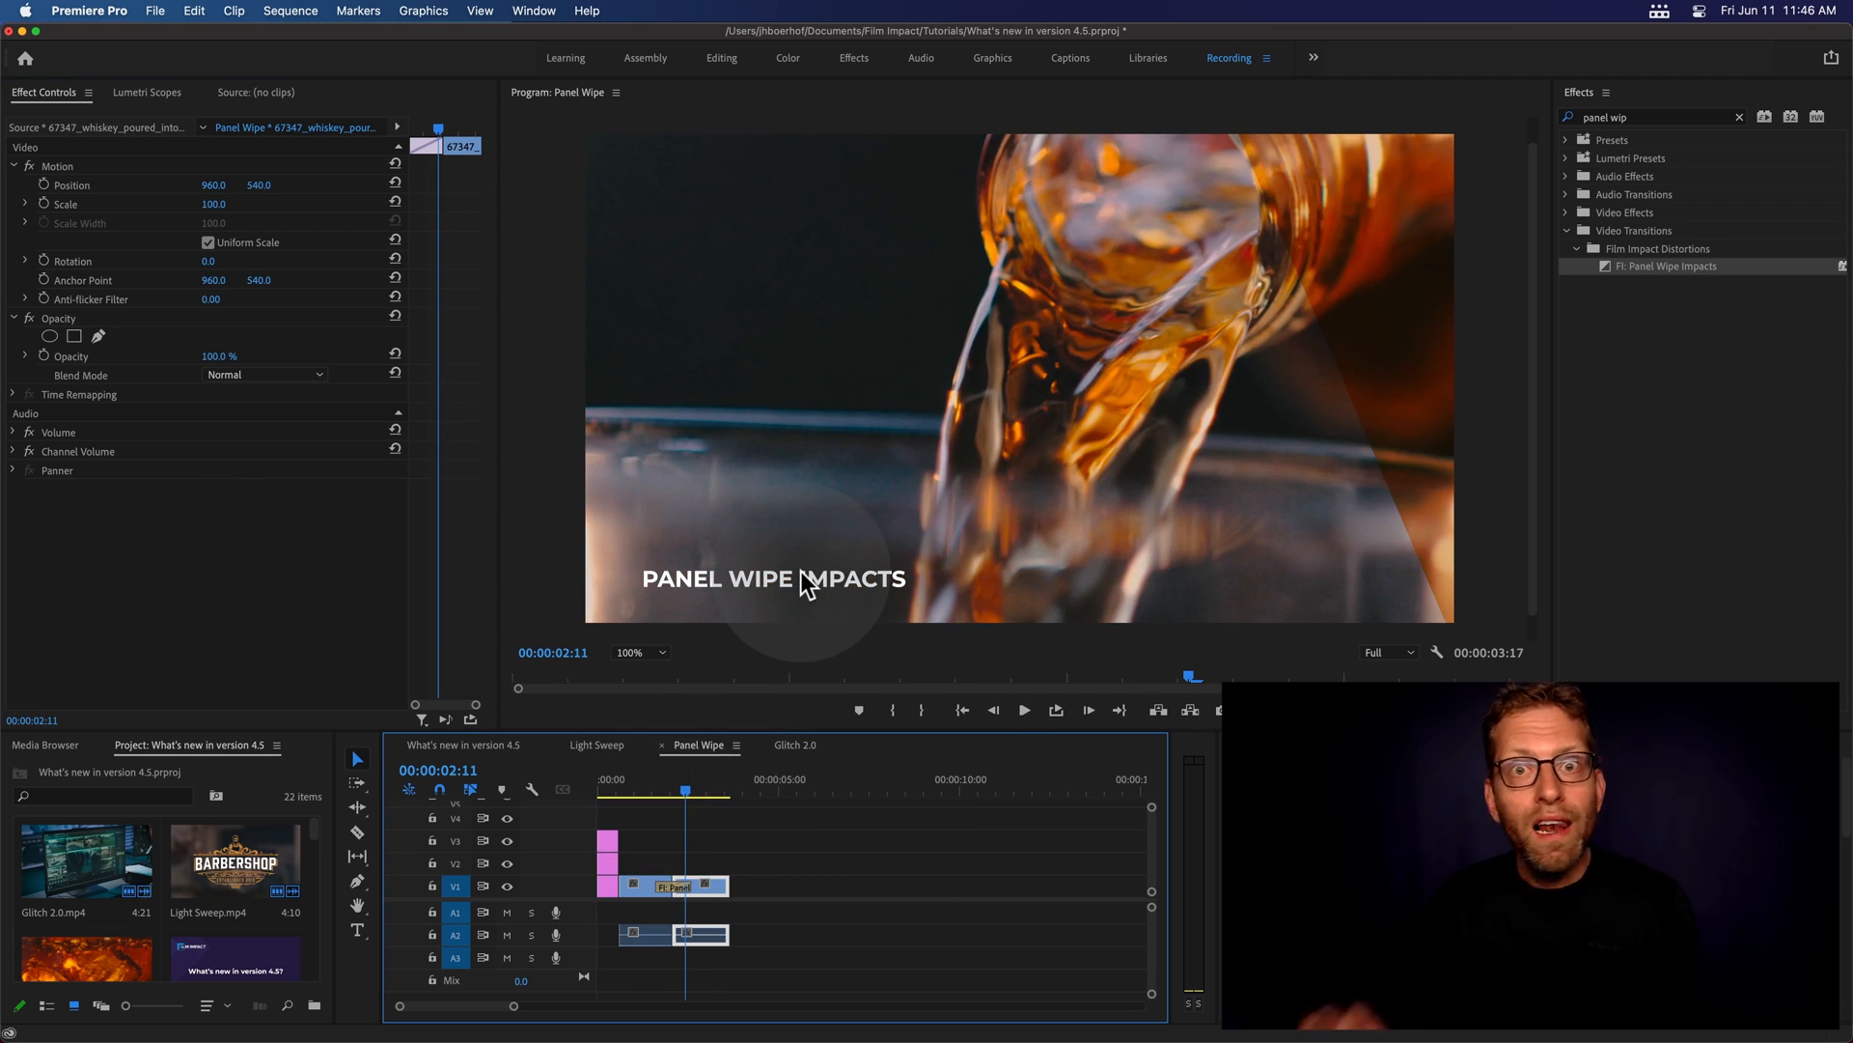
pyautogui.moveTo(888, 531)
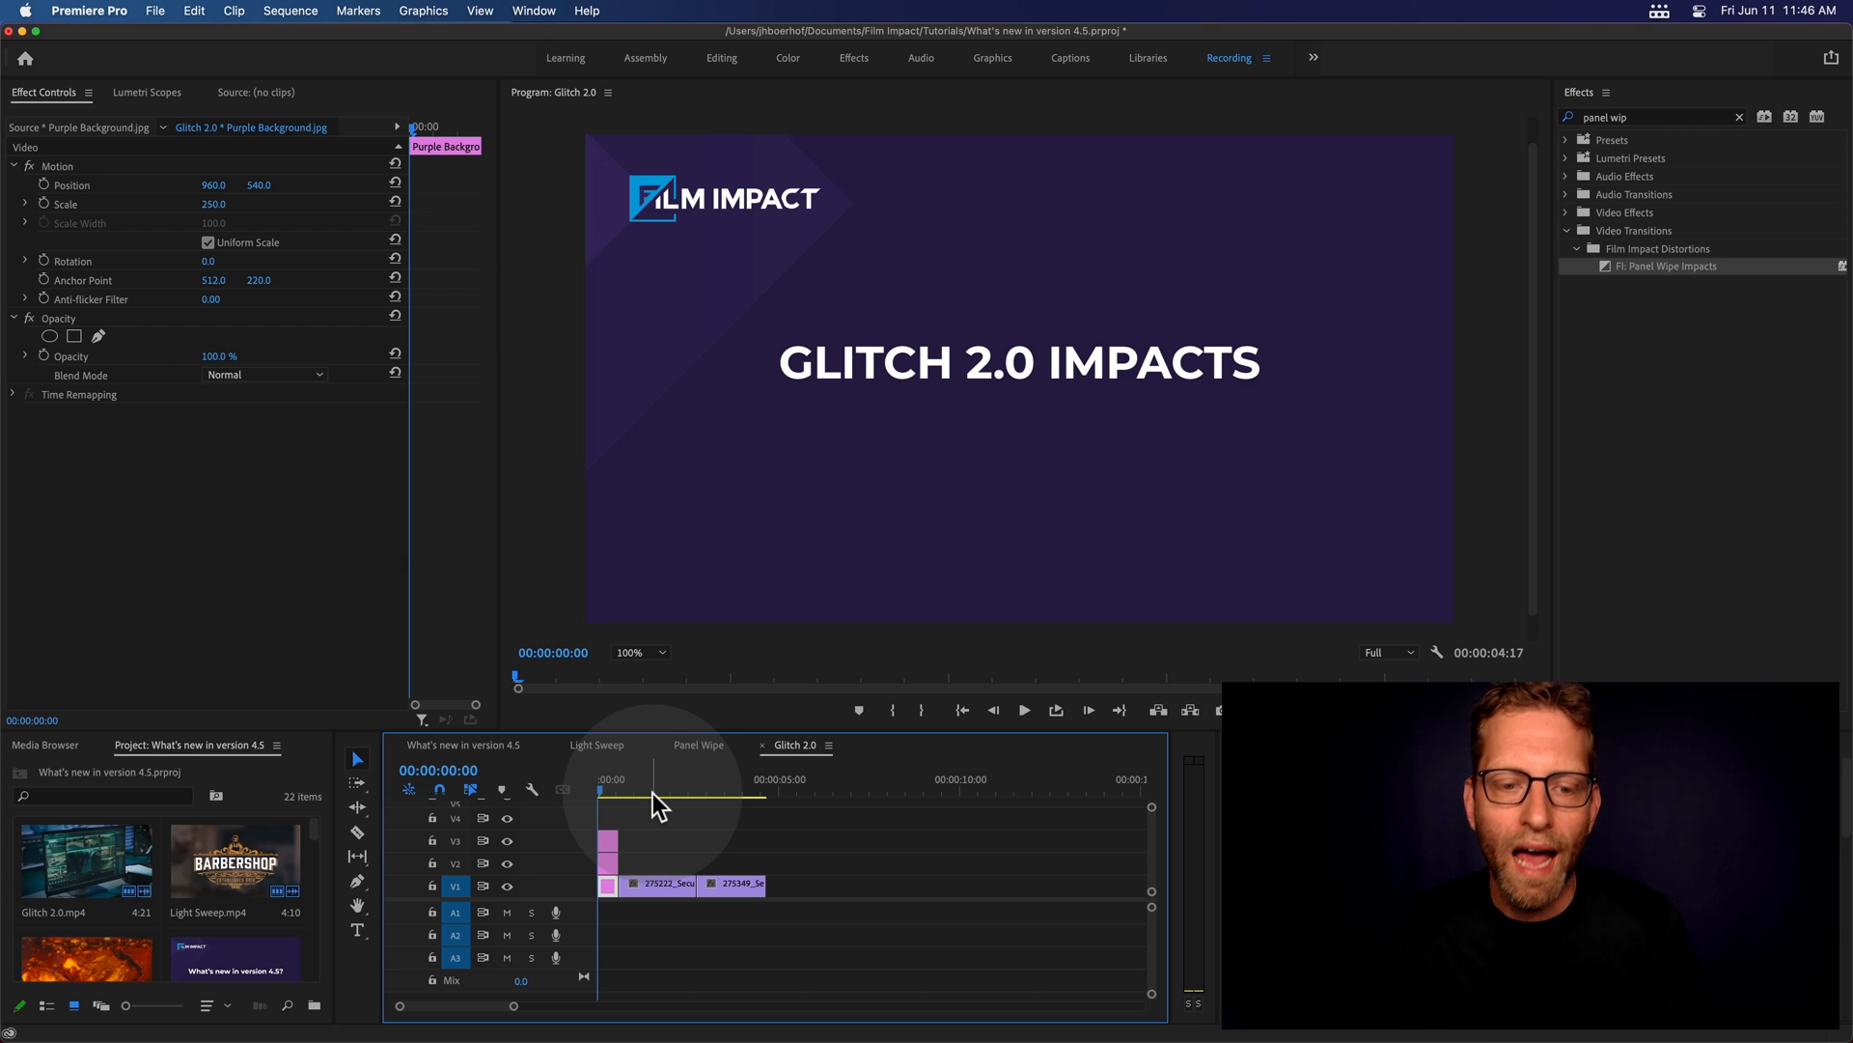
# Search 'glitch' and place FI: Glitch 2.0 Impacts at the cut between the security-footage clips
pyautogui.click(649, 791)
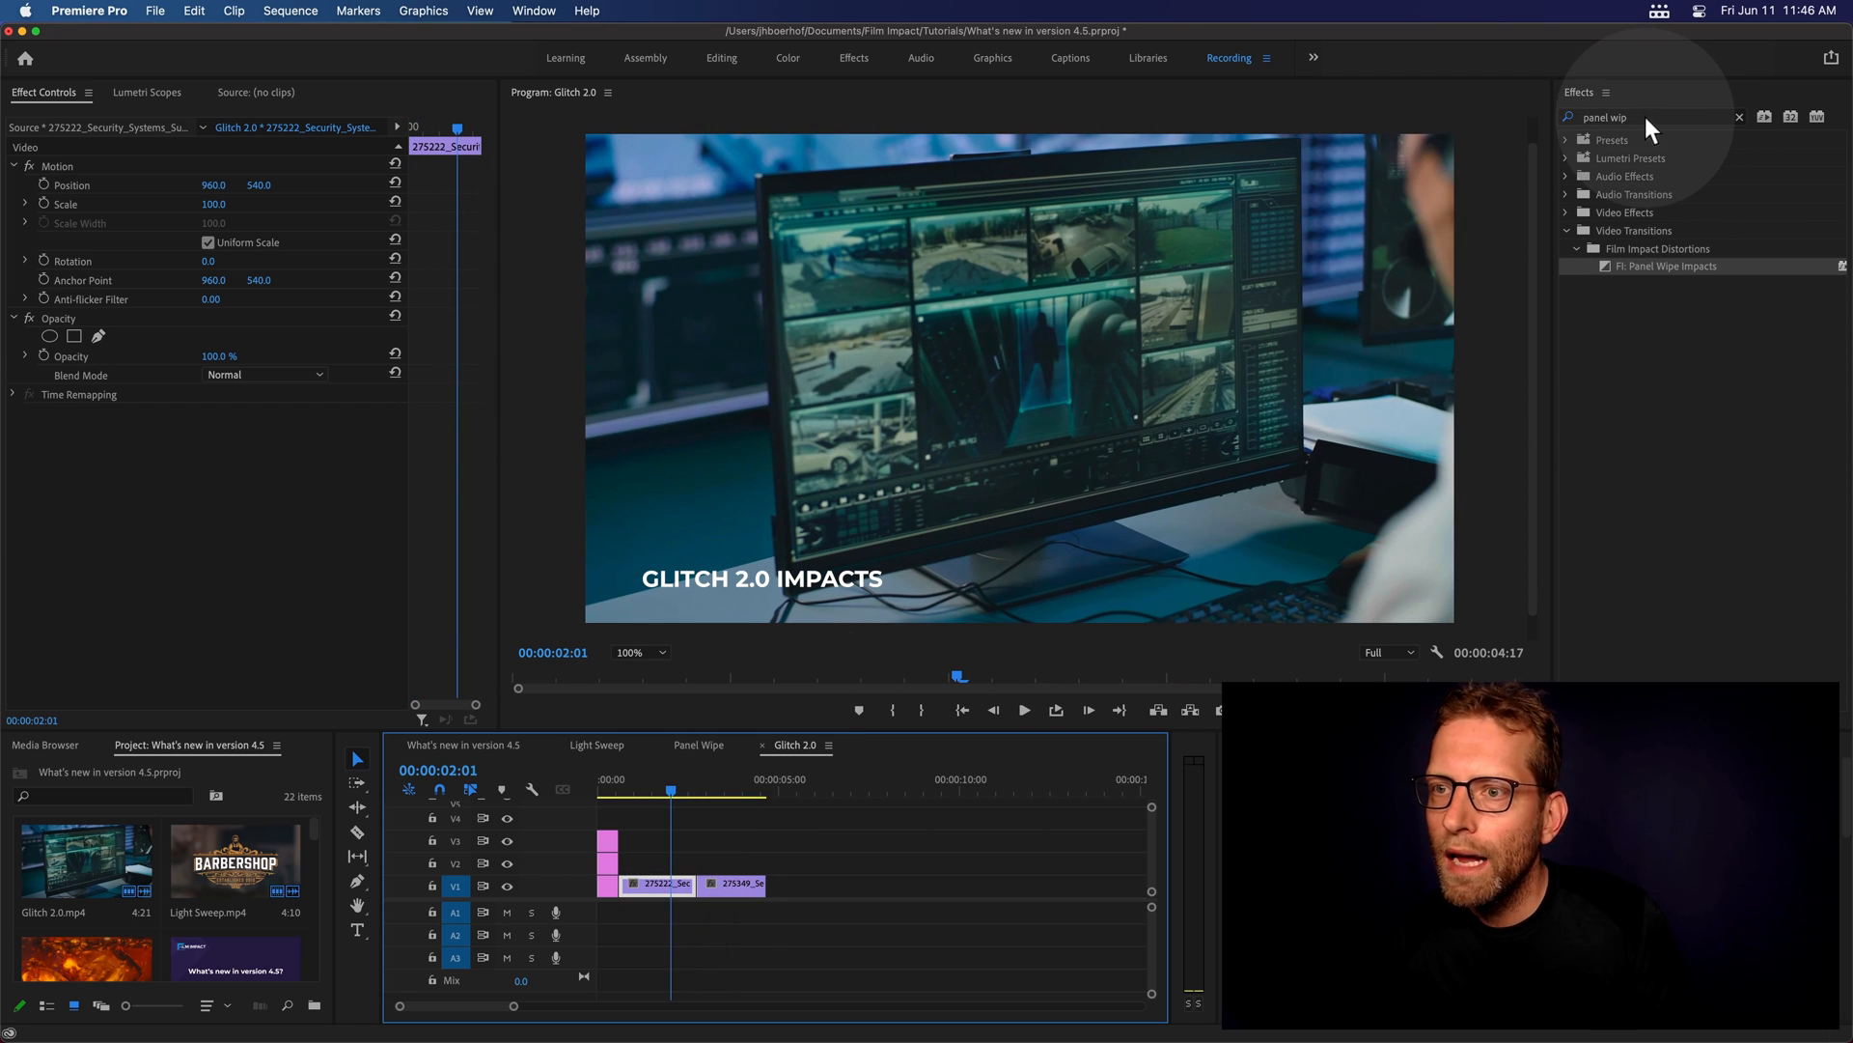
pyautogui.write('glitch 2')
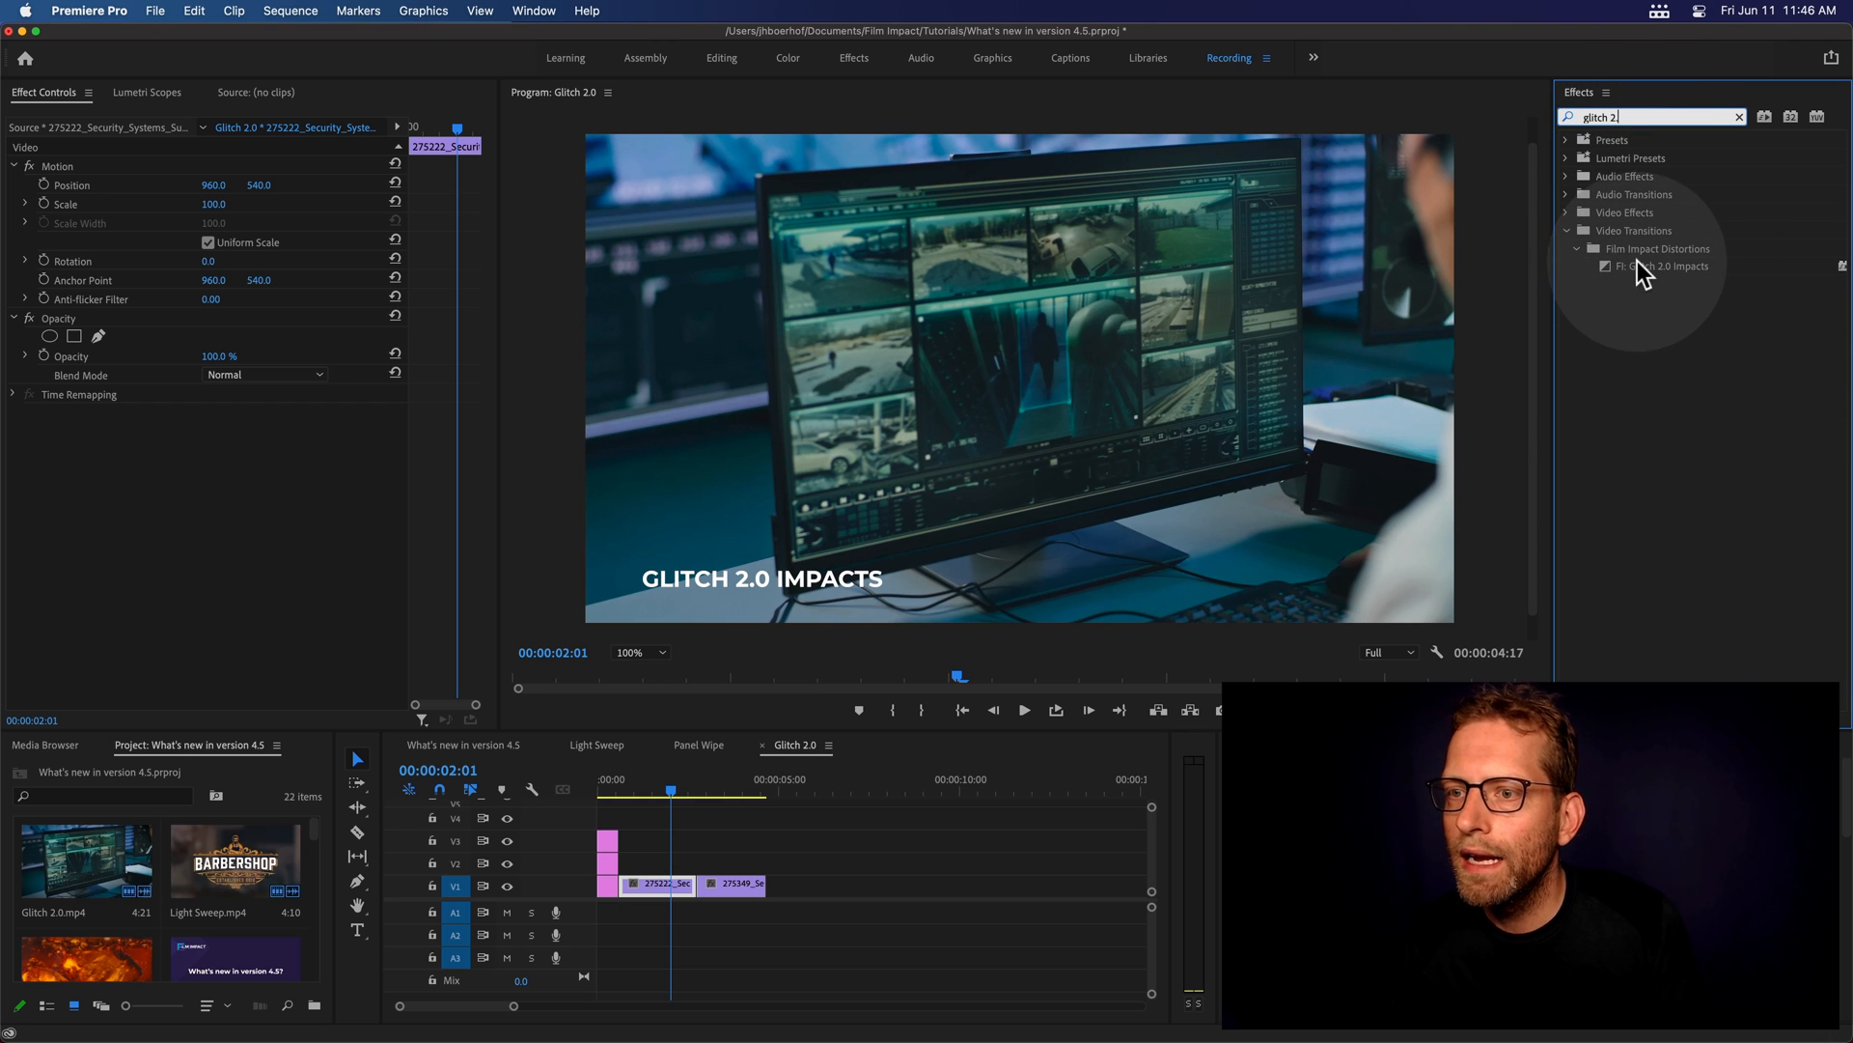
pyautogui.moveTo(1654, 266); pyautogui.dragTo(691, 884)
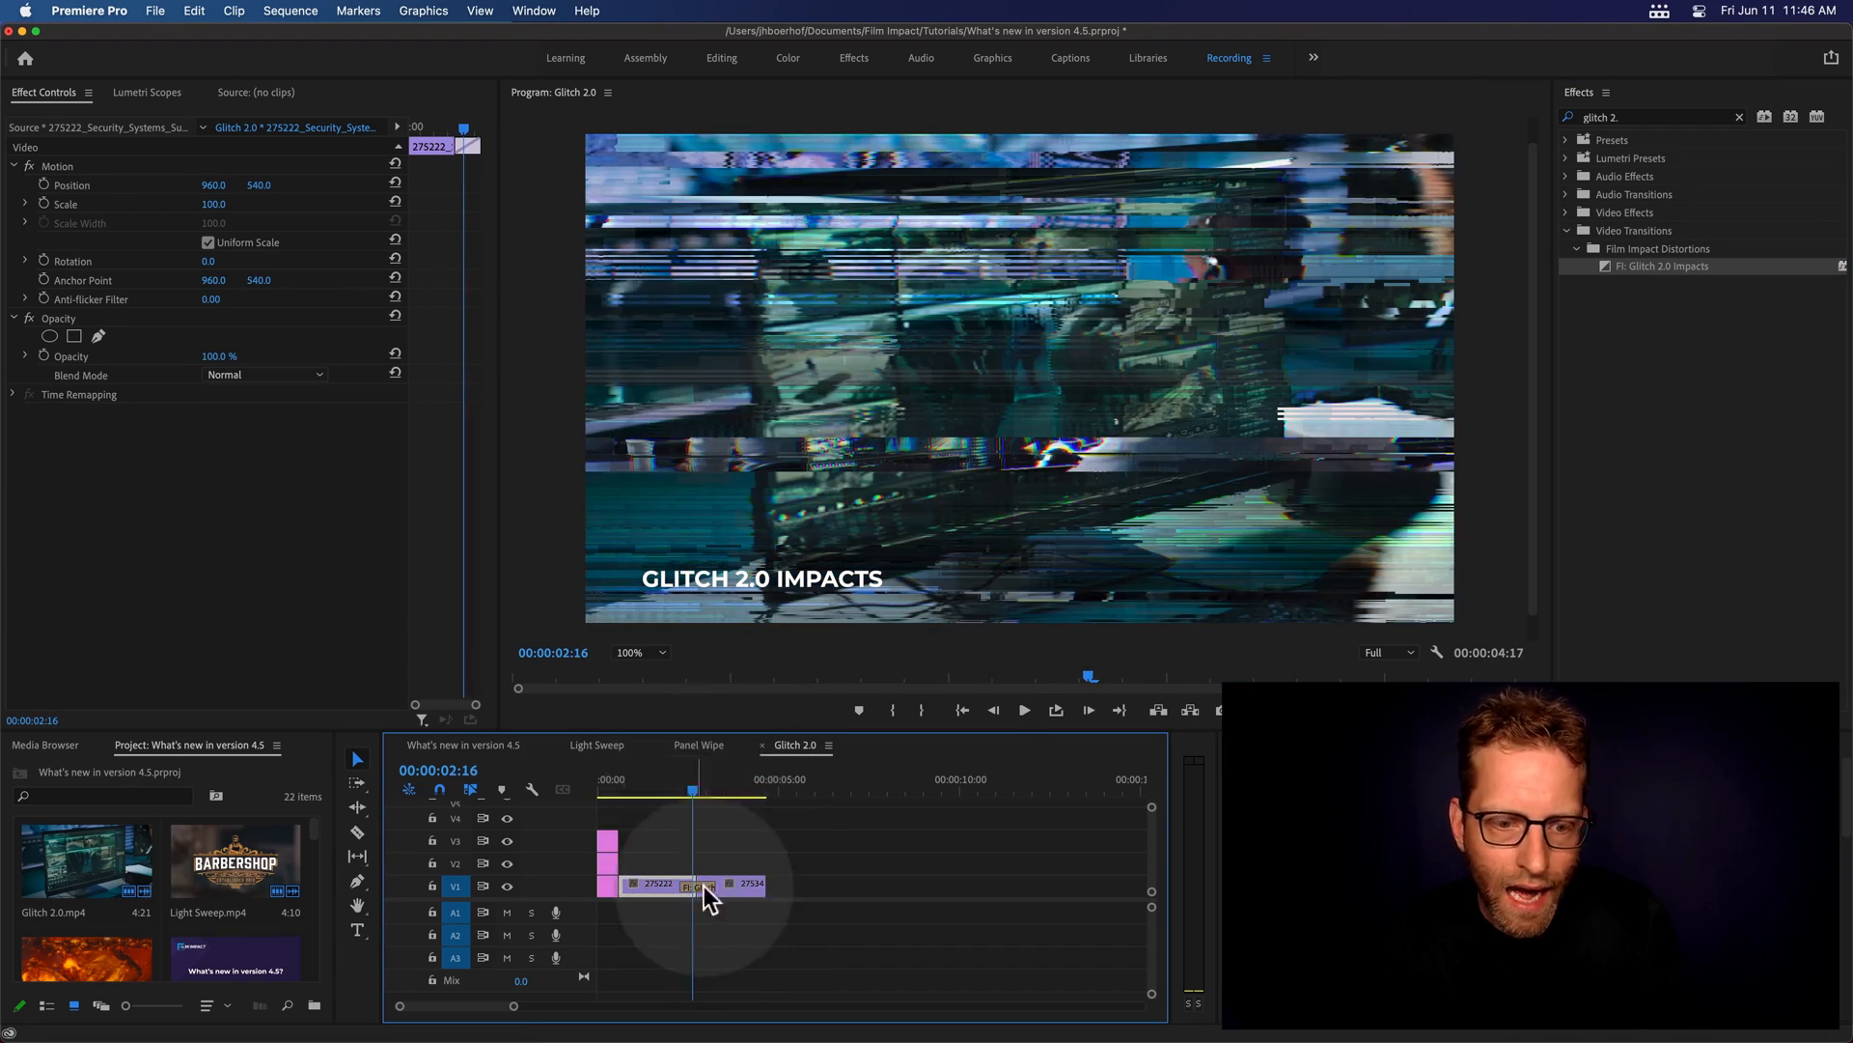
# Randomize the Glitch 2.0 settings with Surprise Me! until pattern 494 with strobe 1.0
pyautogui.click(696, 885)
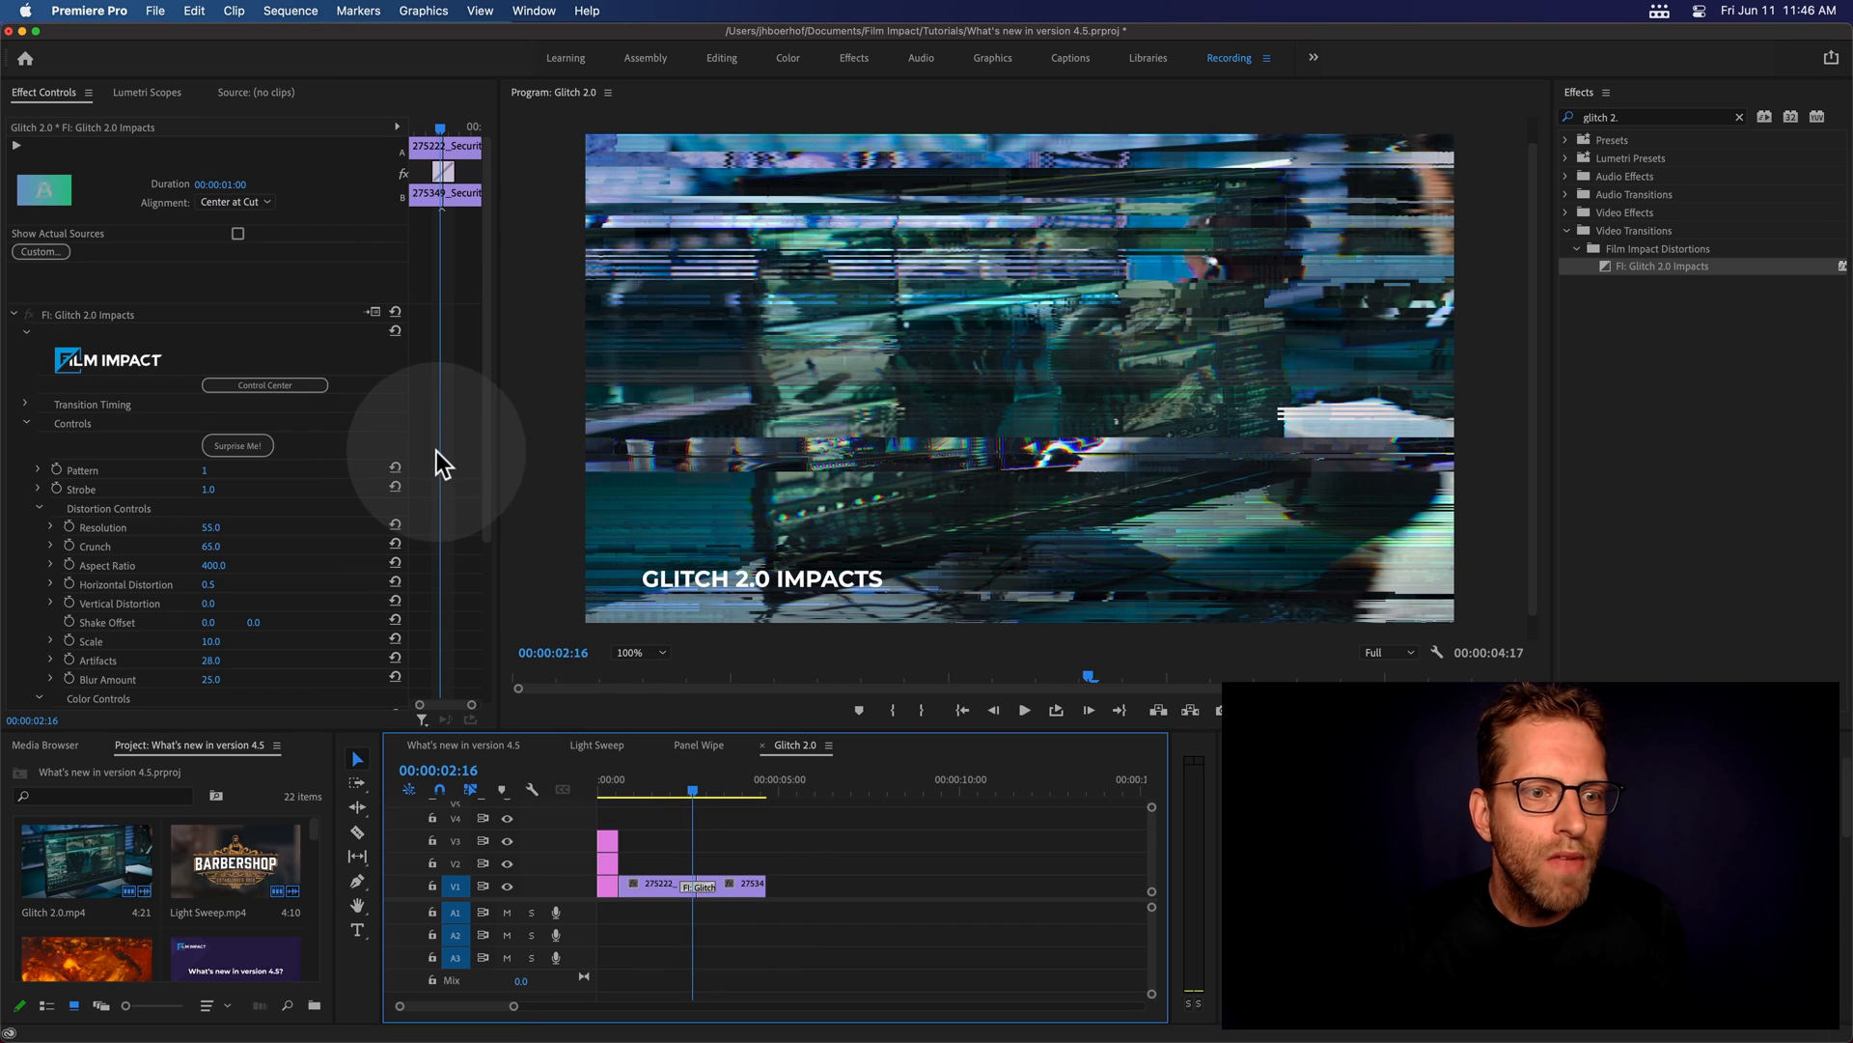
pyautogui.scroll(-3)
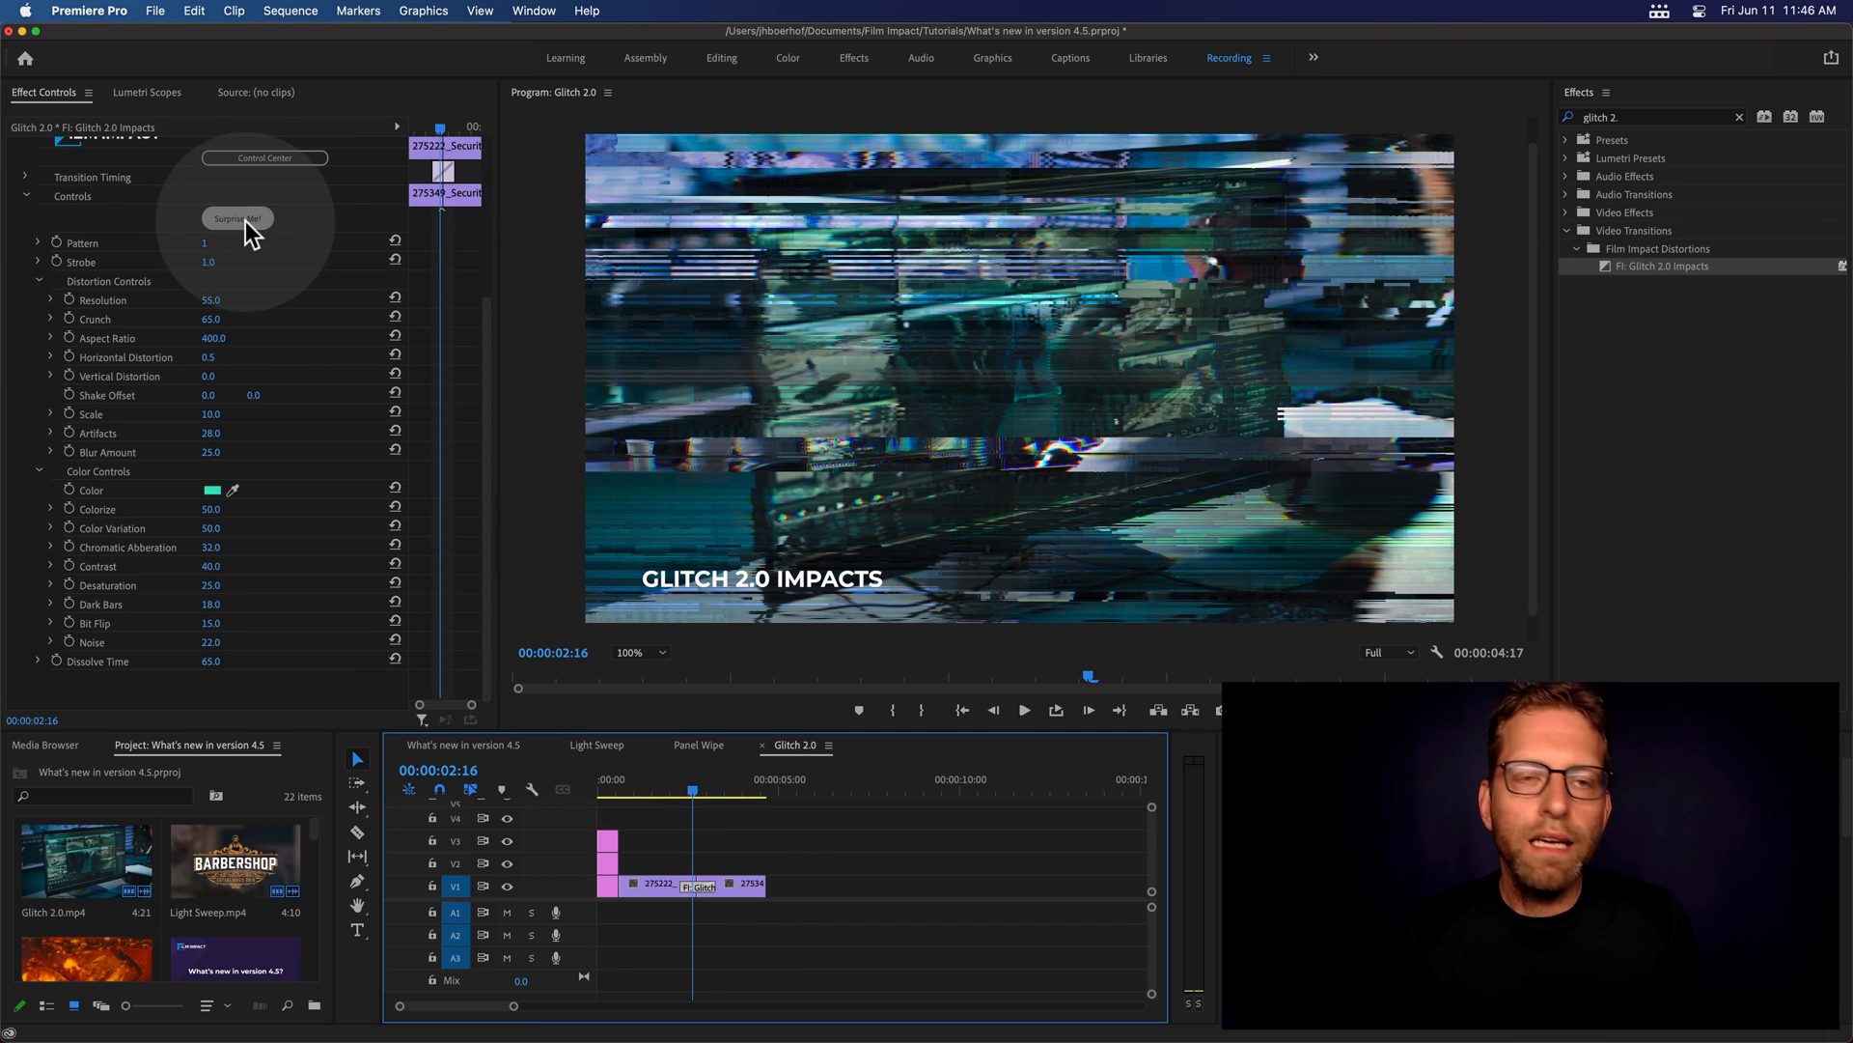
pyautogui.click(237, 219)
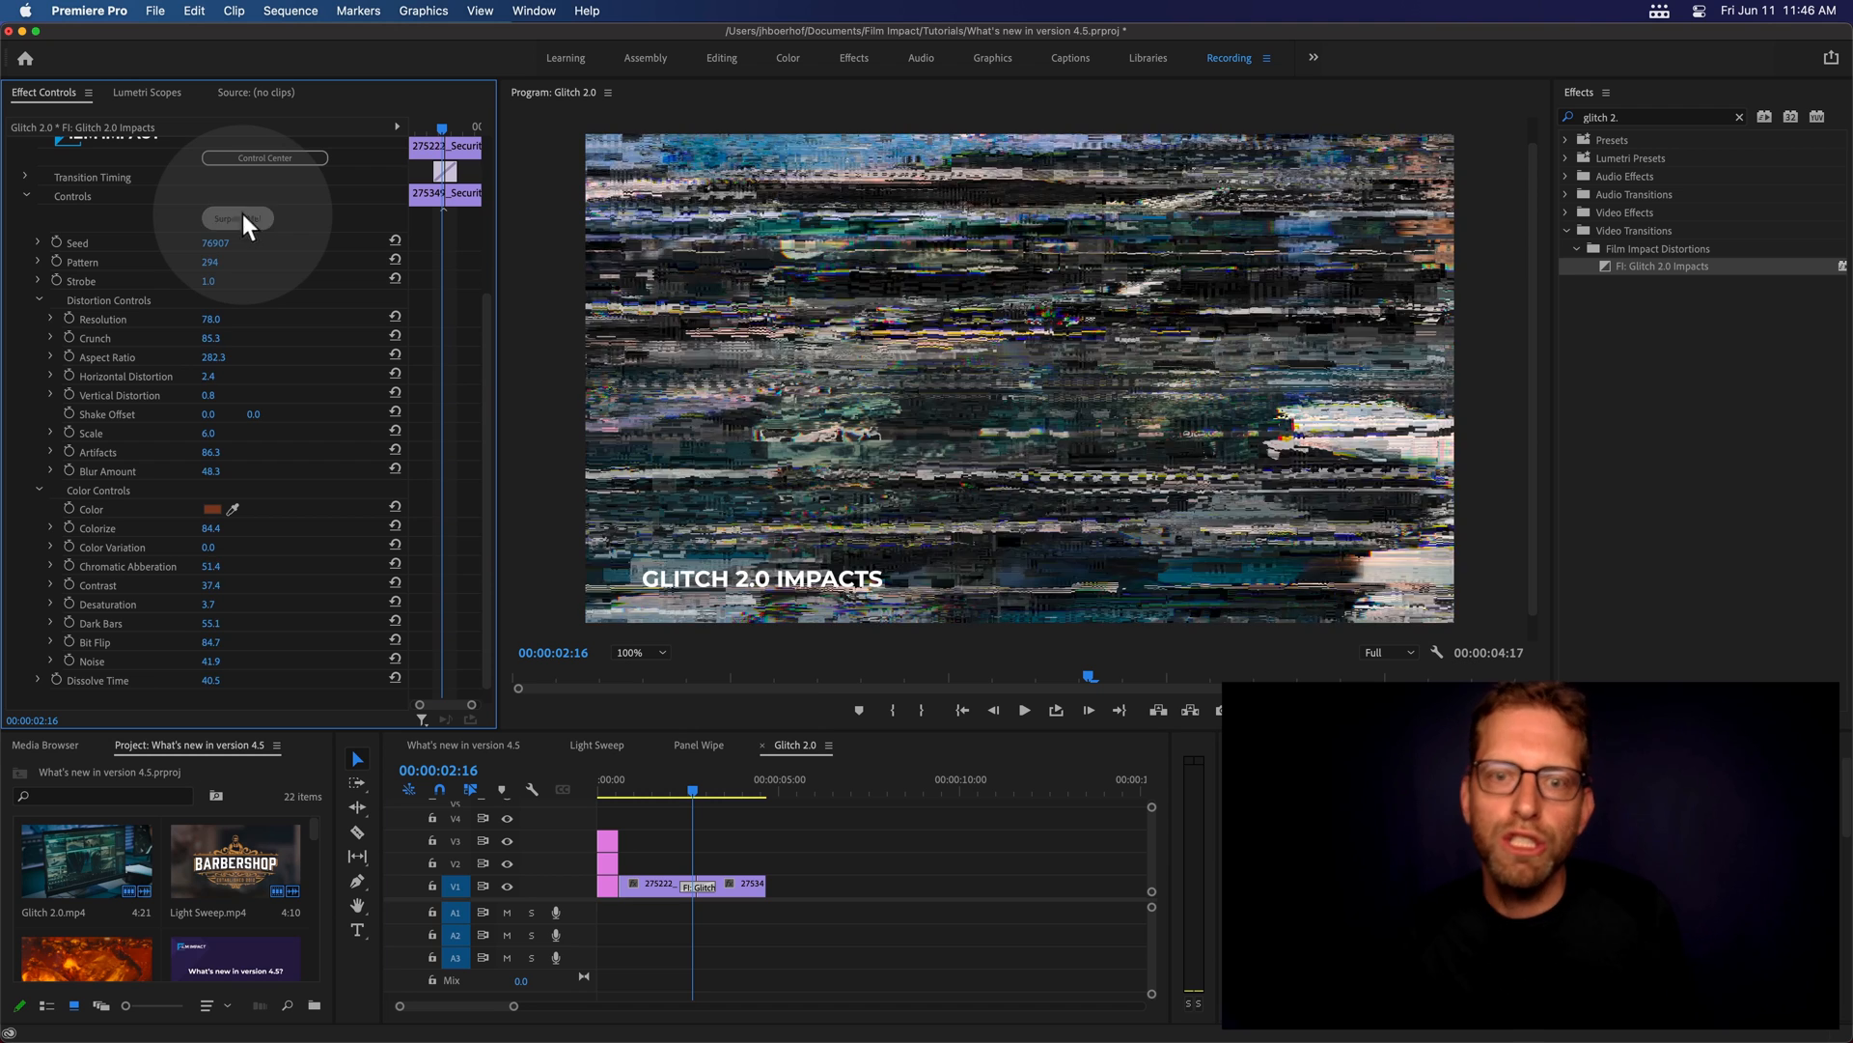
pyautogui.click(237, 220)
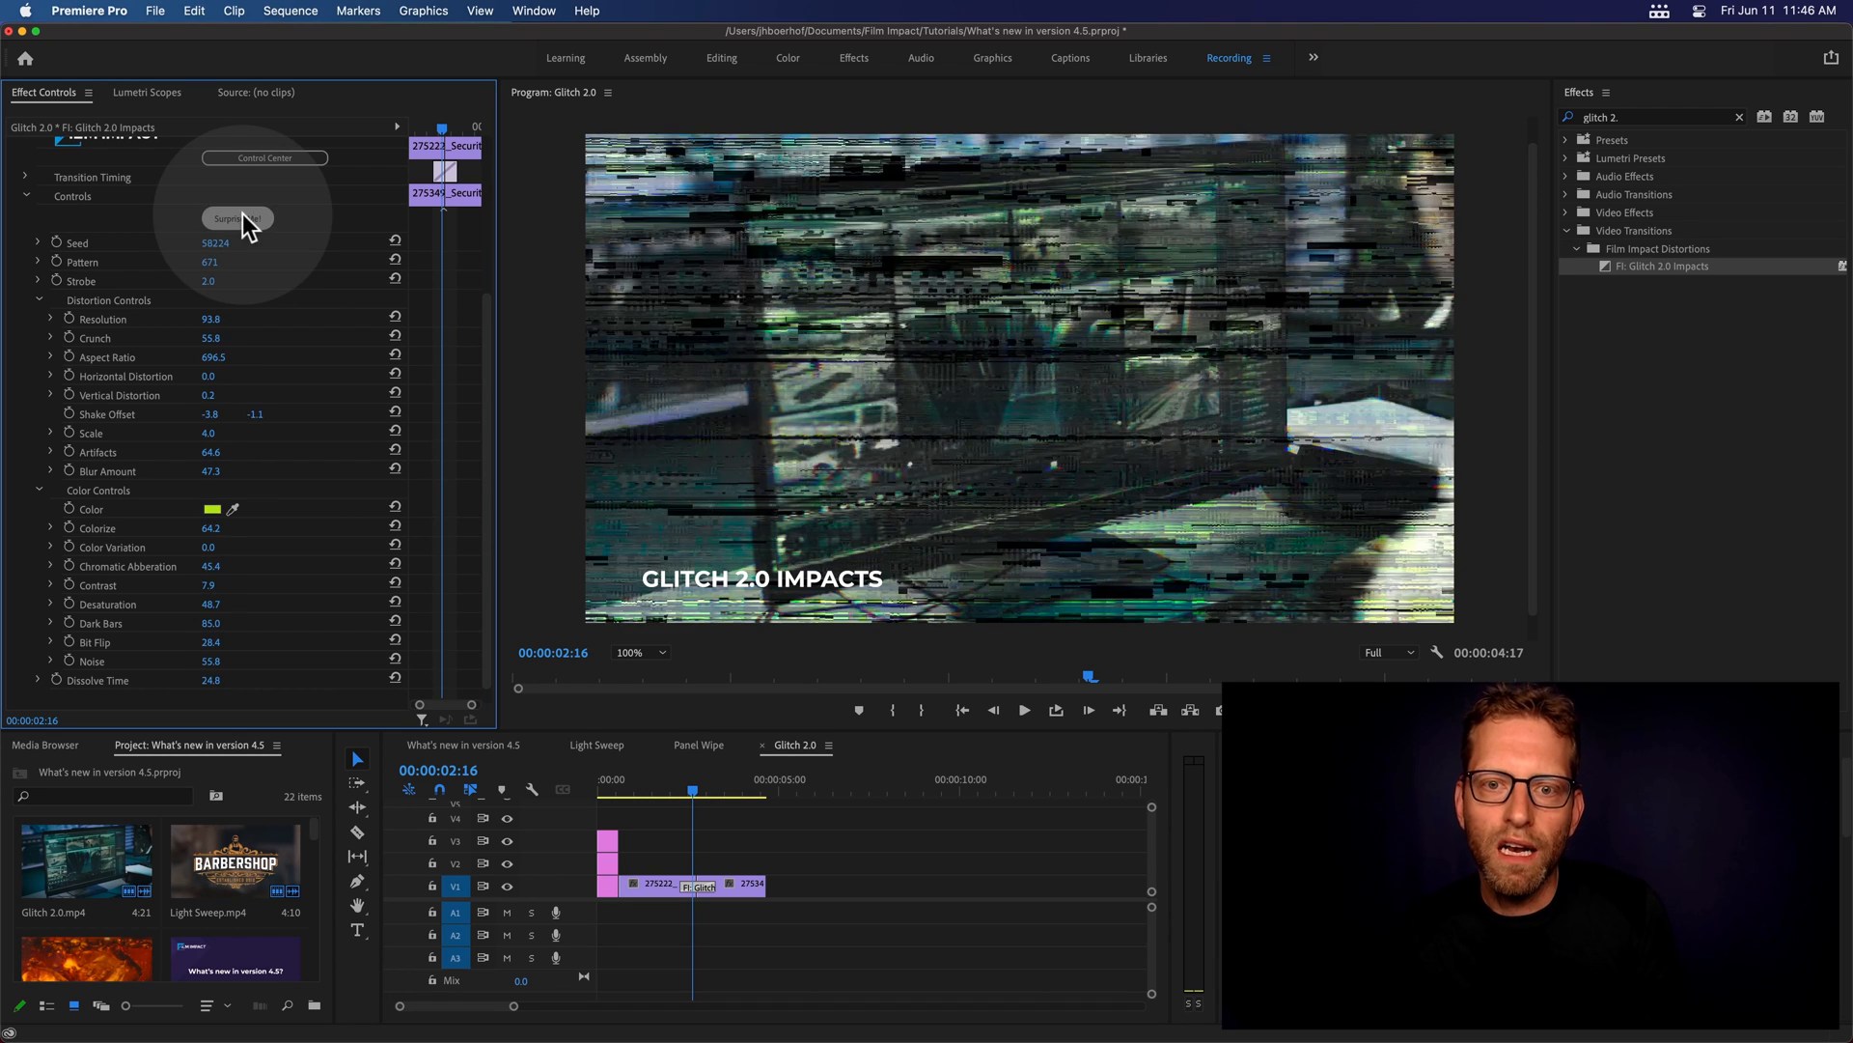
pyautogui.click(236, 217)
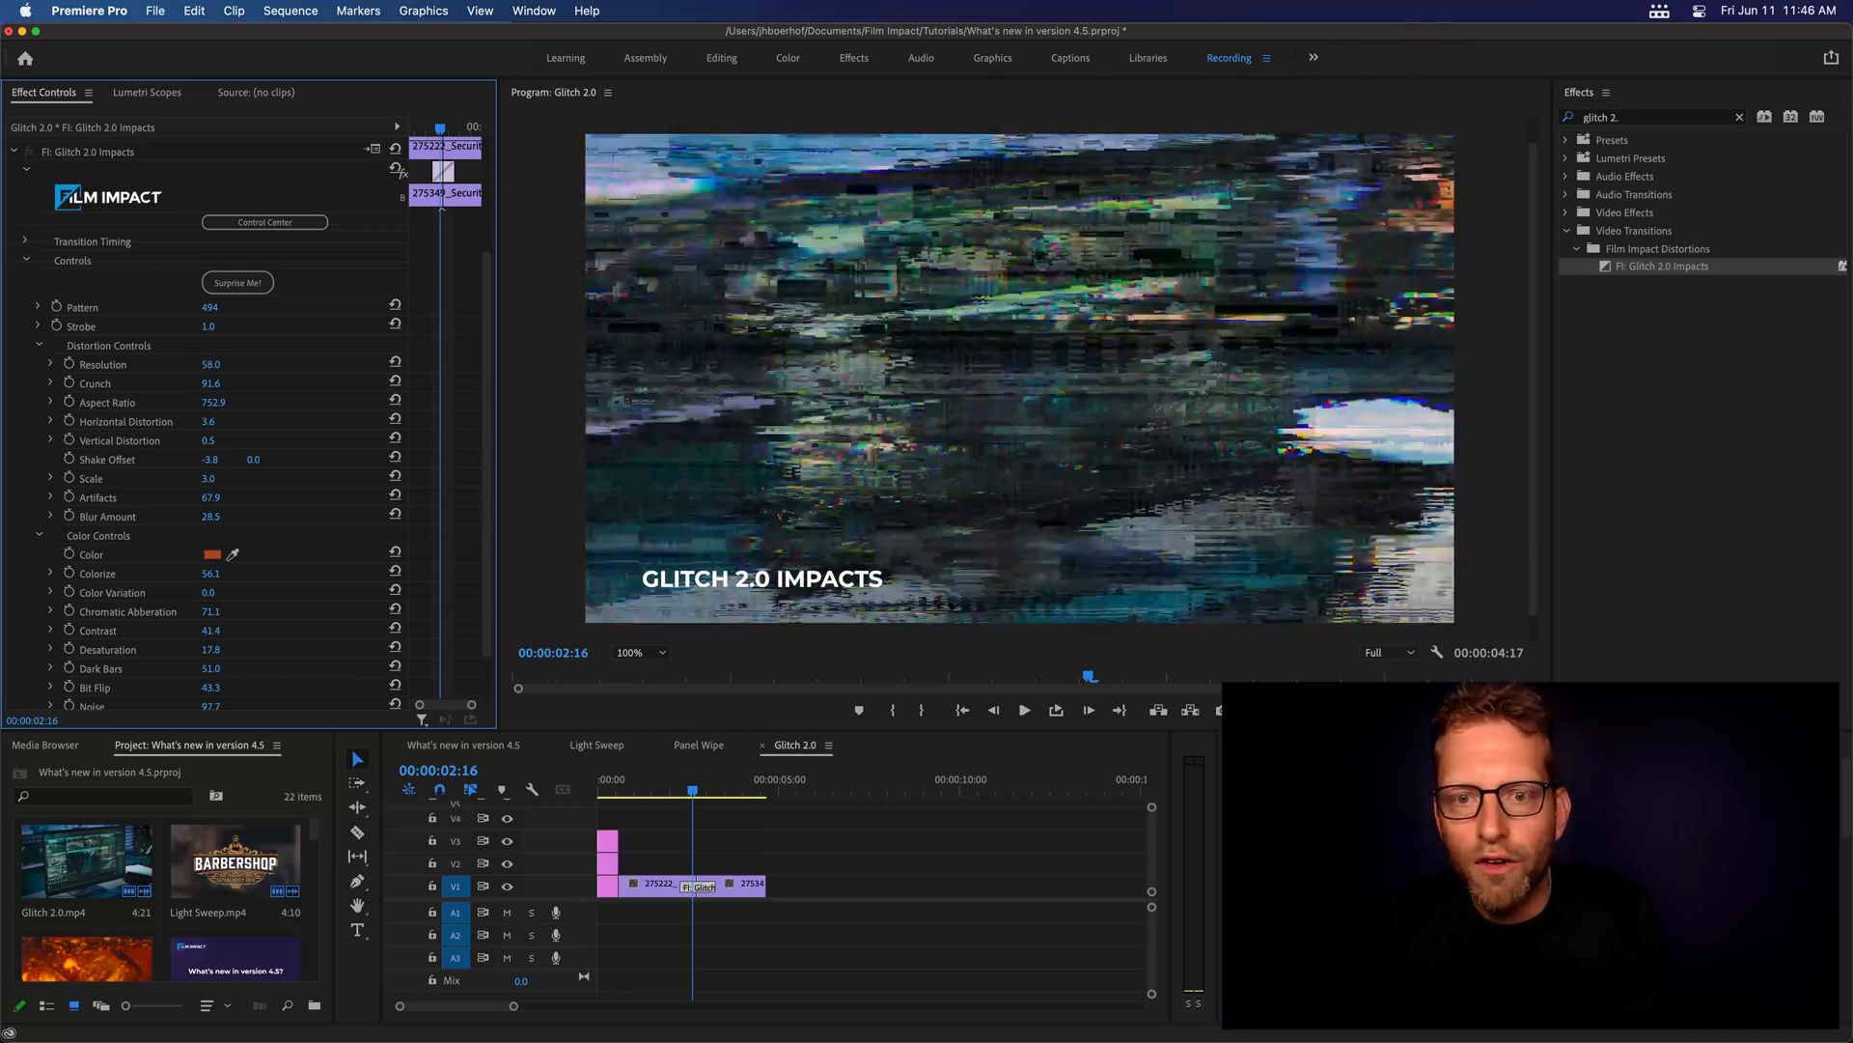
# Scrub Resolution and Blur to 100, Artifacts to 99, Scale 42 and Horizontal Distortion 10
pyautogui.moveTo(211, 363); pyautogui.dragTo(212, 363)
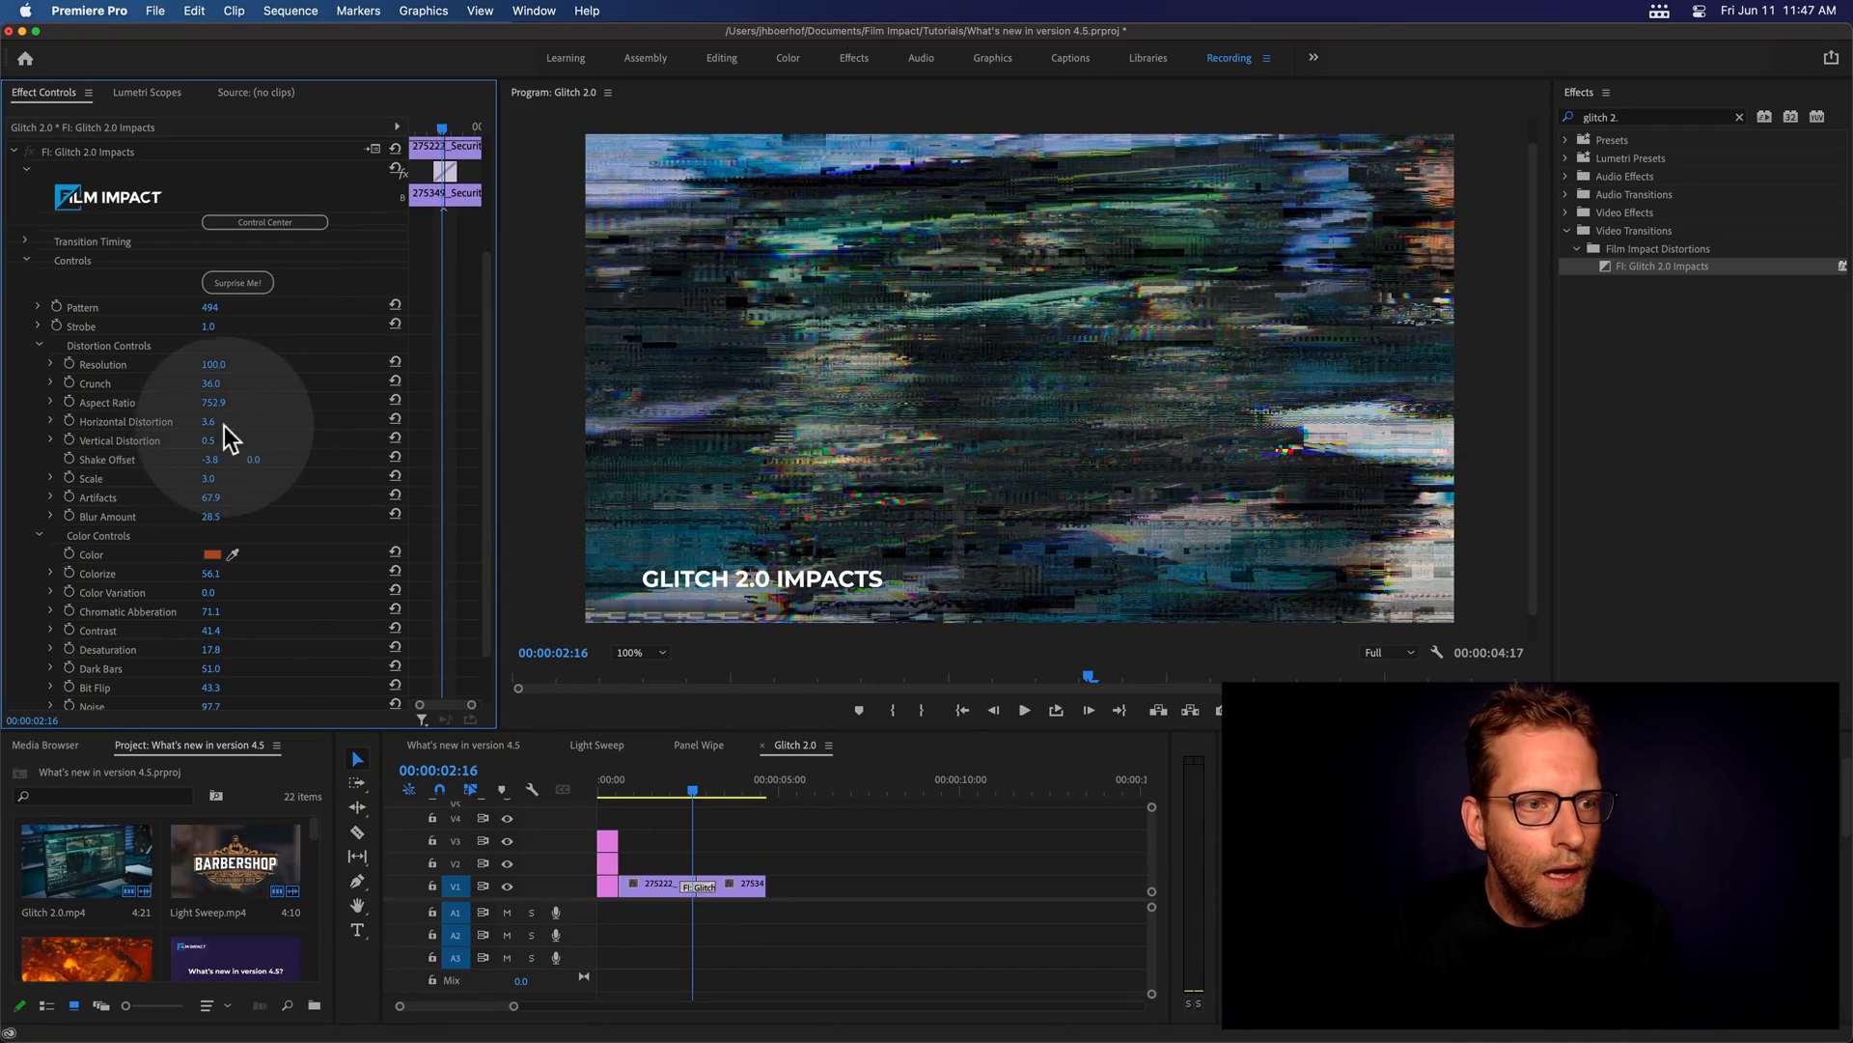
pyautogui.moveTo(212, 421); pyautogui.dragTo(225, 421)
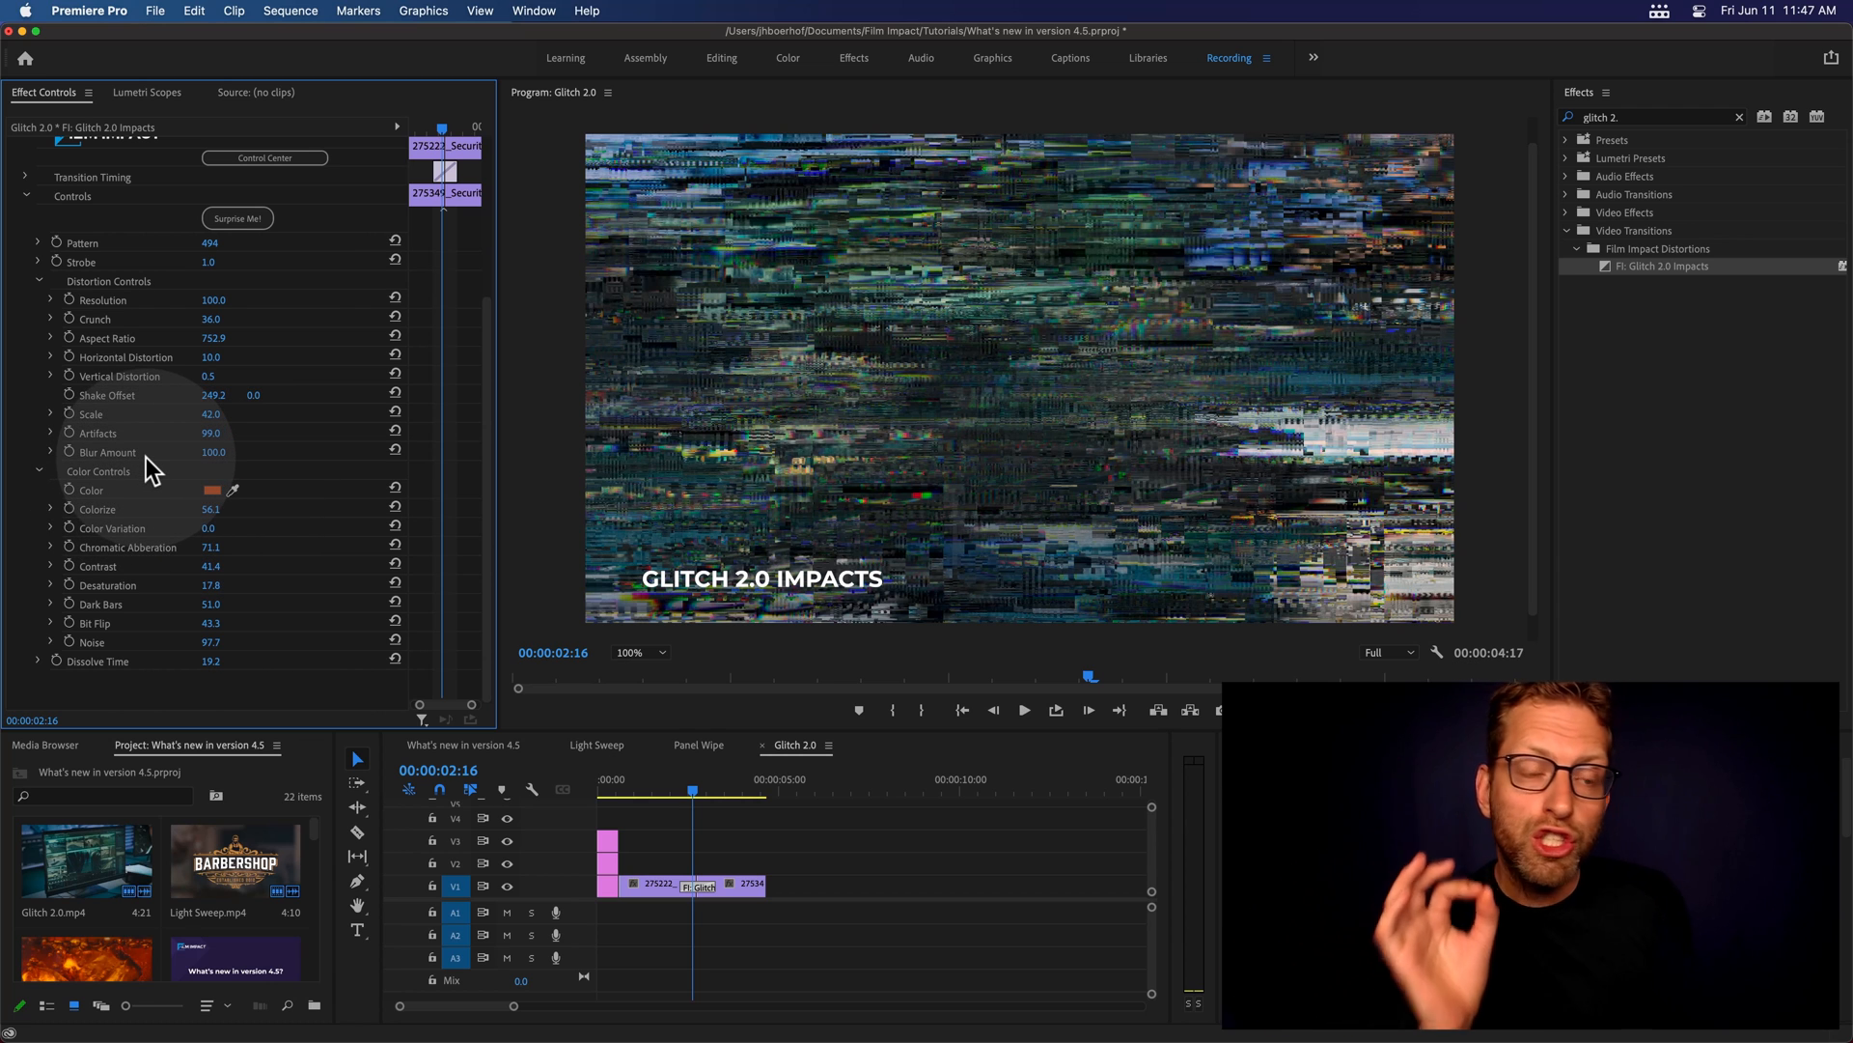
pyautogui.moveTo(219, 491)
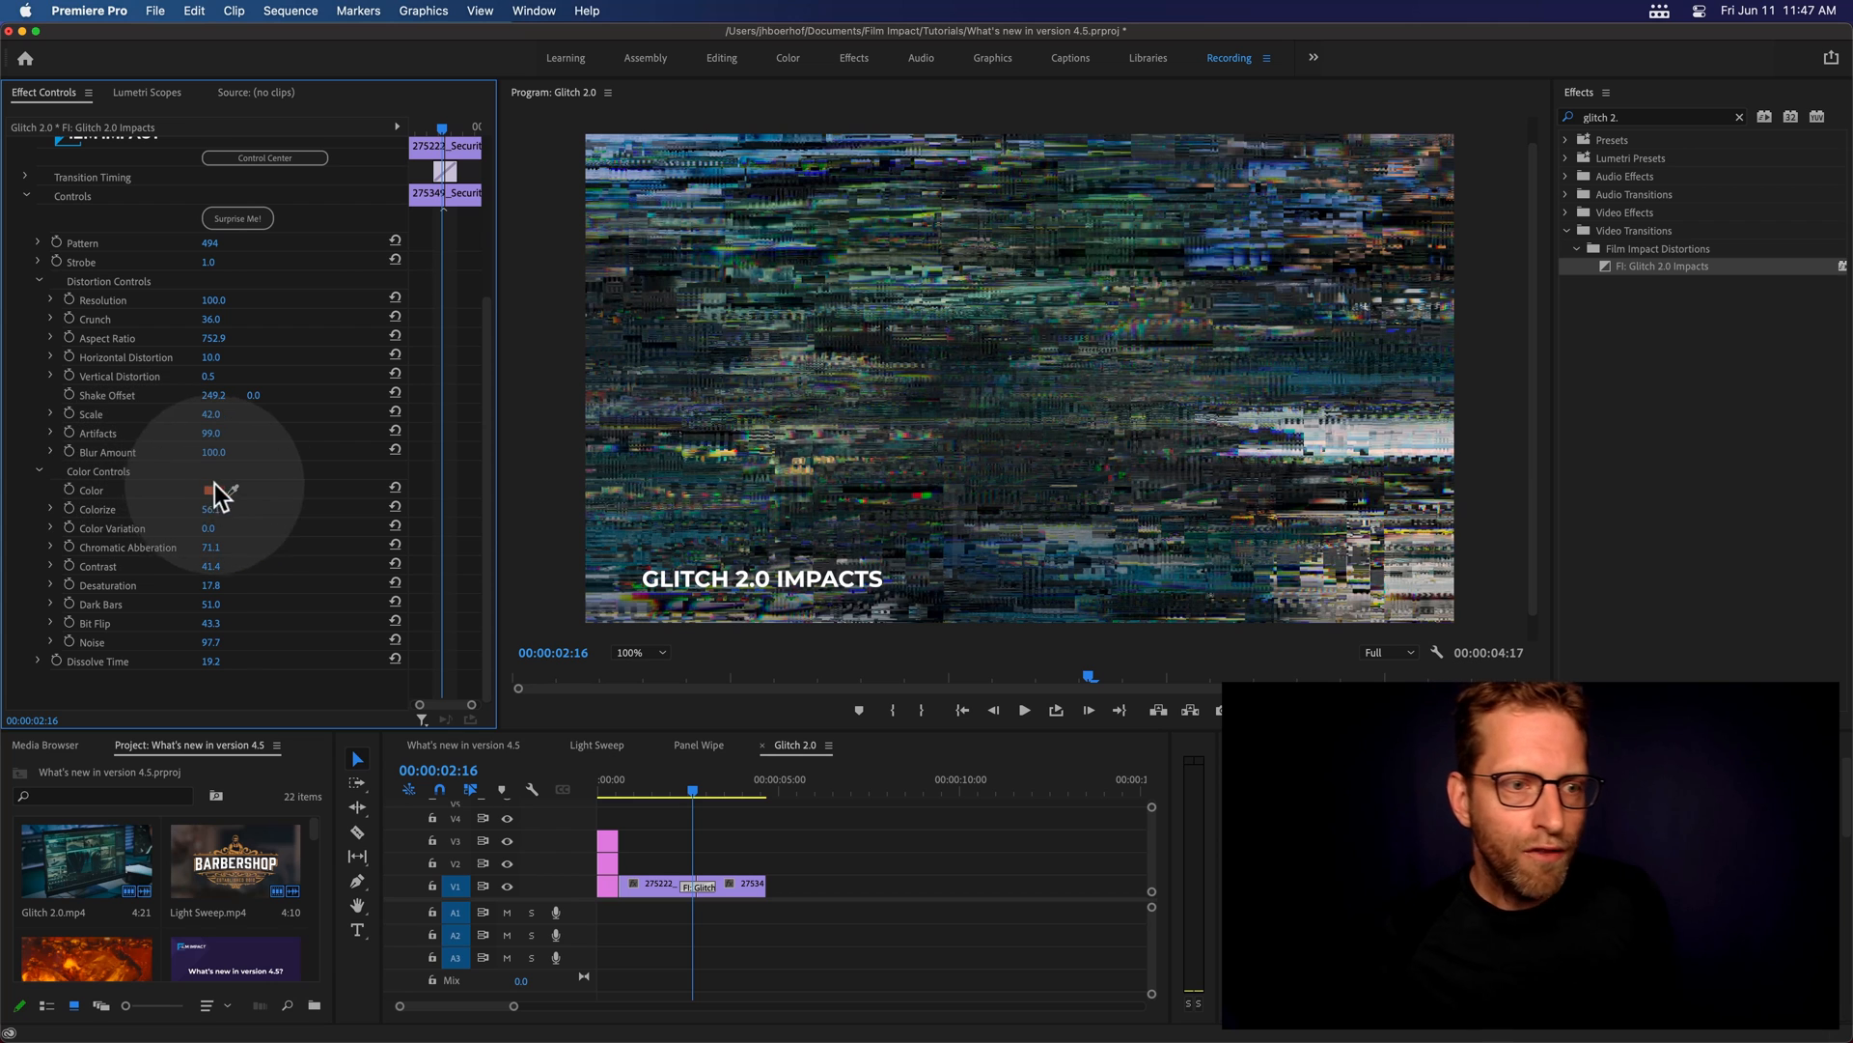
# Set the glitch tint colour to green in the Color Picker
pyautogui.click(210, 490)
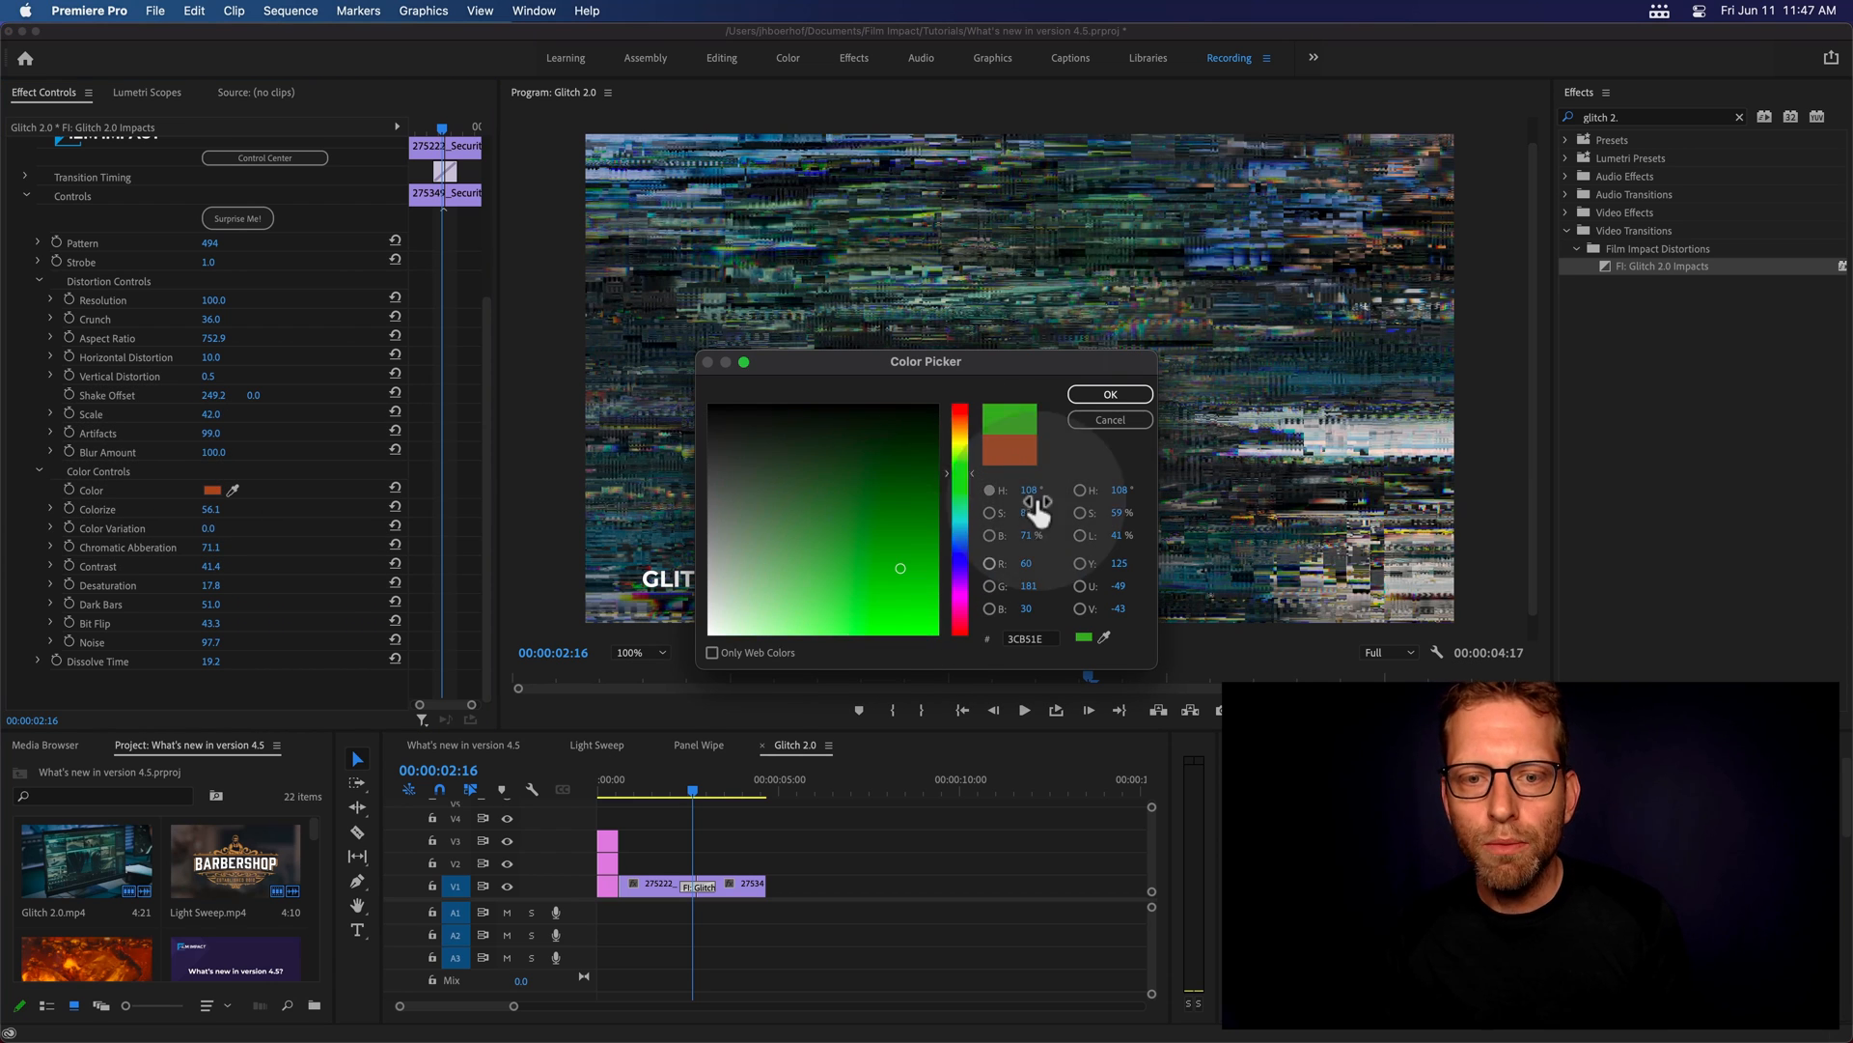
pyautogui.click(1107, 394)
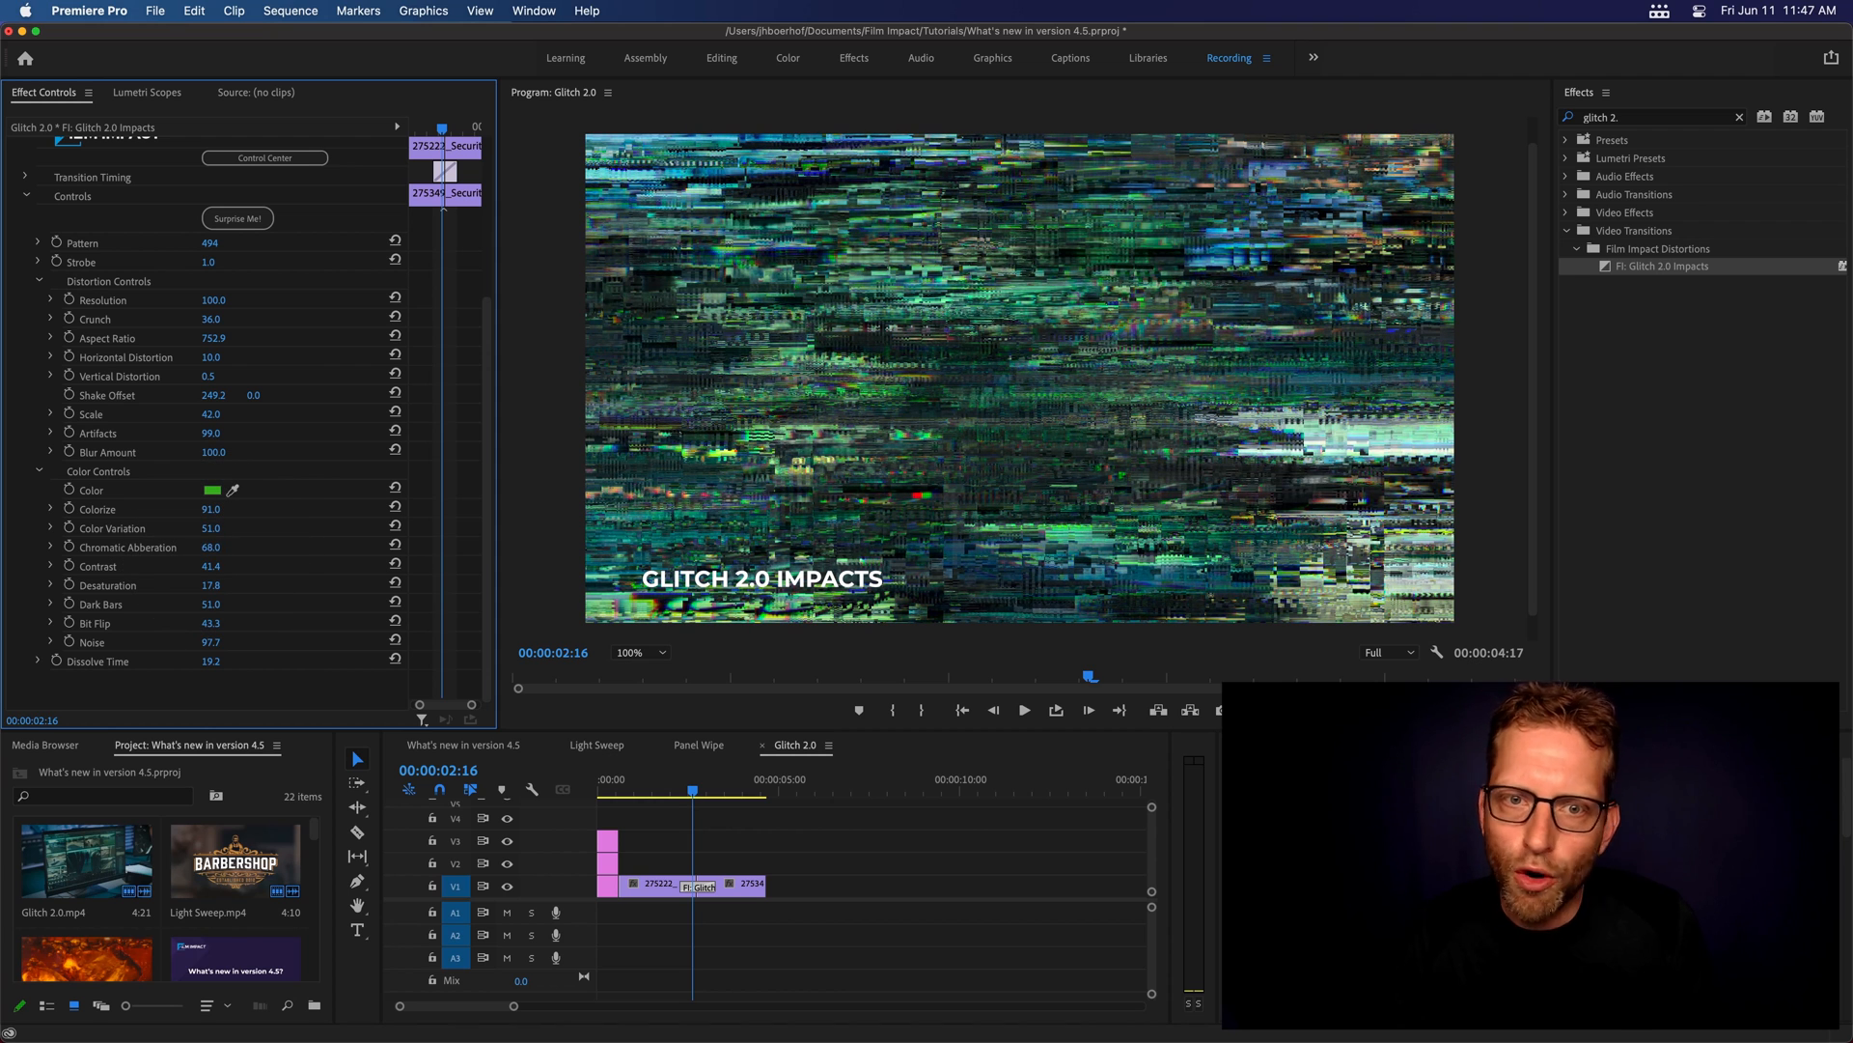
pyautogui.moveTo(210, 570)
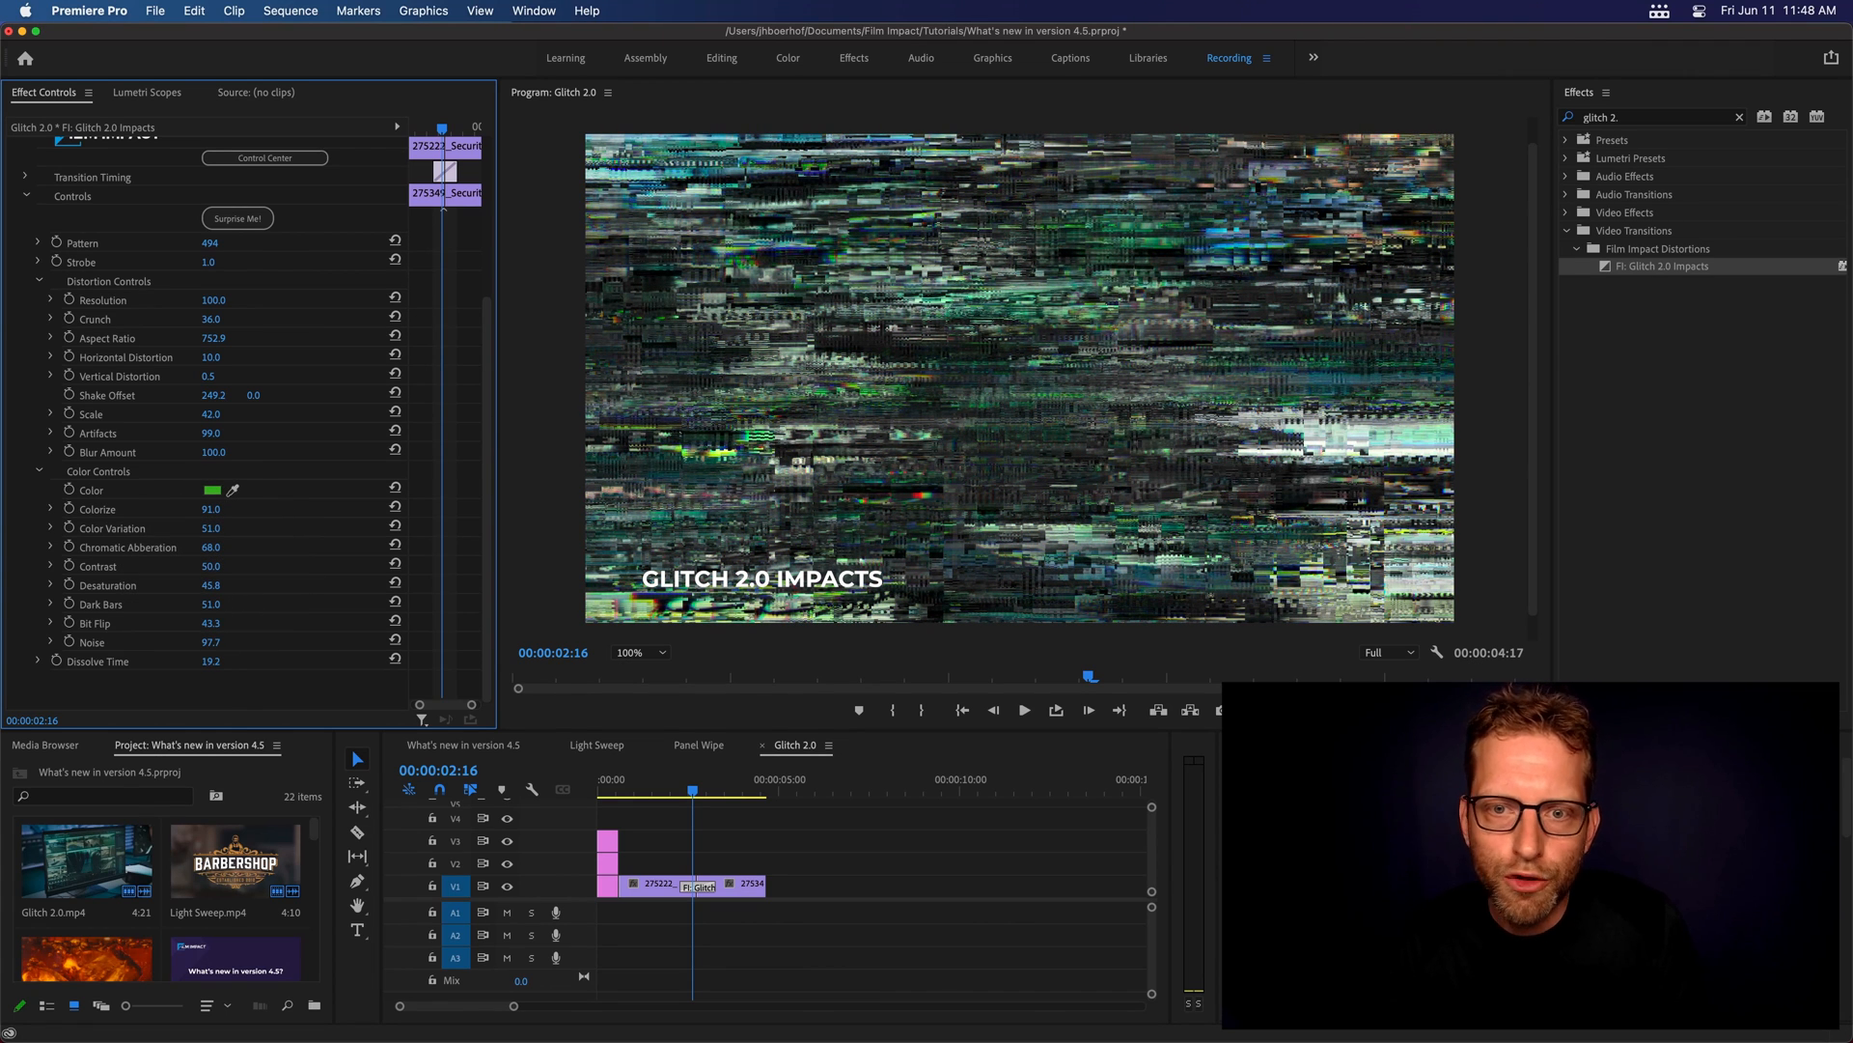
# Scrub Contrast to 50 and Desaturation to 45.8, then play back the green glitch transition
pyautogui.moveTo(210, 604); pyautogui.dragTo(225, 604)
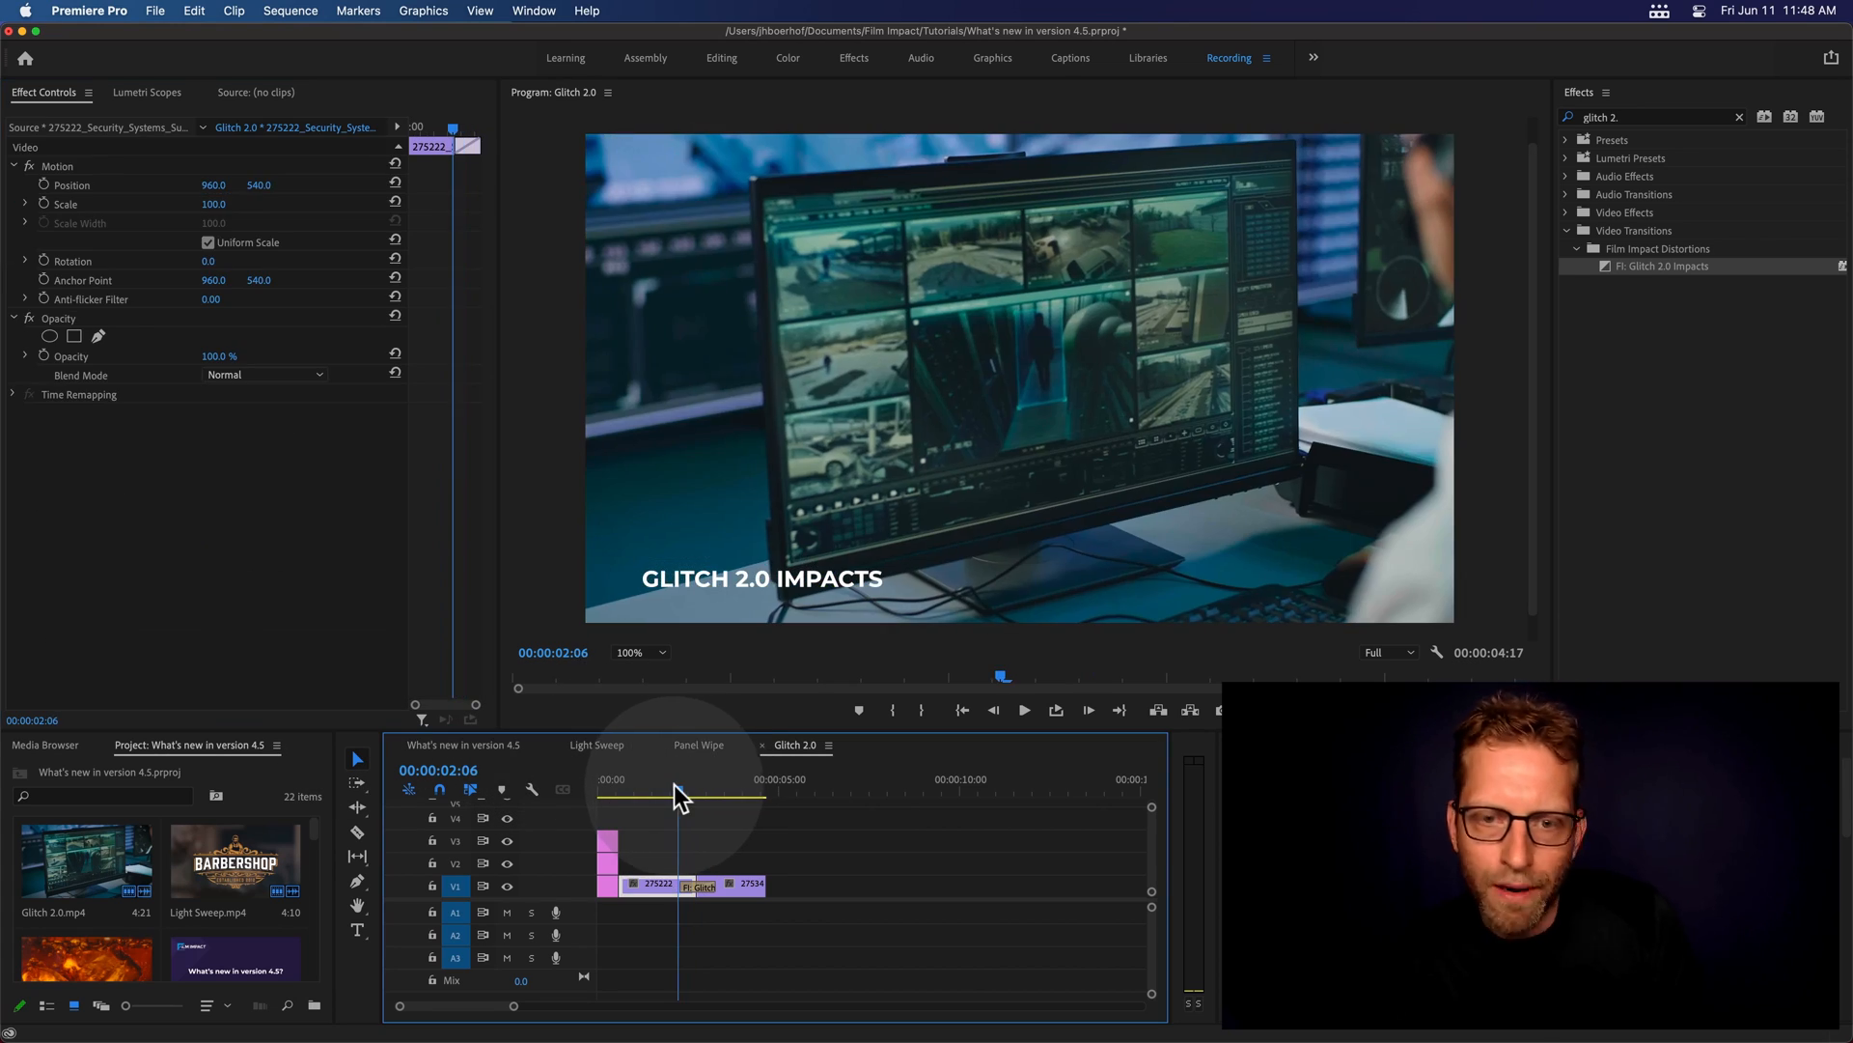
pyautogui.click(1023, 709)
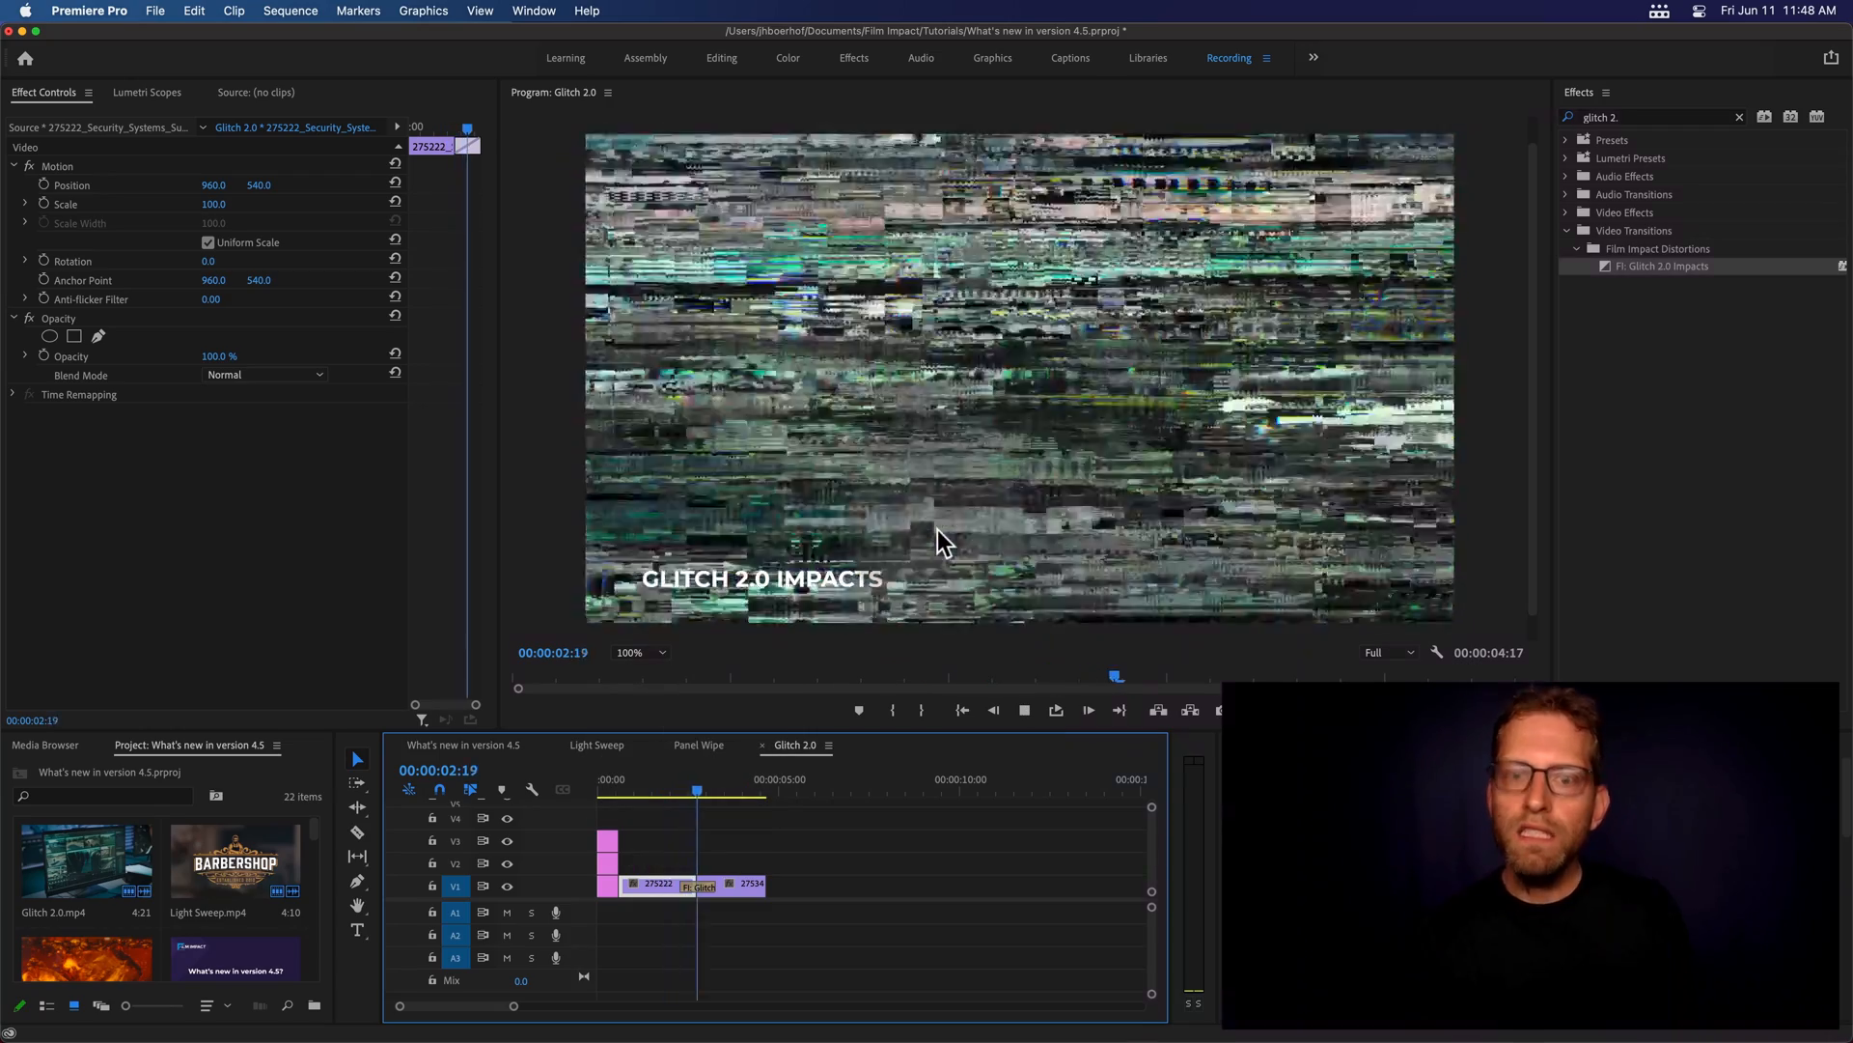